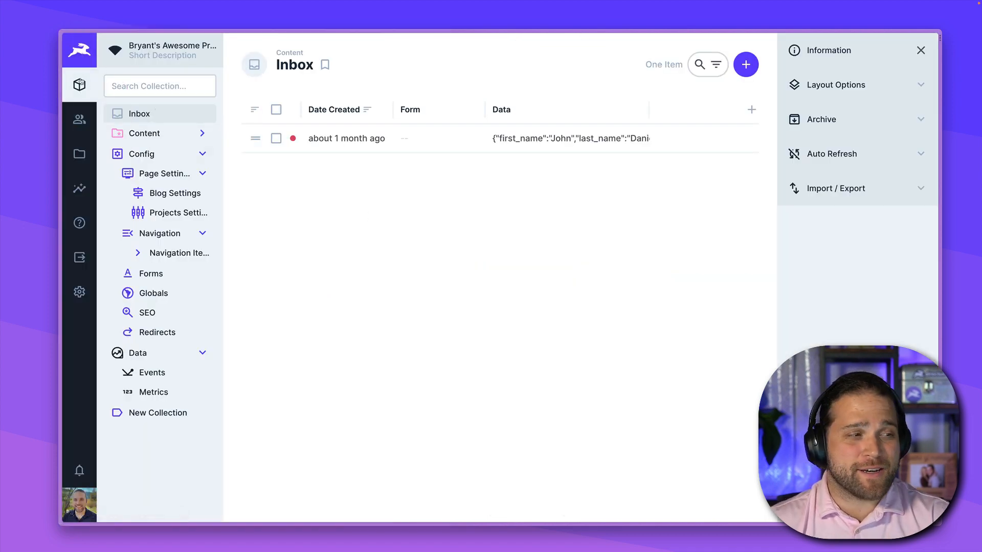
pyautogui.moveTo(140, 113)
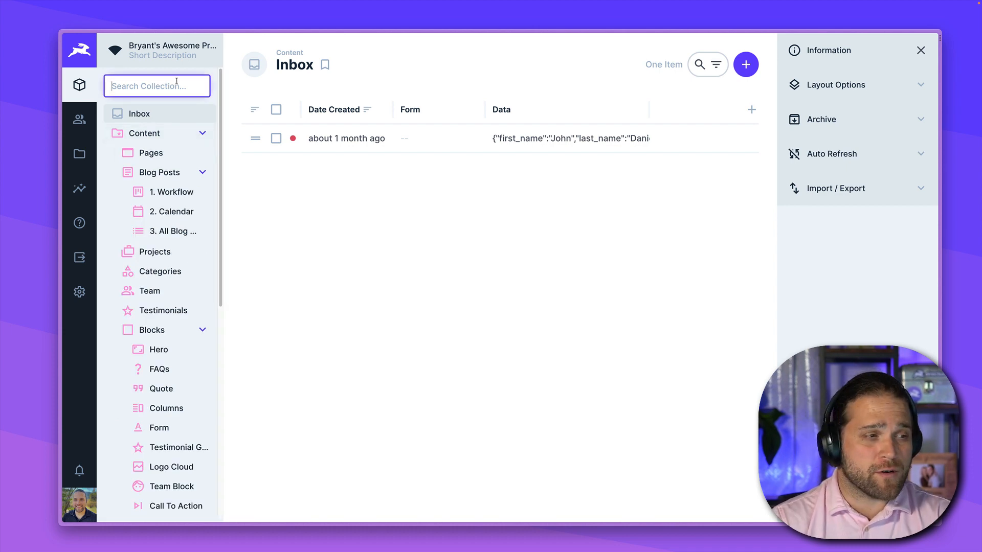
# Filter the navigation for 'post' then 'global' and open the Globals SEO settings.
pyautogui.write('post')
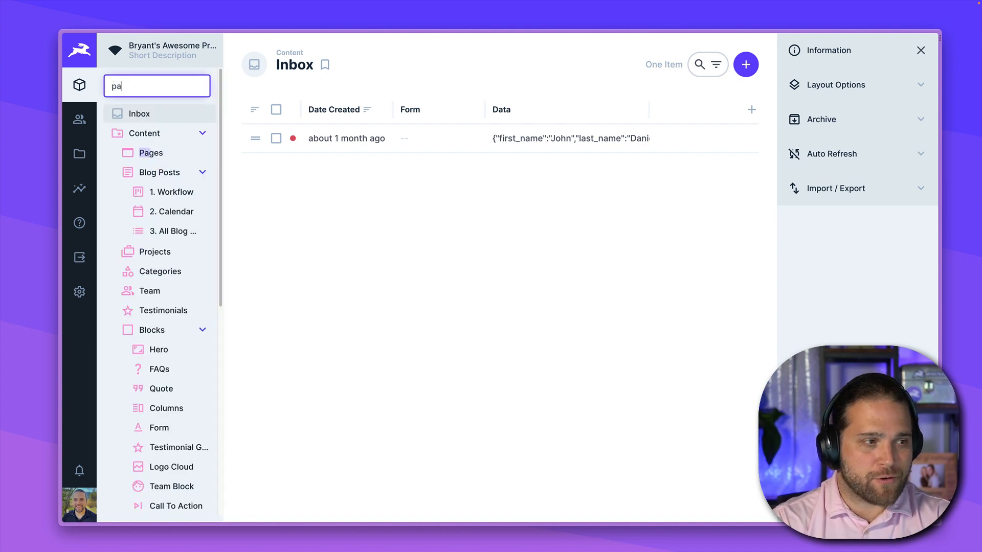
pyautogui.write('global')
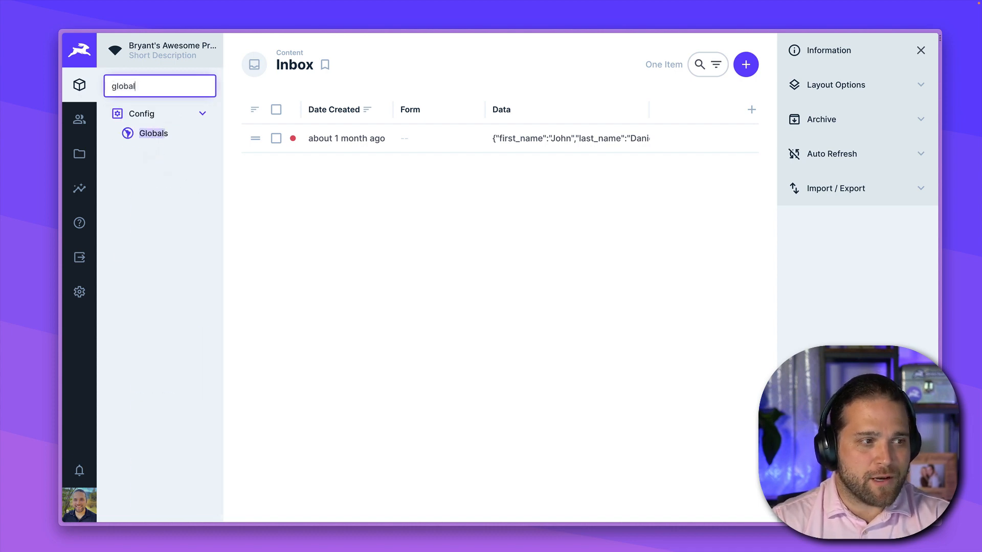
pyautogui.click(152, 133)
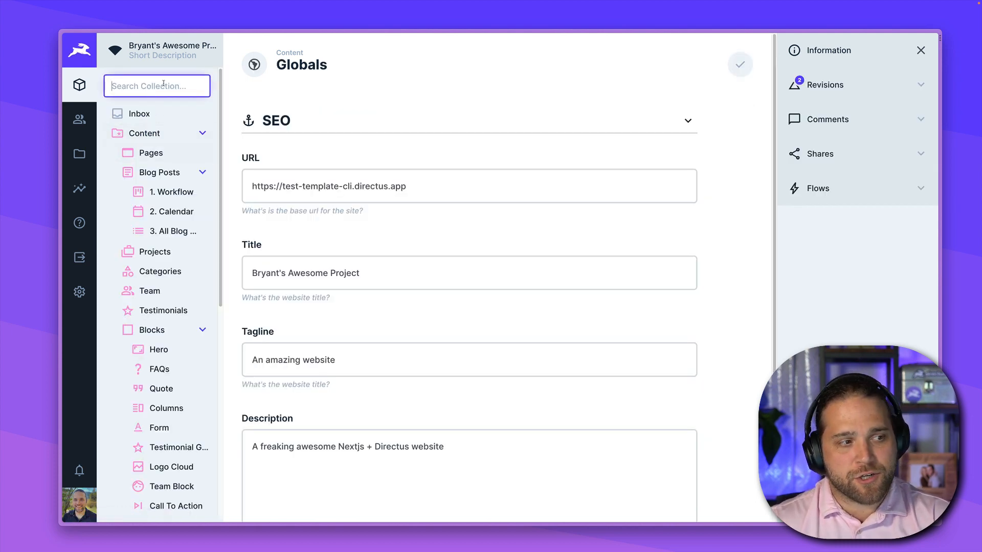
pyautogui.moveTo(150, 152)
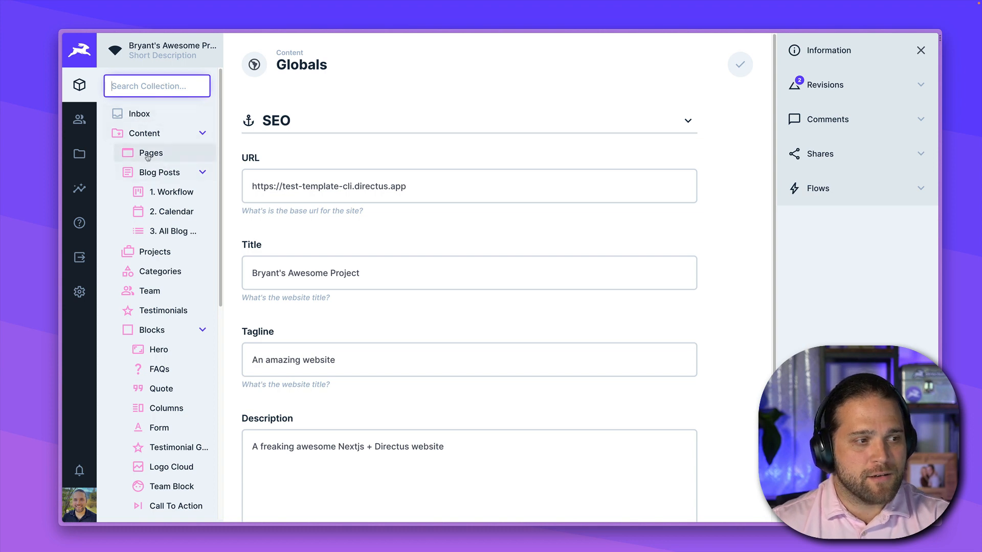
# Open the Pages collection listing its seven pages.
pyautogui.click(151, 152)
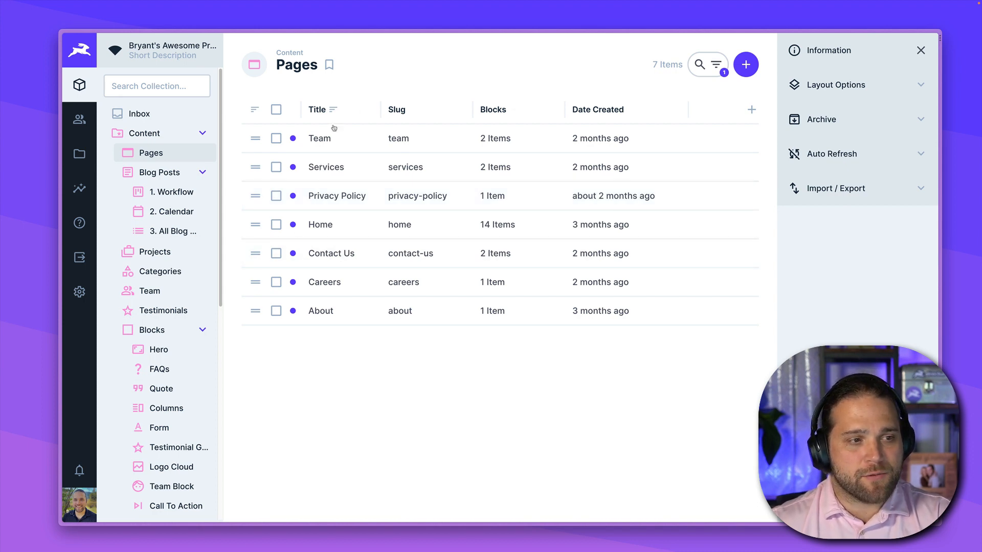
pyautogui.moveTo(631, 295)
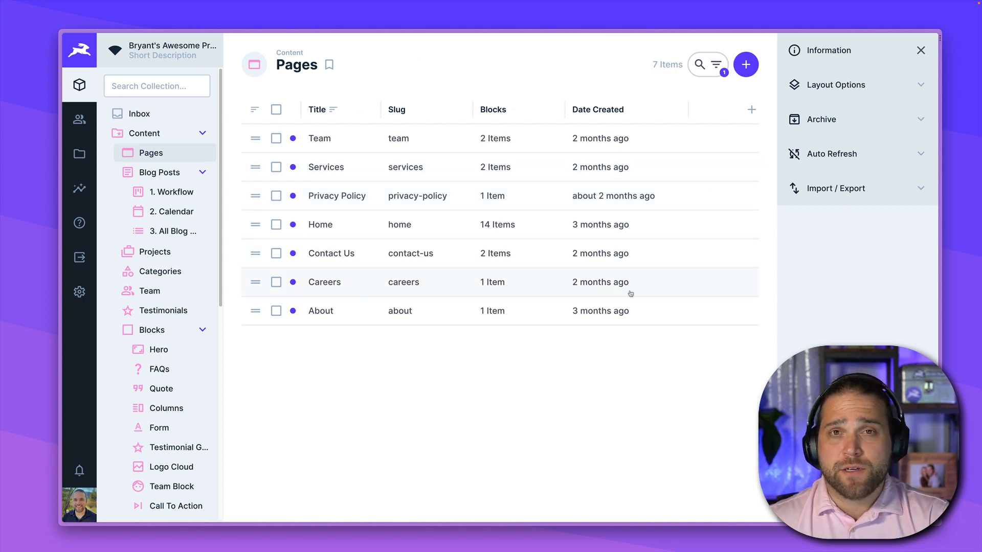
pyautogui.moveTo(734, 338)
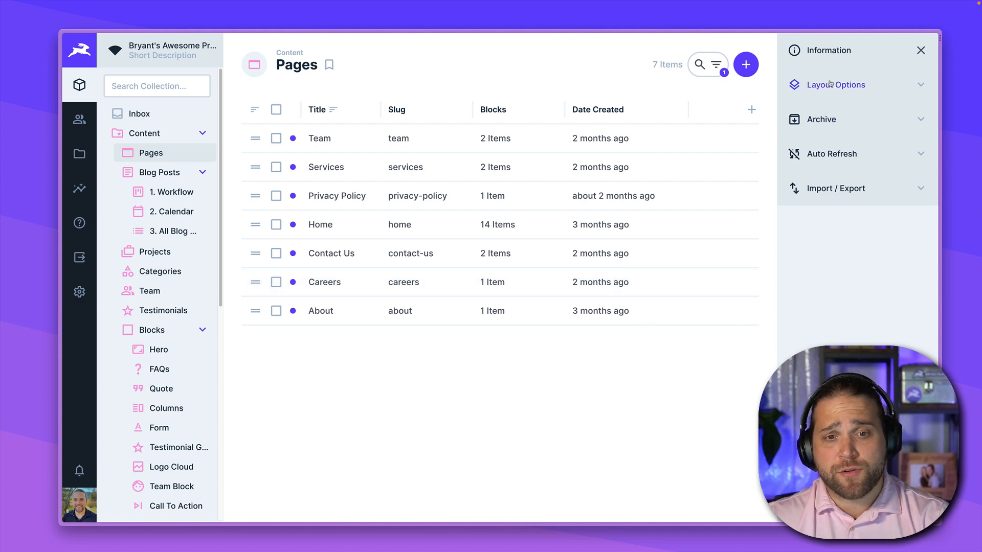
# Review the Pages layout options and Date Created column menu, keeping the table layout.
pyautogui.click(835, 85)
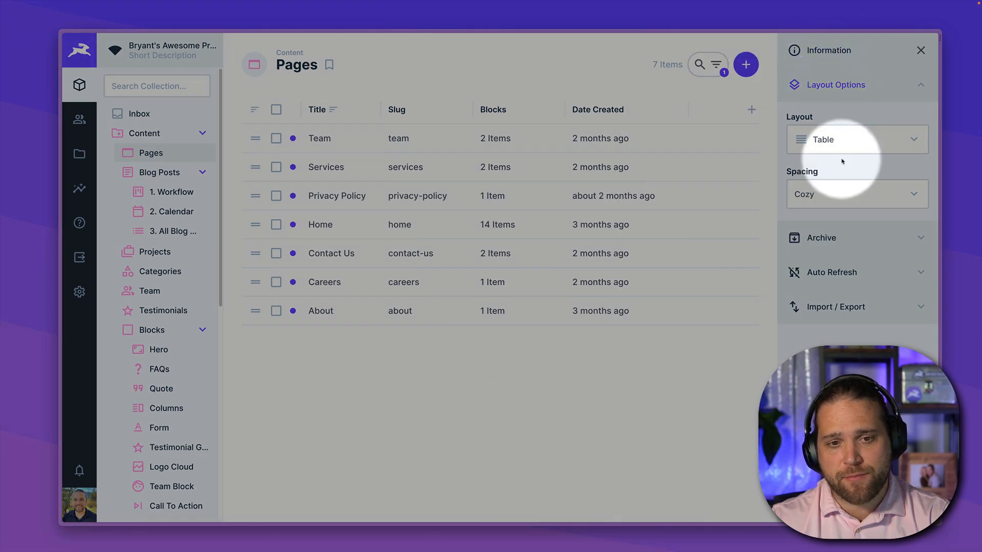
pyautogui.click(856, 140)
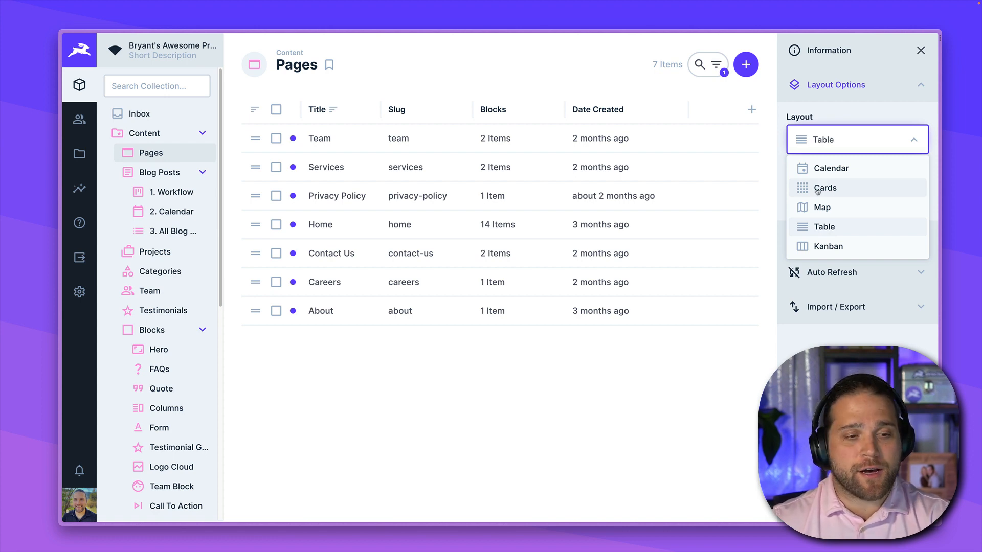
pyautogui.click(824, 227)
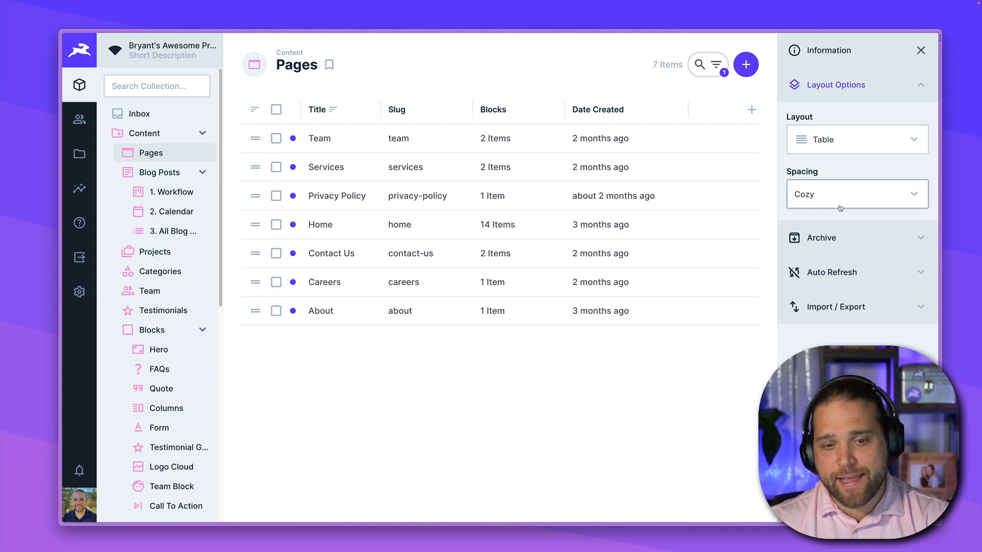
pyautogui.moveTo(816, 183)
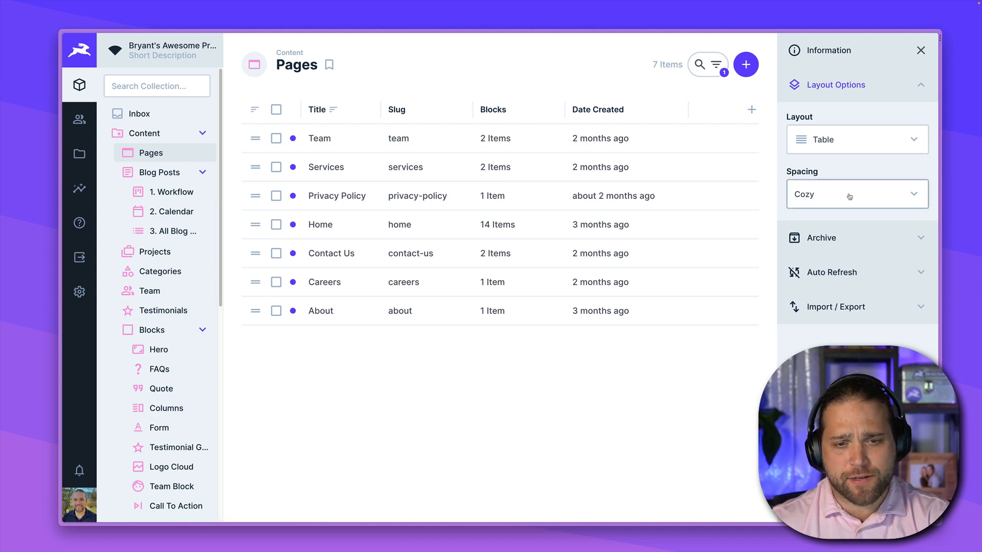
pyautogui.moveTo(674, 170)
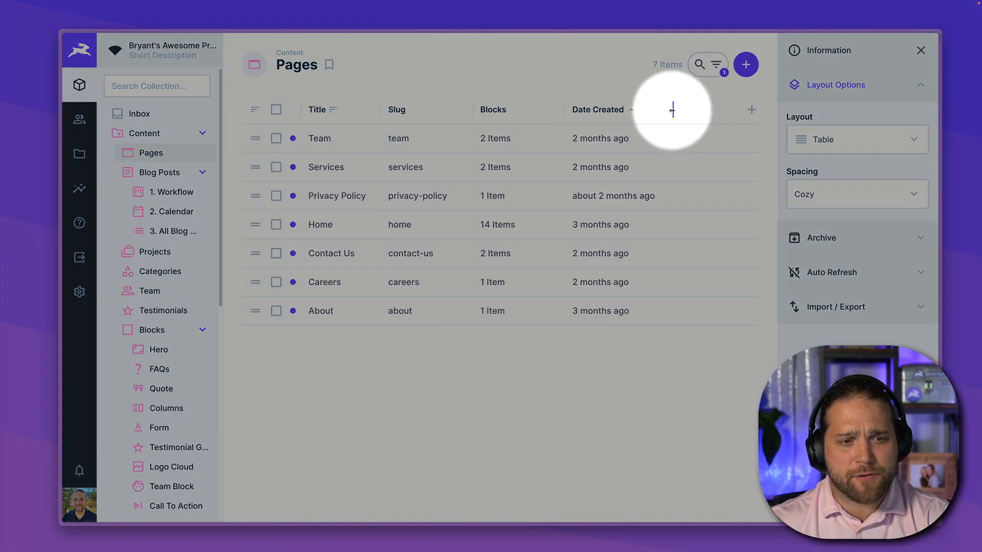
pyautogui.moveTo(582, 119)
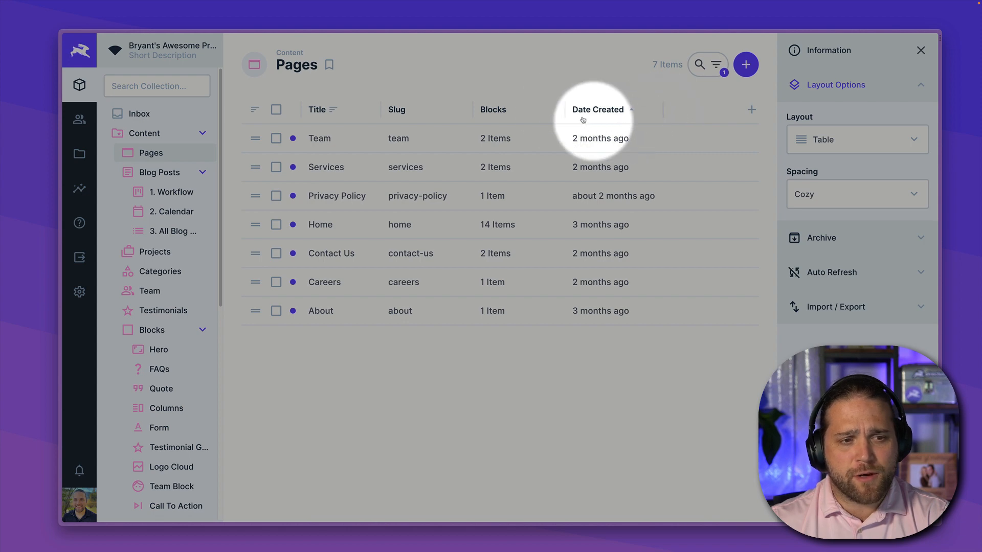
pyautogui.click(598, 110)
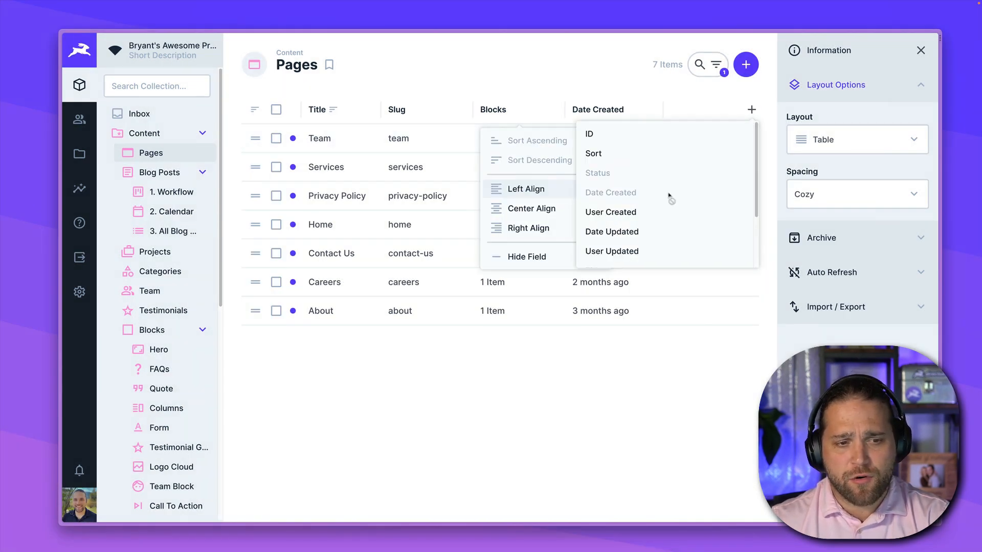
pyautogui.scroll(-3)
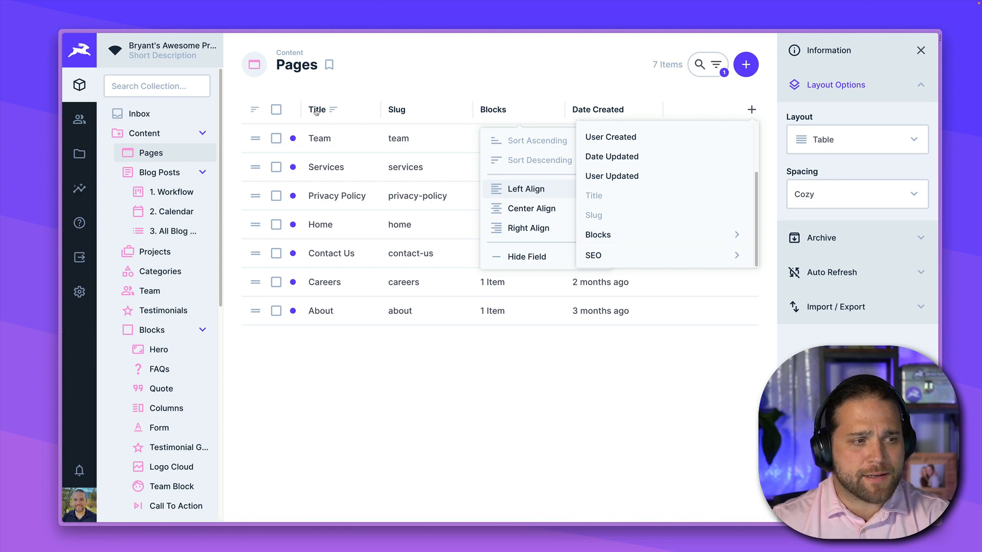
pyautogui.moveTo(255, 110)
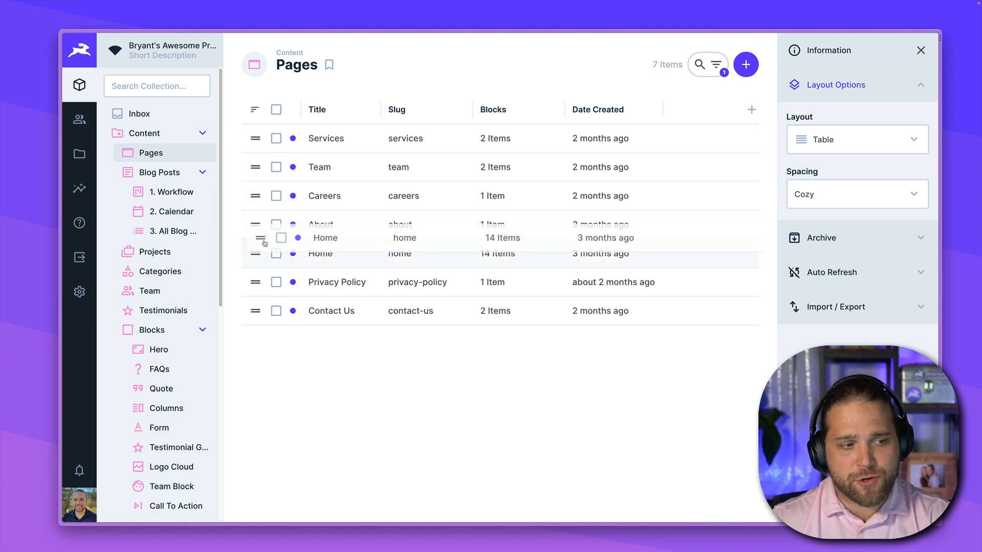
# Drag the Home row to the top of the Pages list.
pyautogui.moveTo(255, 238); pyautogui.dragTo(254, 138)
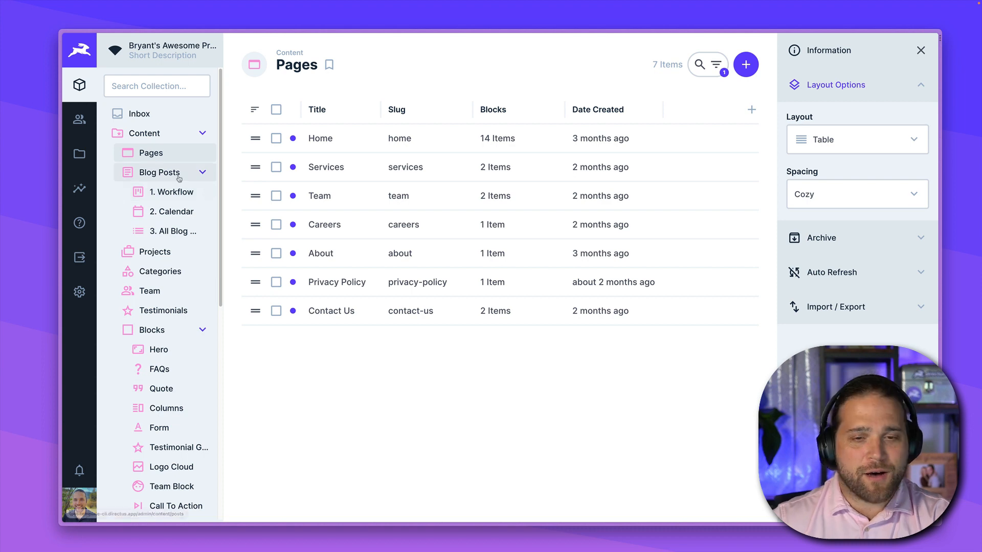
pyautogui.moveTo(170, 192)
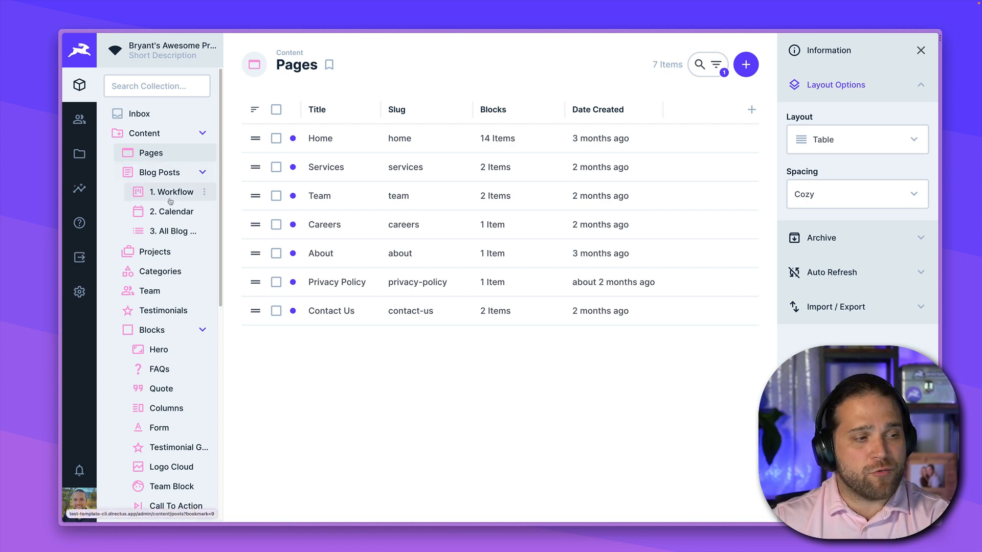
# Open the Blog Posts Workflow kanban and review its layout options, toggling Show Ungrouped on and off.
pyautogui.click(171, 191)
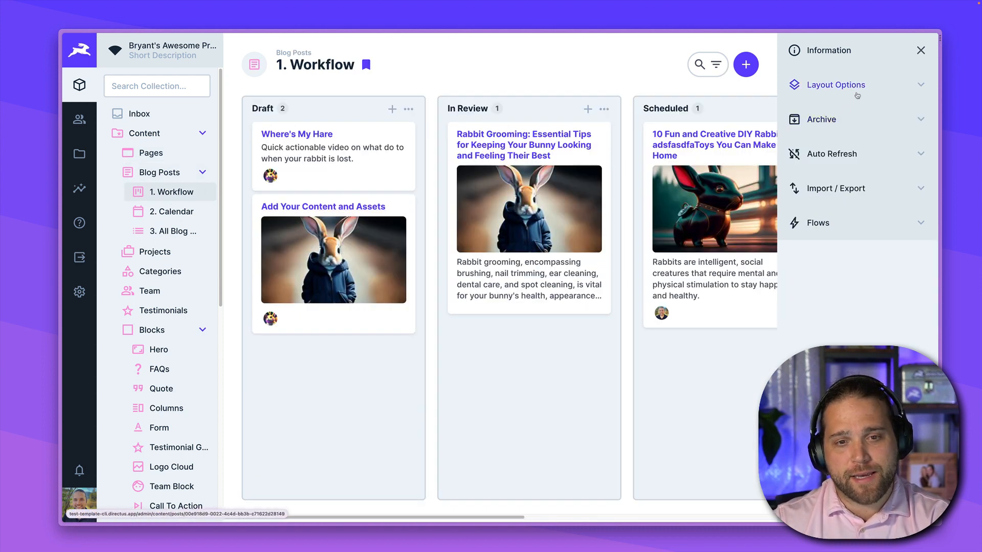
pyautogui.click(835, 85)
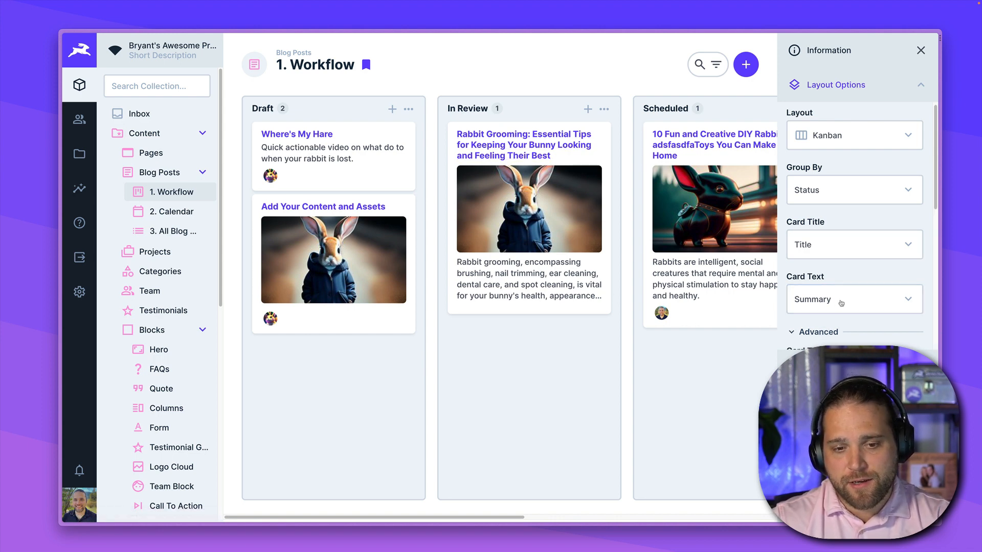
pyautogui.scroll(-3)
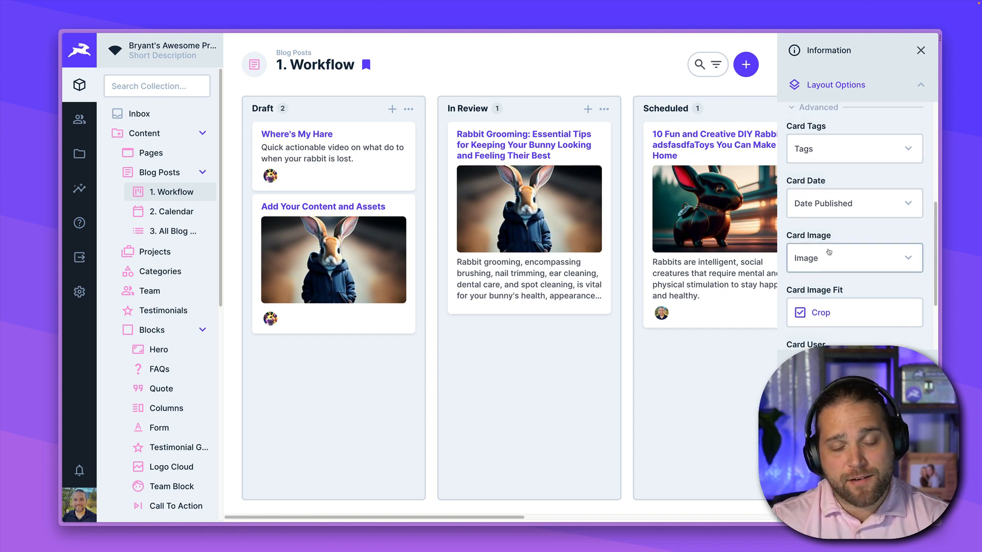
pyautogui.scroll(-3)
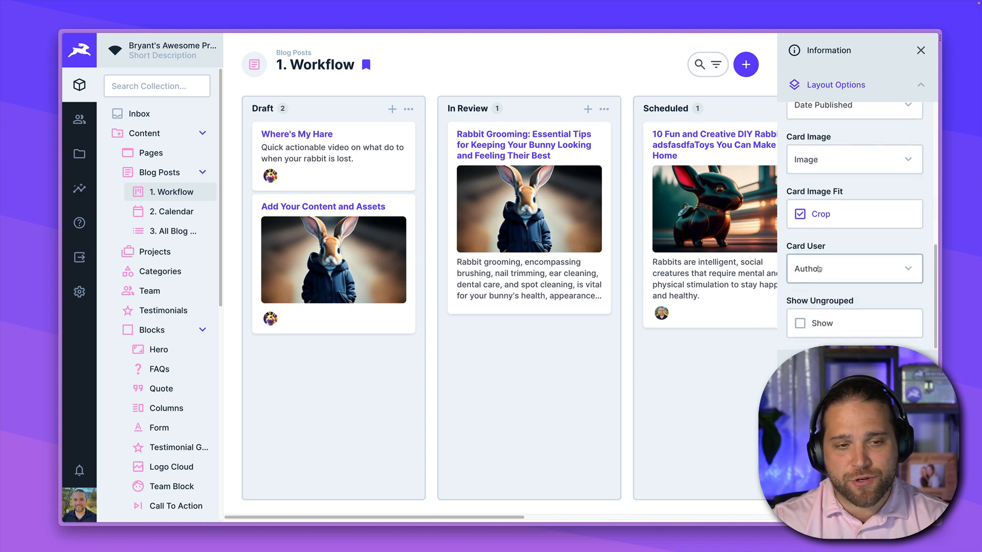
pyautogui.click(800, 323)
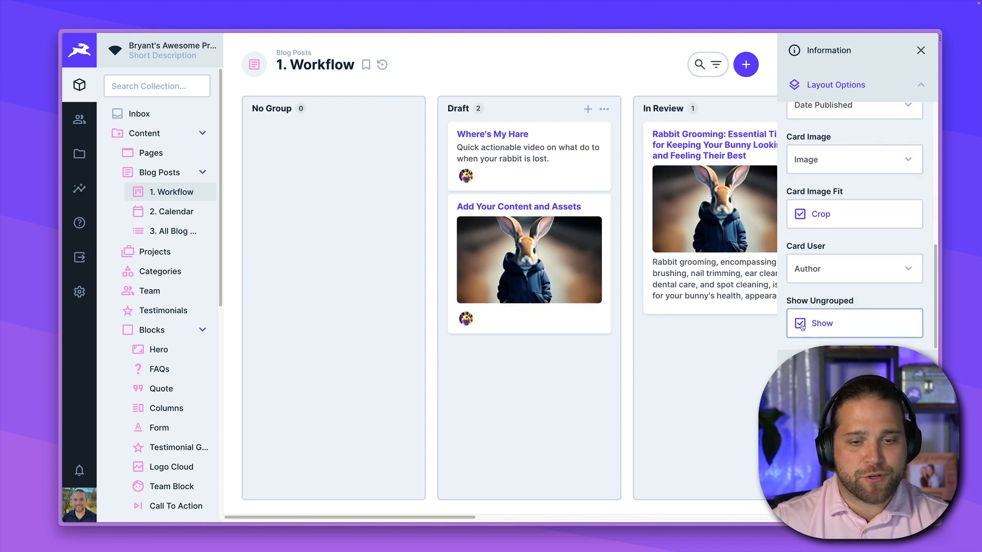
pyautogui.click(799, 323)
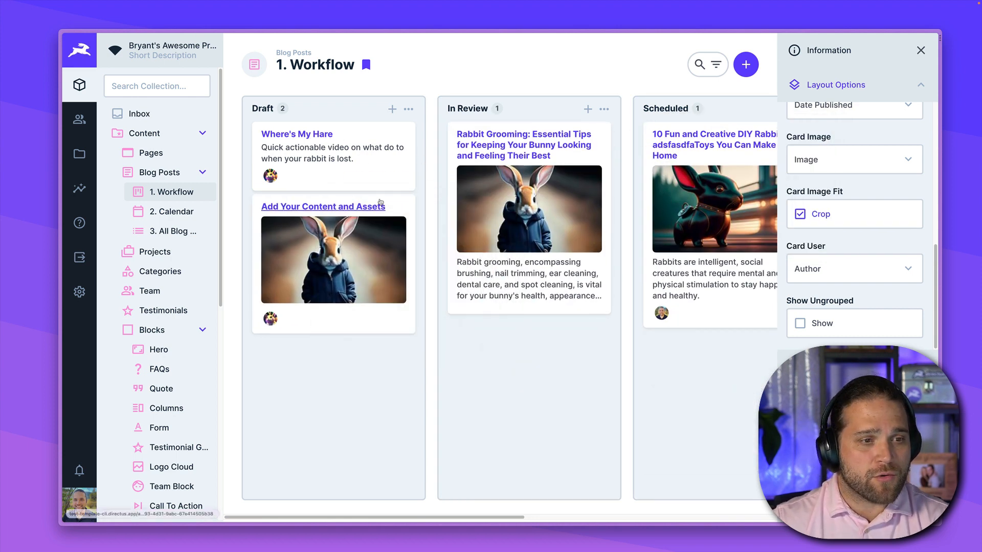
pyautogui.scroll(3)
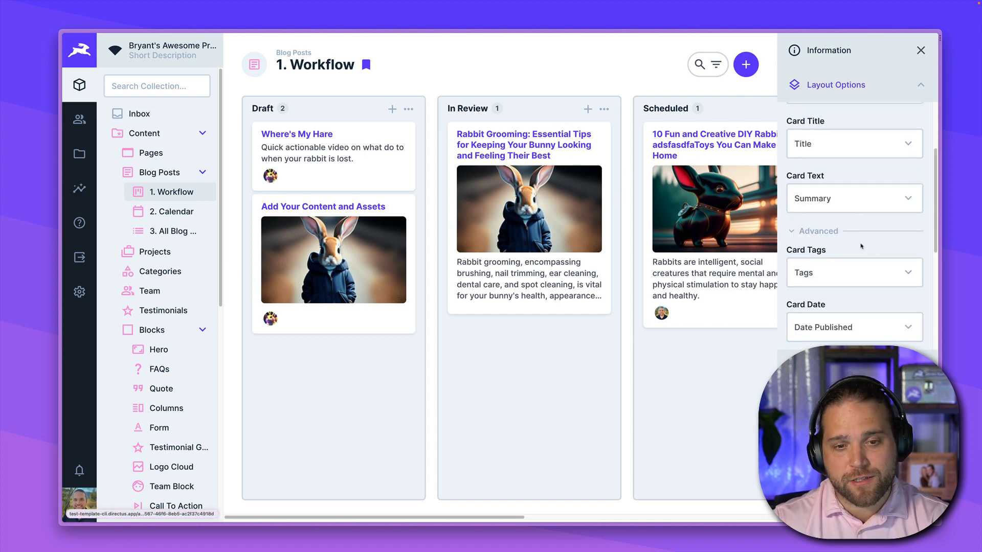
pyautogui.scroll(3)
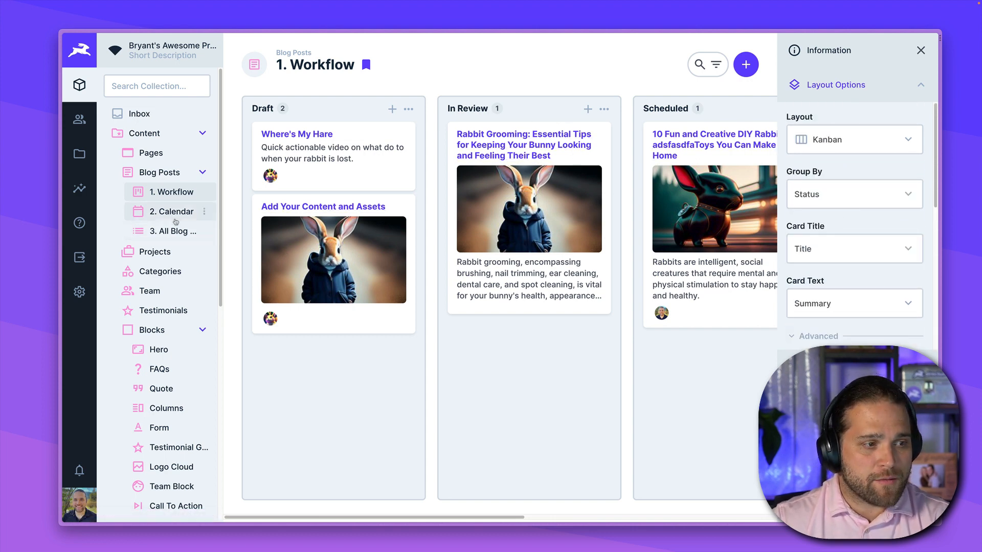
# Open the Blog Posts Calendar view and review its layout choices, keeping Calendar.
pyautogui.click(175, 211)
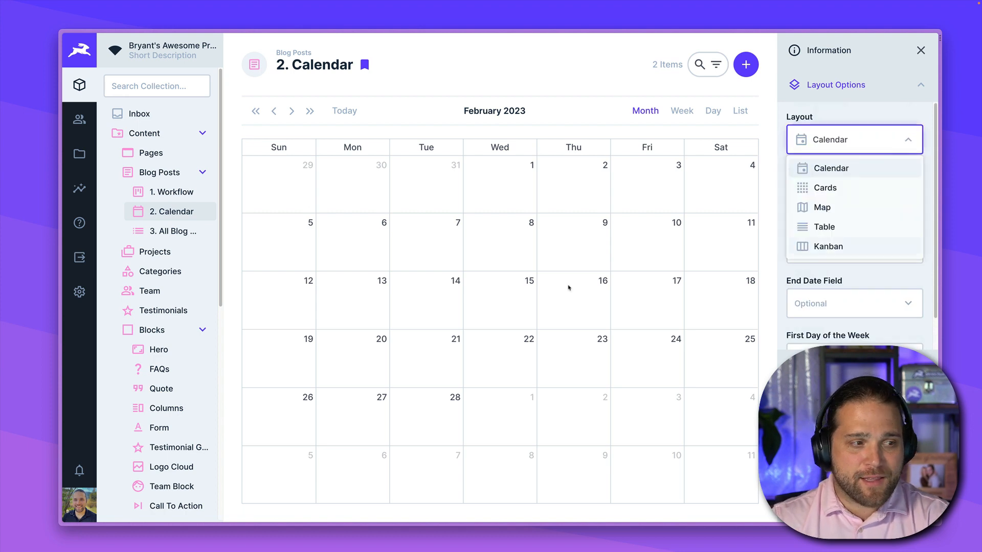
pyautogui.moveTo(861, 227)
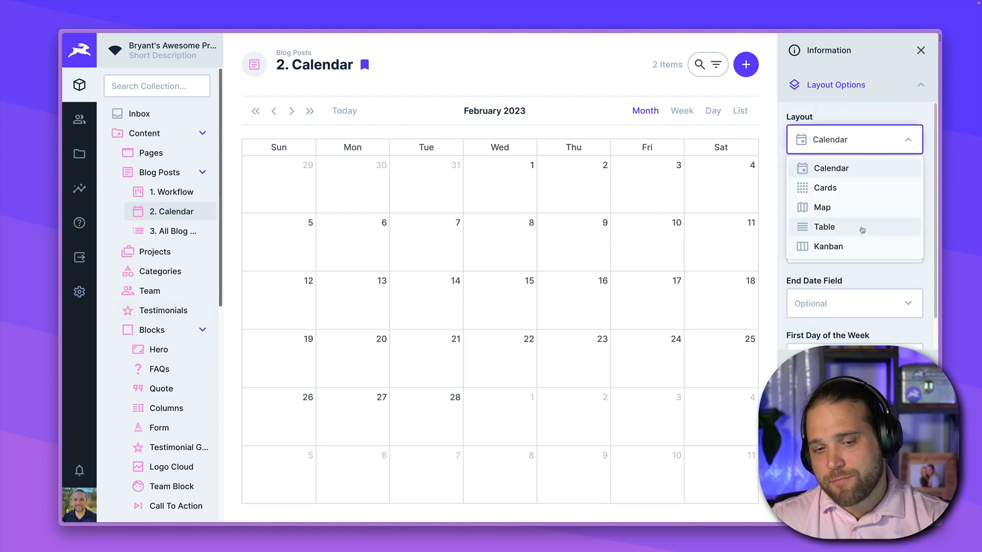
pyautogui.moveTo(852, 208)
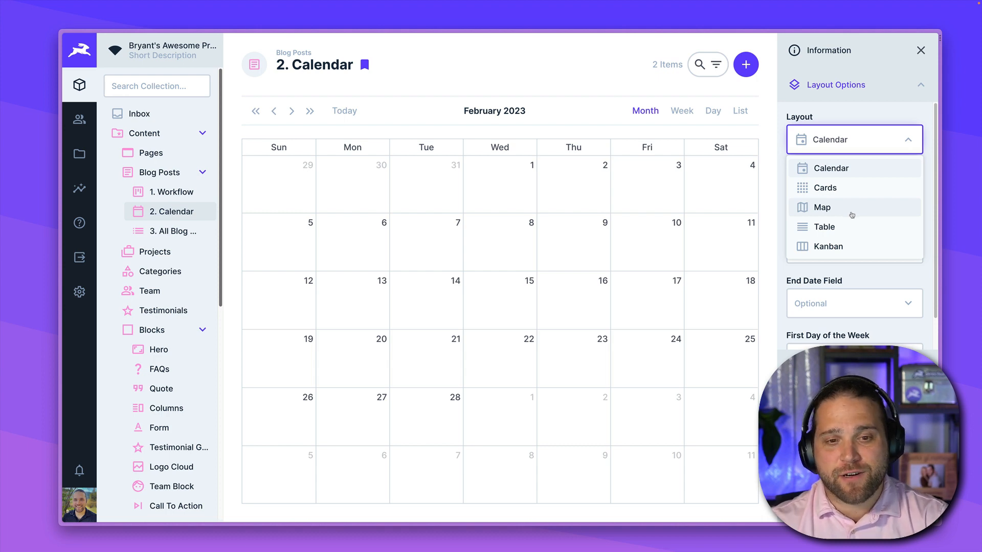
pyautogui.moveTo(582, 89)
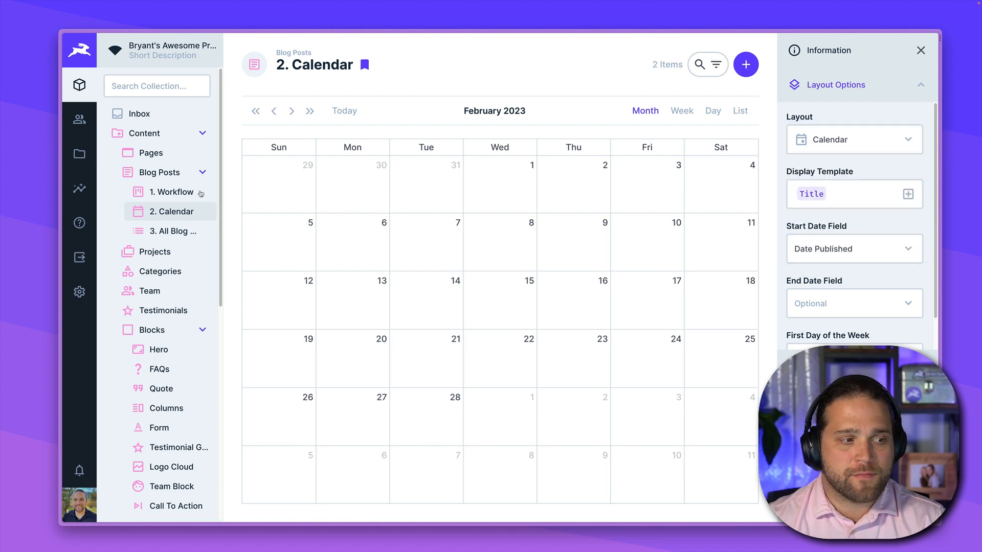
pyautogui.moveTo(160, 176)
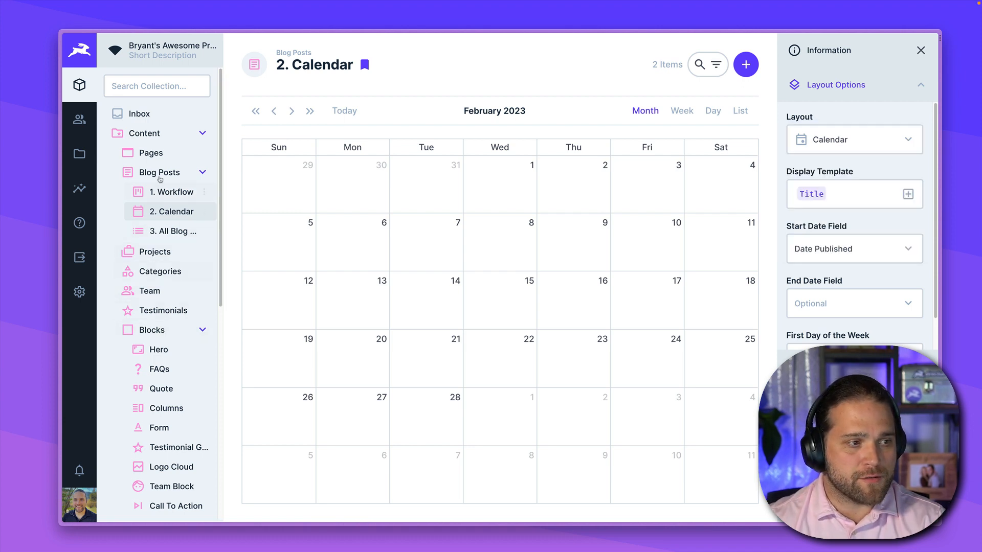
# Navigate via Pages and Blog Posts to the '3. All Blog Posts' bookmark.
pyautogui.click(150, 152)
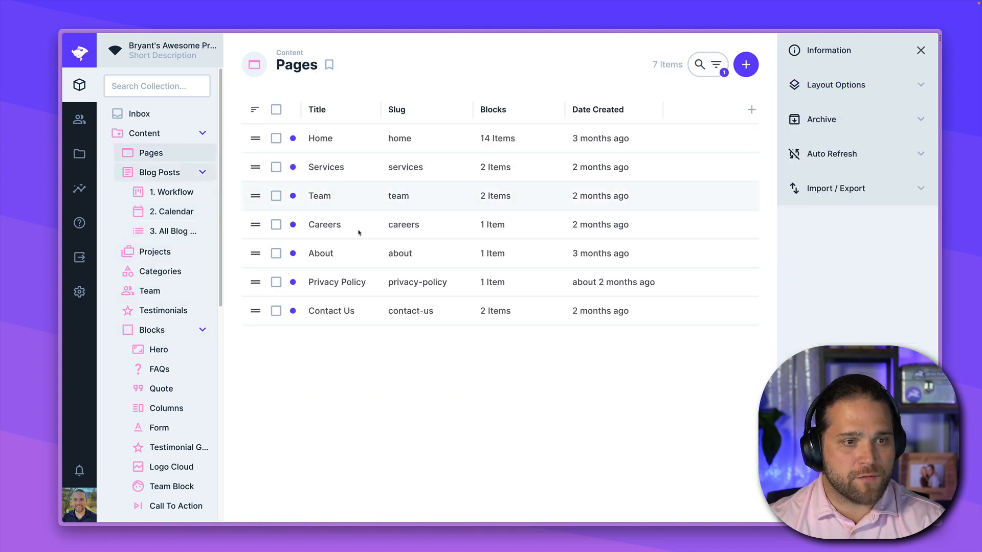
pyautogui.click(161, 172)
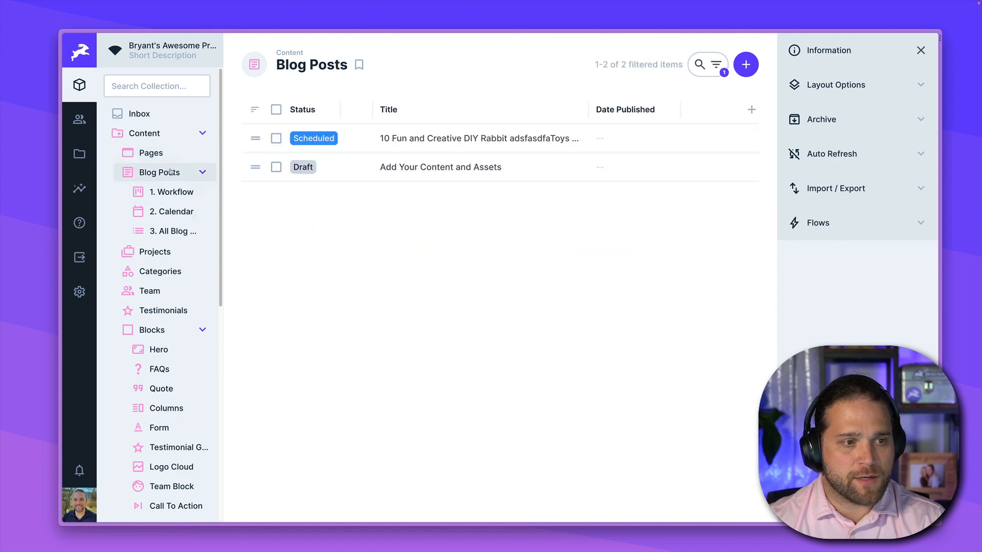
pyautogui.click(174, 231)
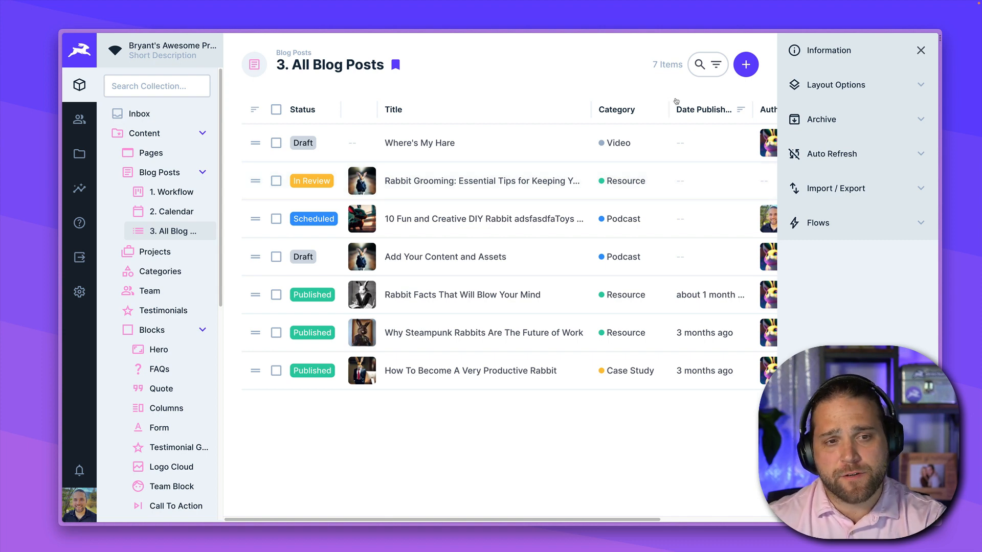
pyautogui.moveTo(699, 64)
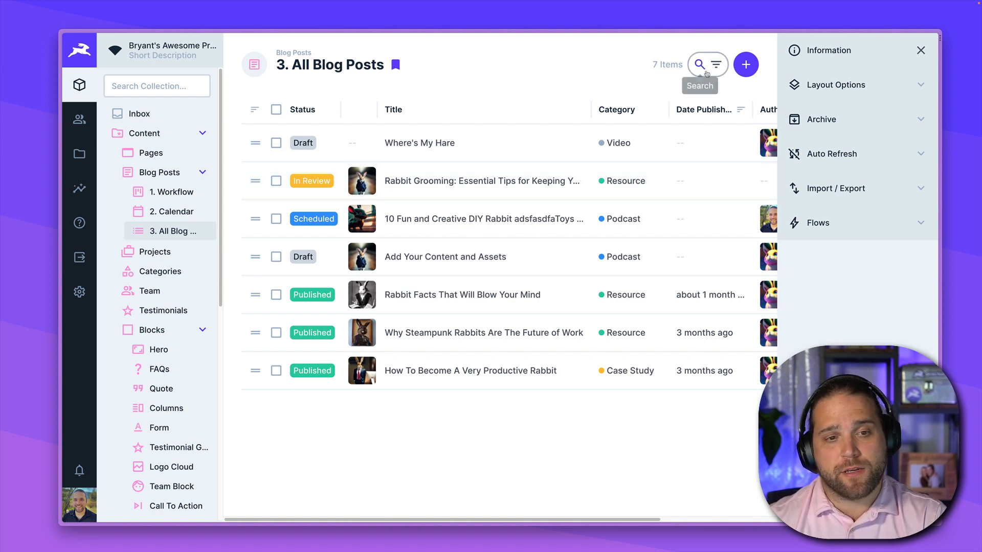
pyautogui.moveTo(715, 65)
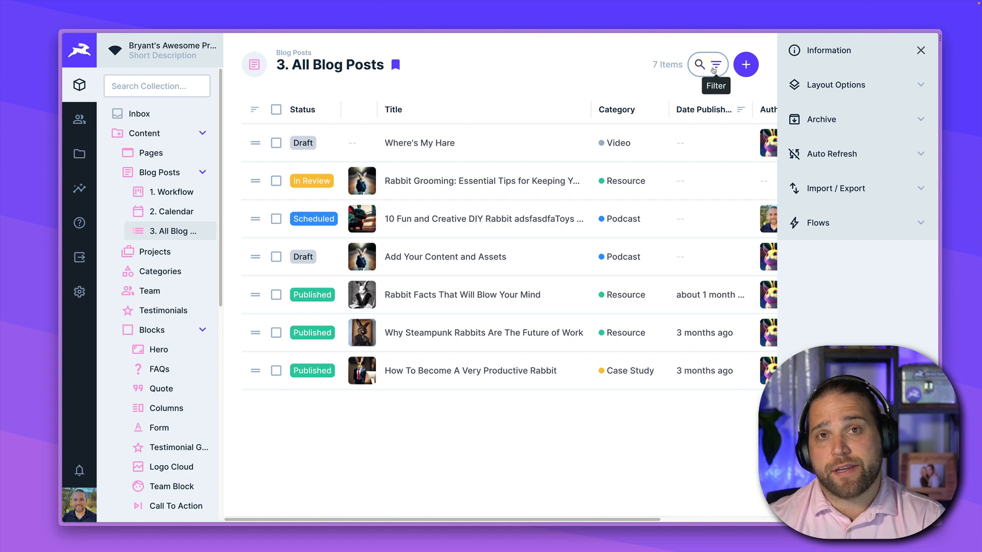
pyautogui.click(700, 63)
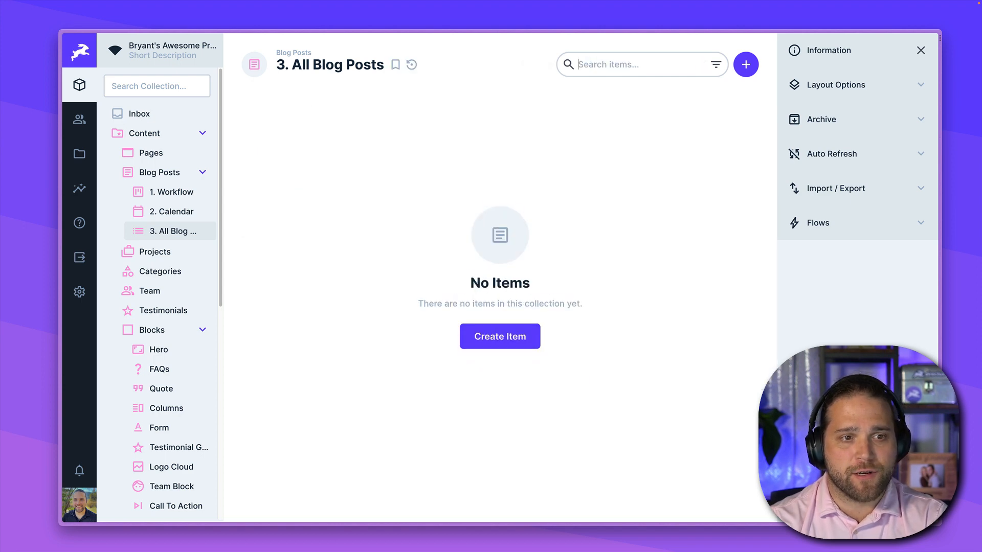
pyautogui.write('rabbit')
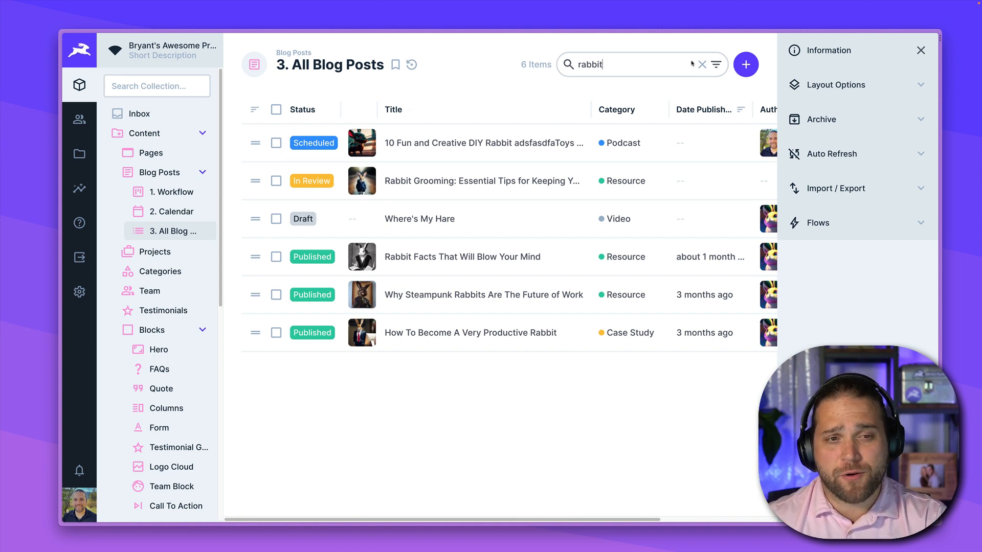
pyautogui.click(701, 64)
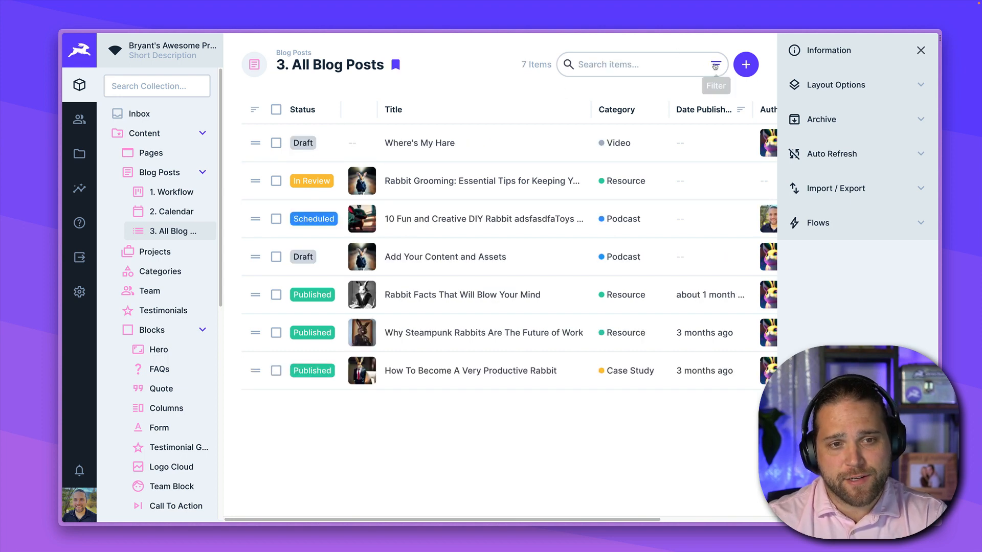
# Add a Status equals Published filter, keeping three posts.
pyautogui.click(716, 64)
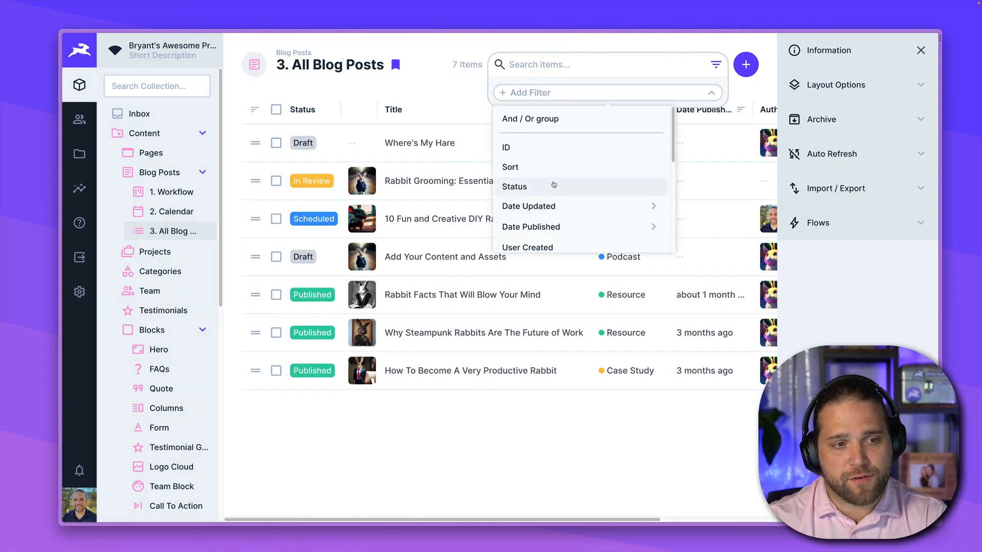
pyautogui.click(514, 186)
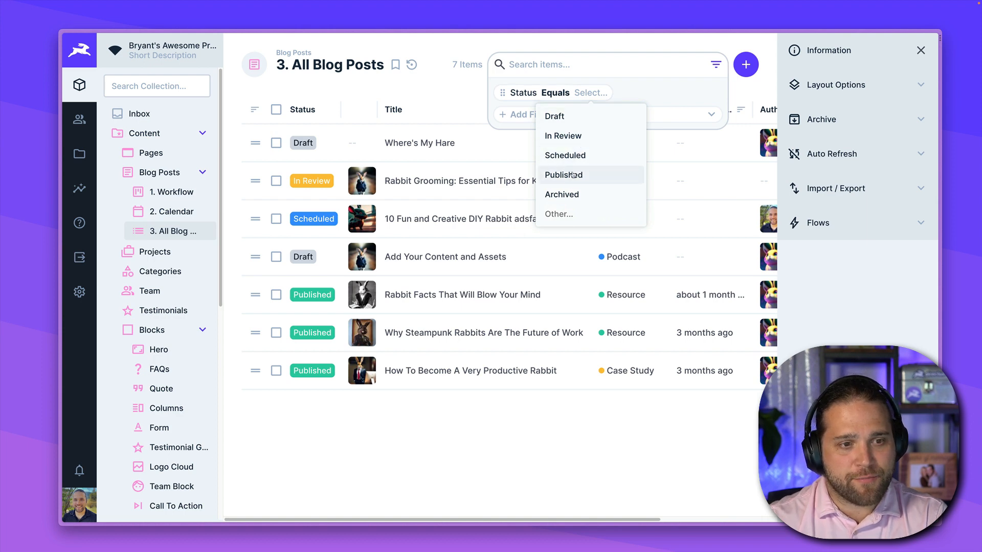
pyautogui.click(564, 175)
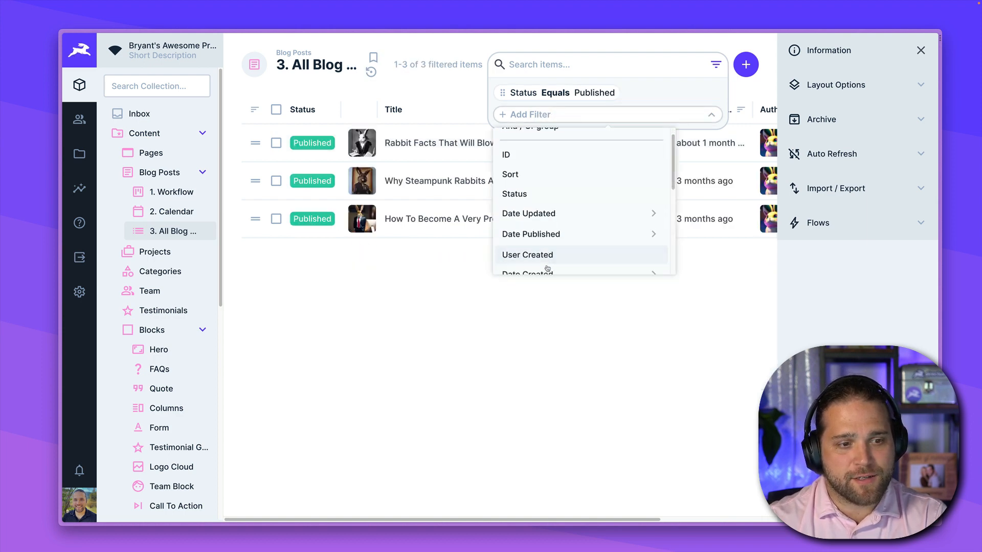
pyautogui.scroll(-3)
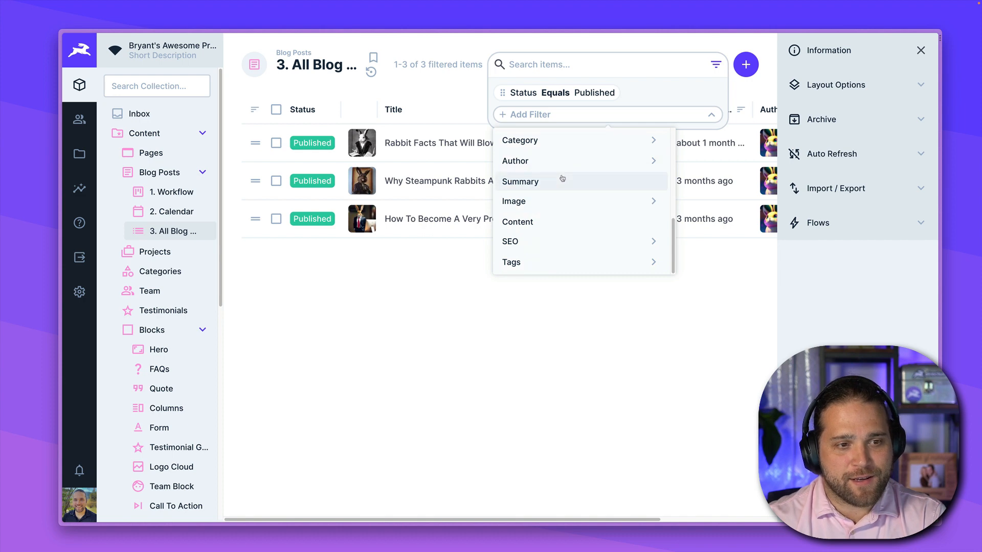
# Add a Summary Contains 'hare' filter, remove it and close the filter panel.
pyautogui.click(520, 181)
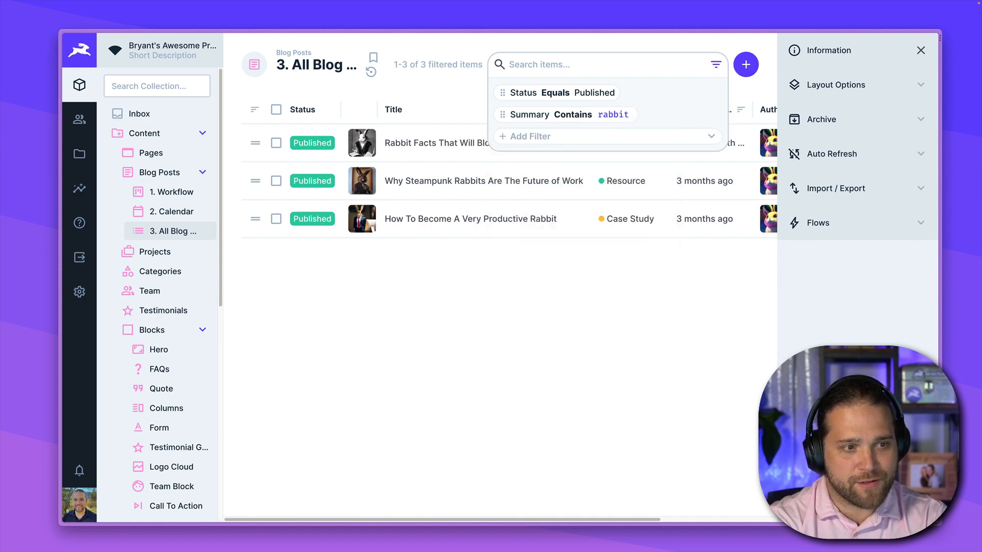
pyautogui.write('hare')
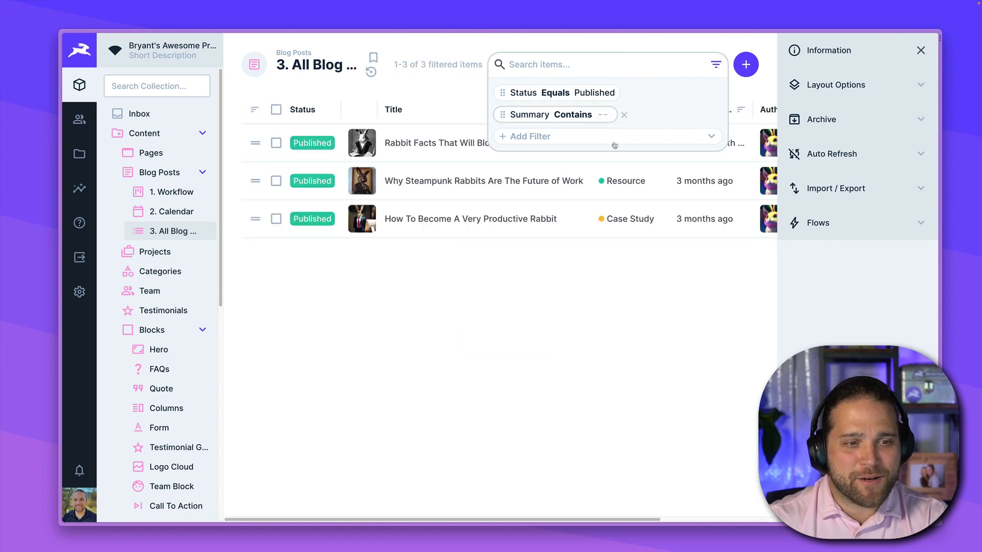
pyautogui.click(530, 136)
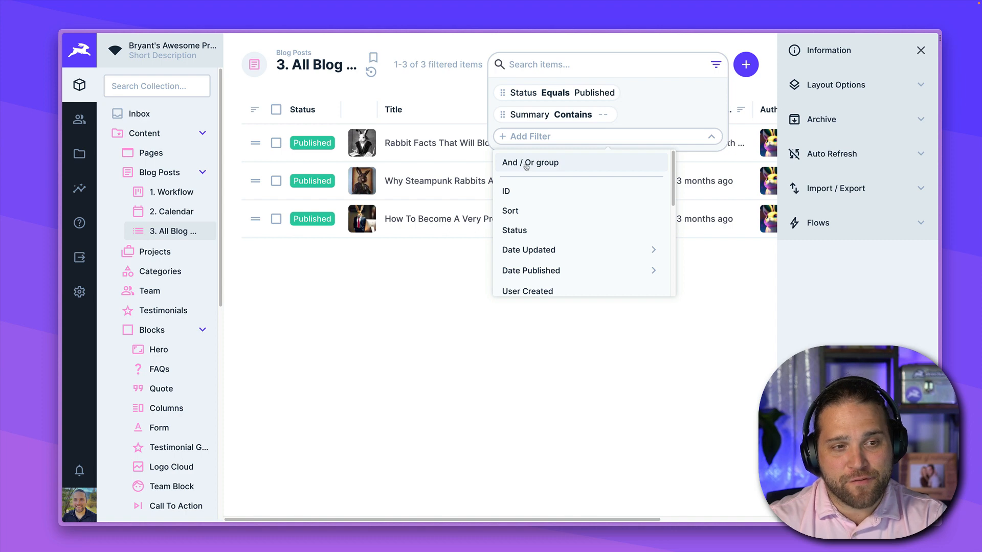
pyautogui.moveTo(637, 123)
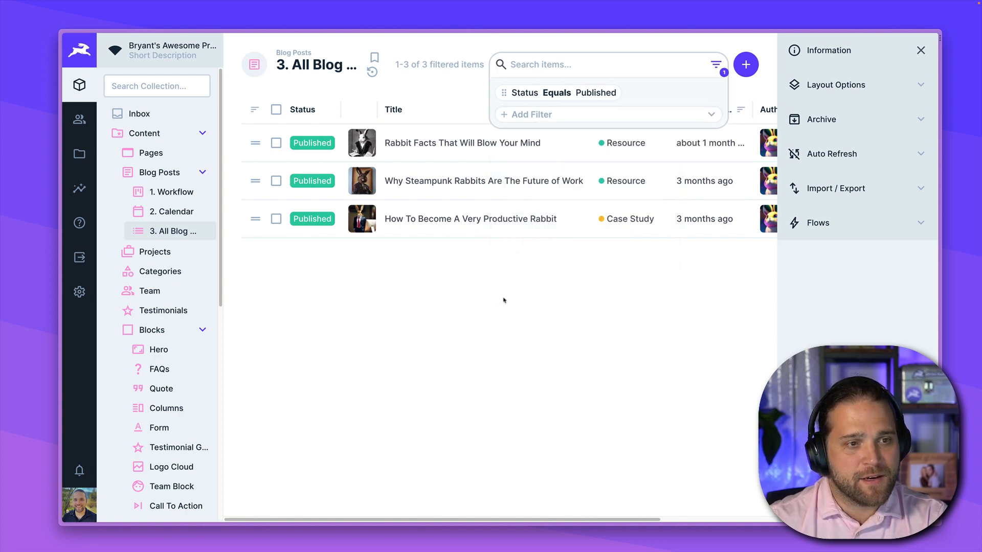
pyautogui.click(457, 278)
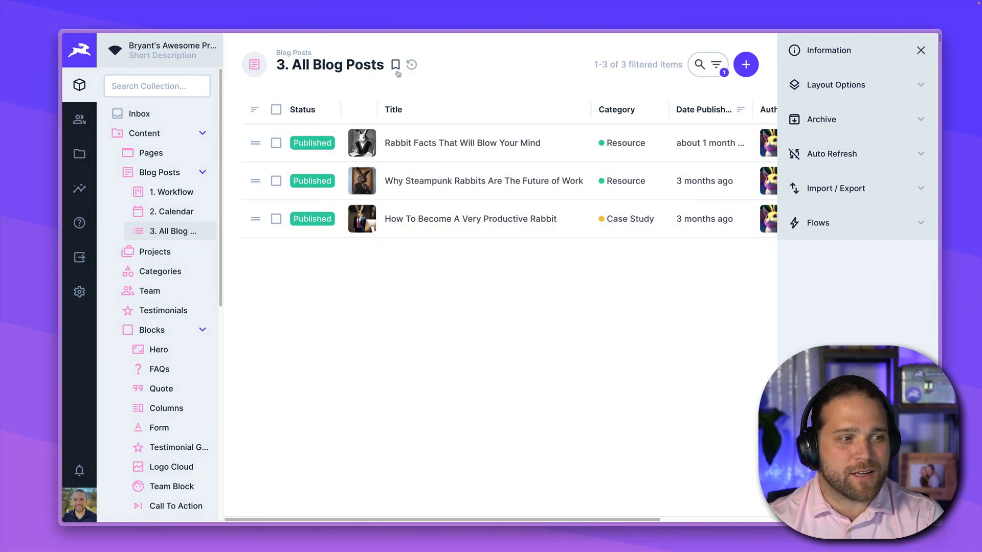
pyautogui.click(396, 65)
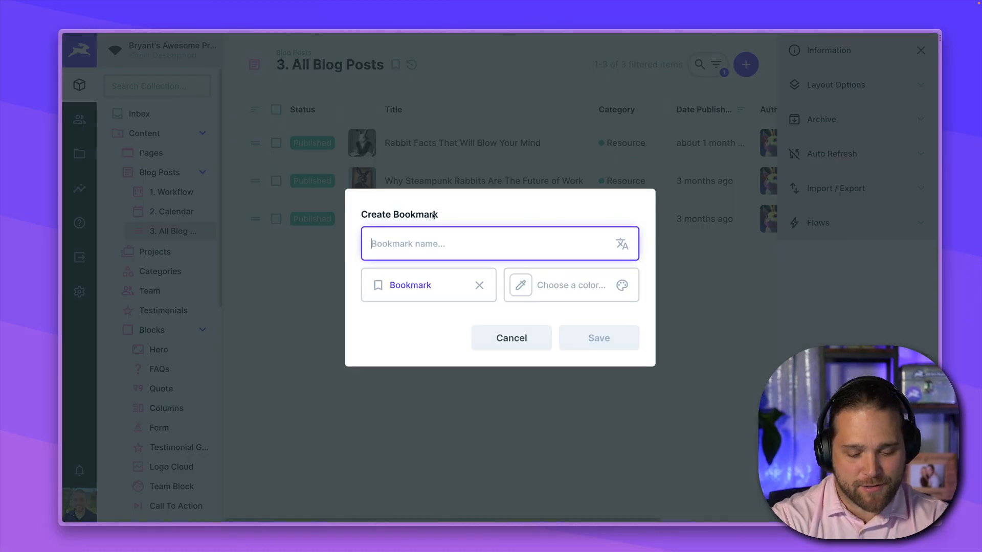
pyautogui.write('This is')
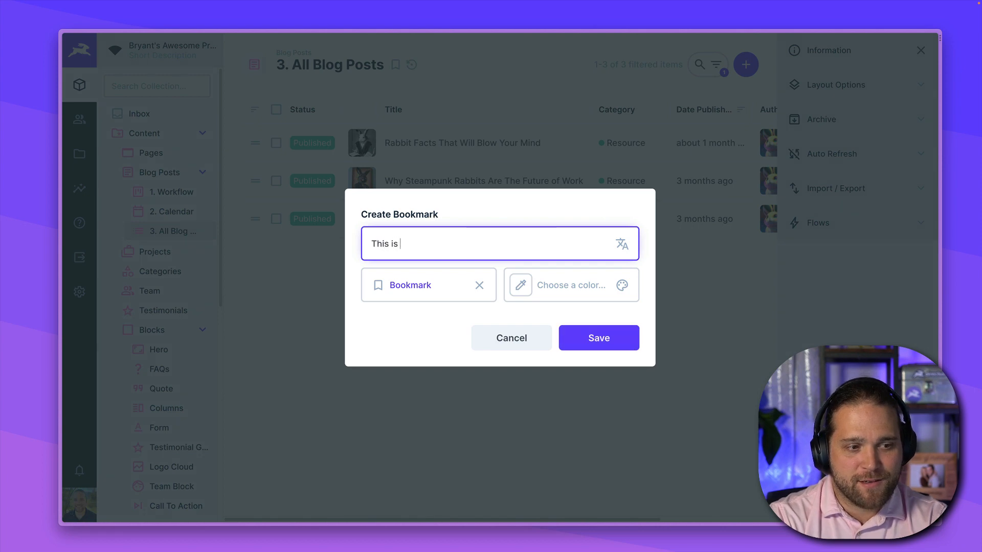
pyautogui.write('a new bookmark')
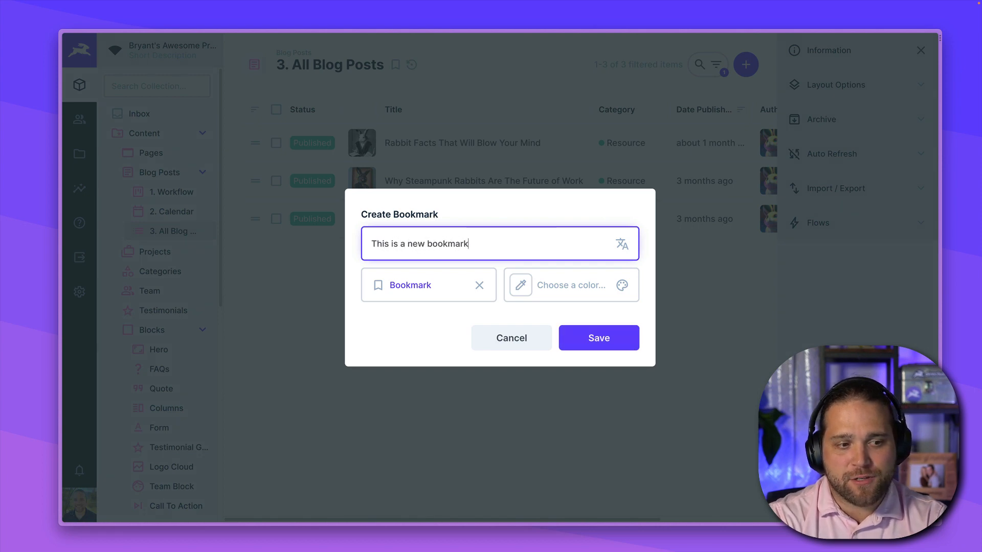
pyautogui.moveTo(597, 338)
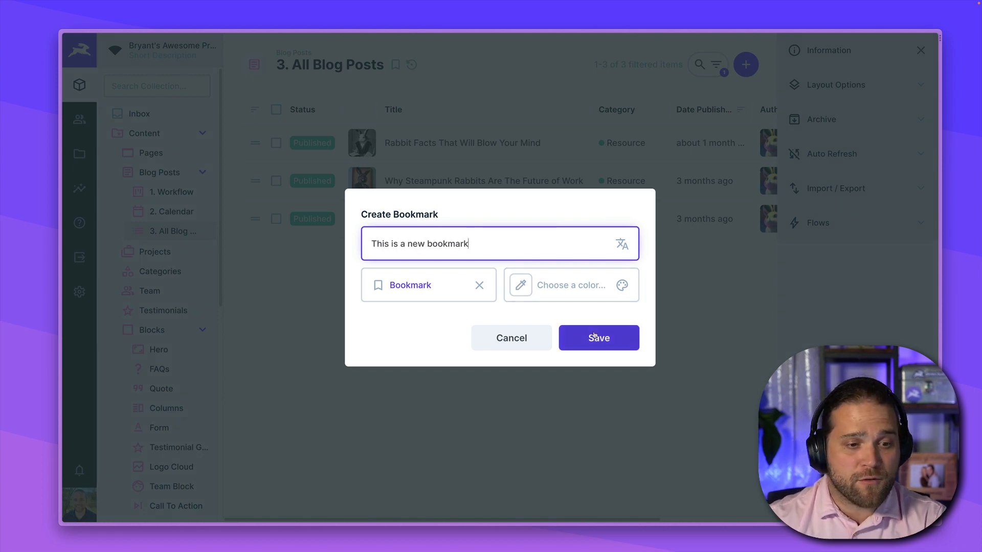
pyautogui.click(597, 338)
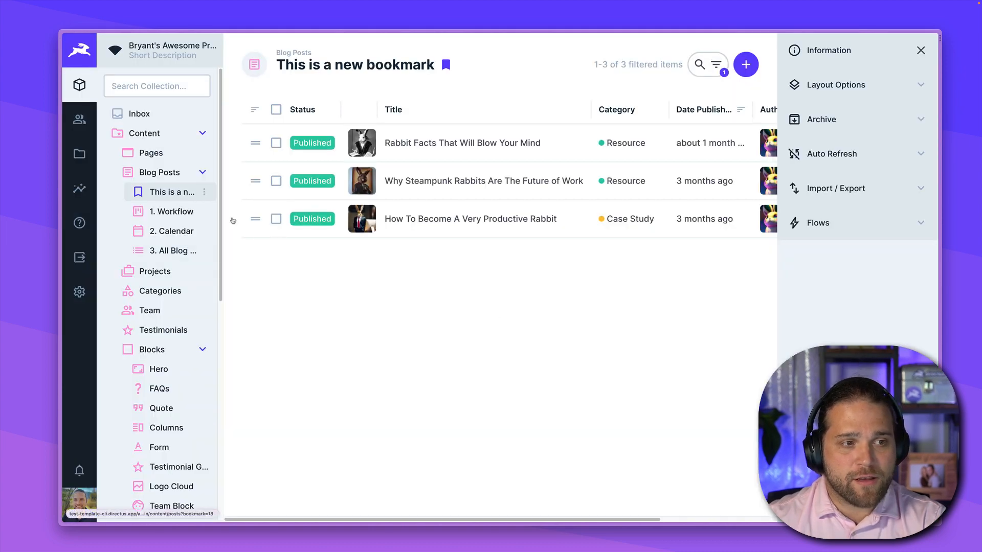
pyautogui.click(171, 230)
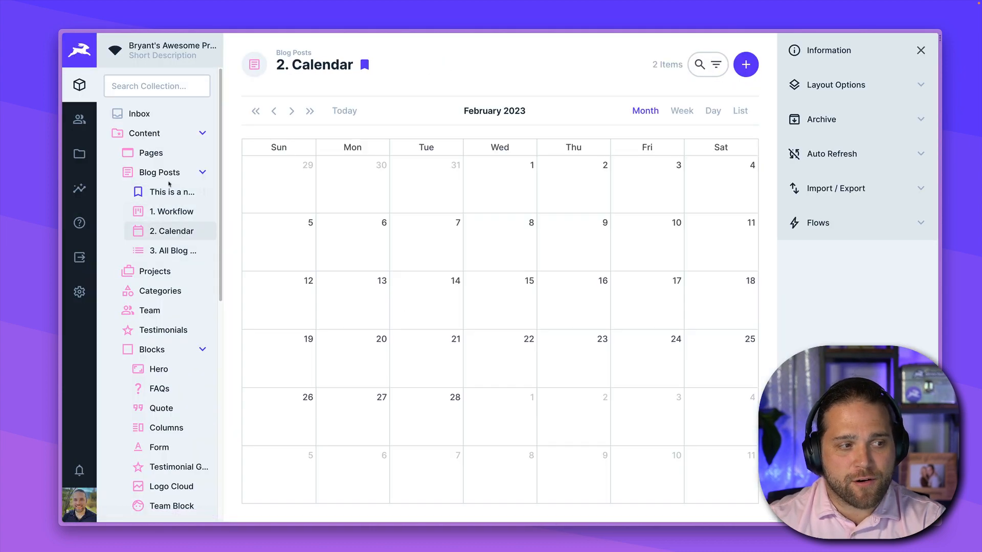
pyautogui.click(177, 191)
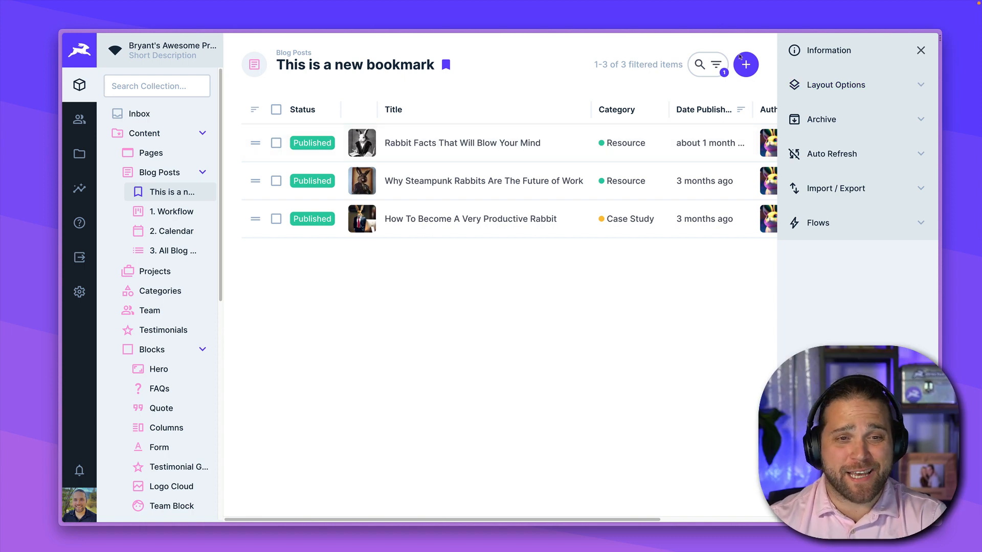
pyautogui.moveTo(745, 64)
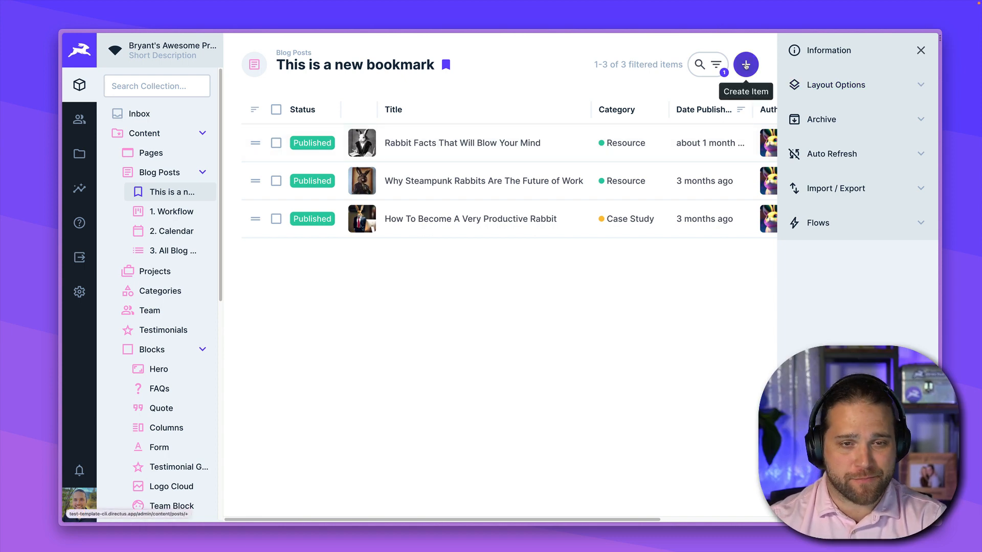
# Create a new blog post titled 'New Blog Post' with slug 'new-blog-post'.
pyautogui.click(746, 63)
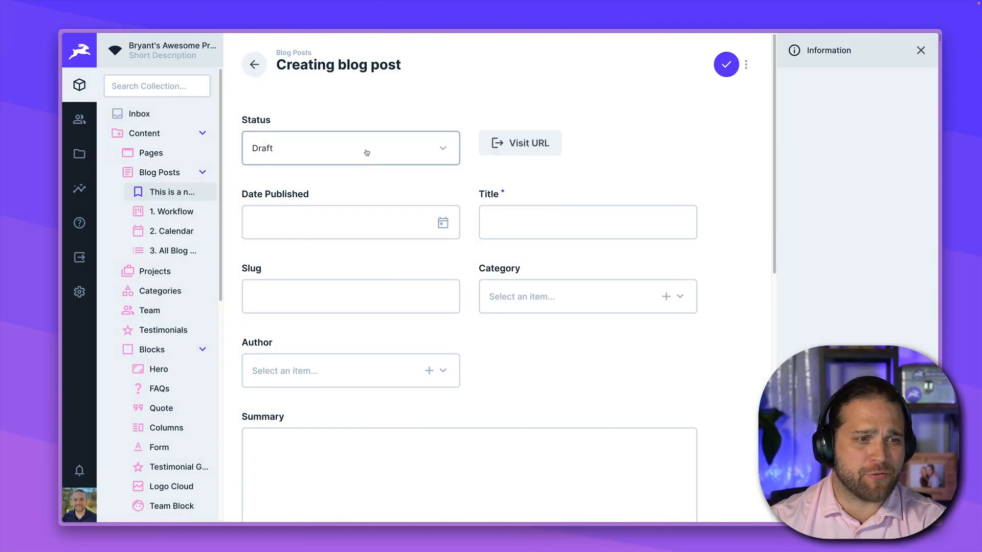
pyautogui.click(350, 148)
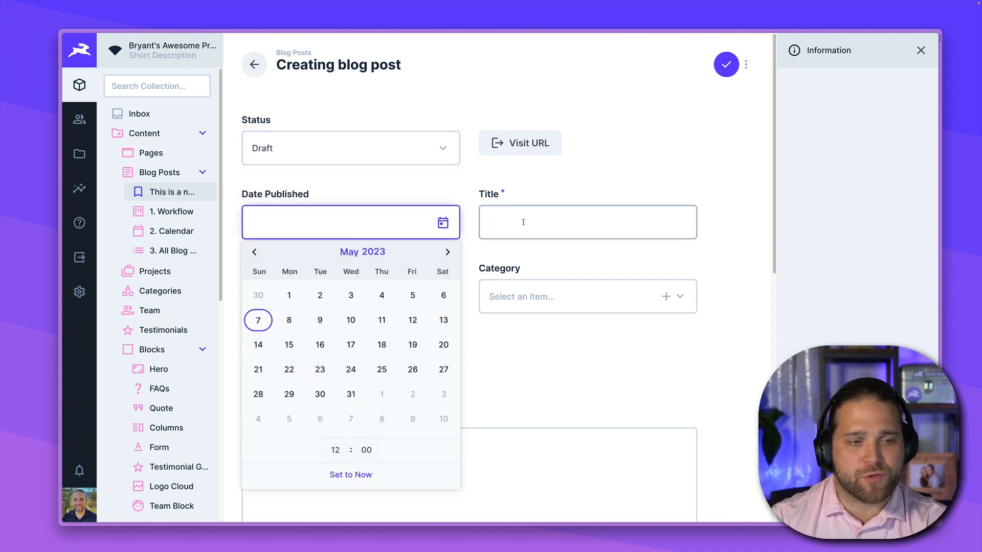
pyautogui.click(587, 222)
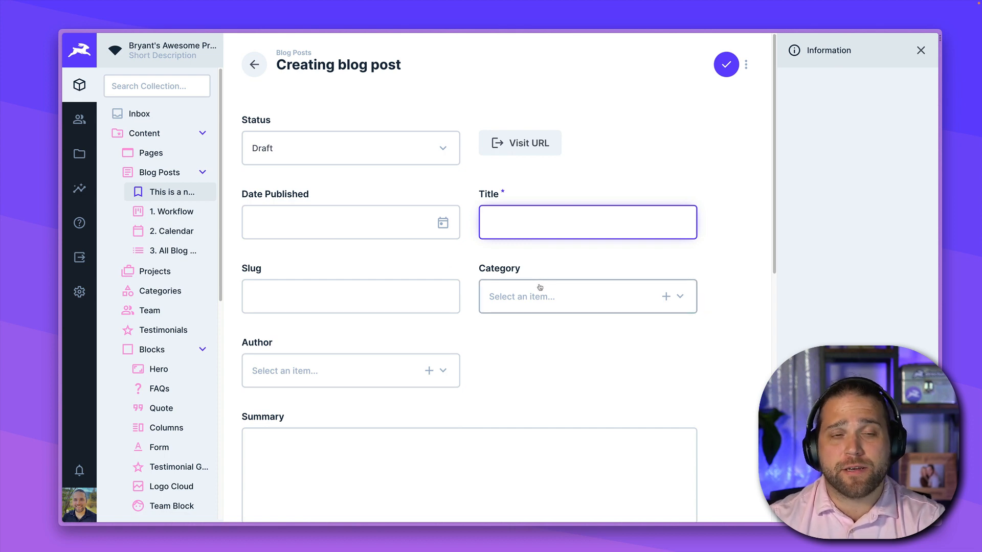
pyautogui.moveTo(511, 349)
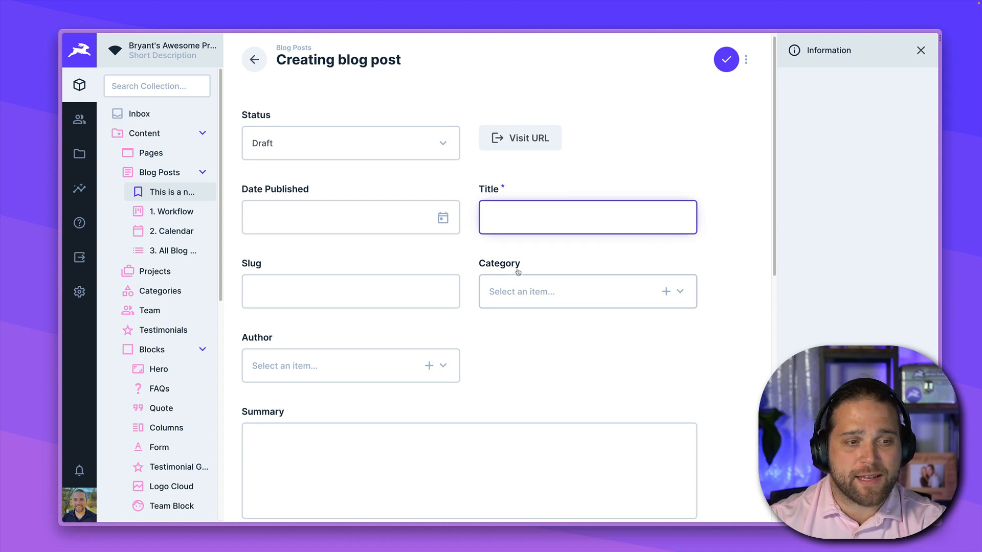
pyautogui.write('New Blog Post')
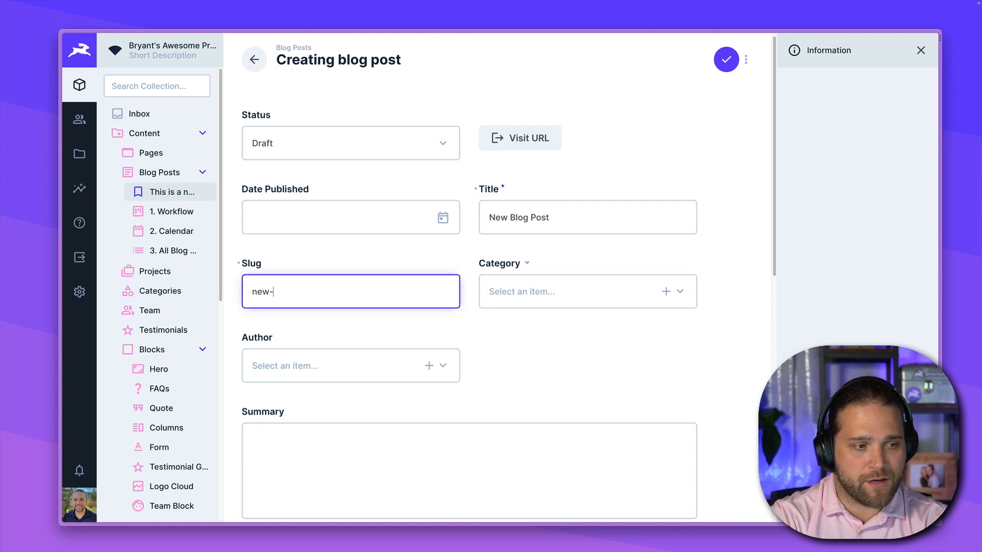
pyautogui.write('blog-post')
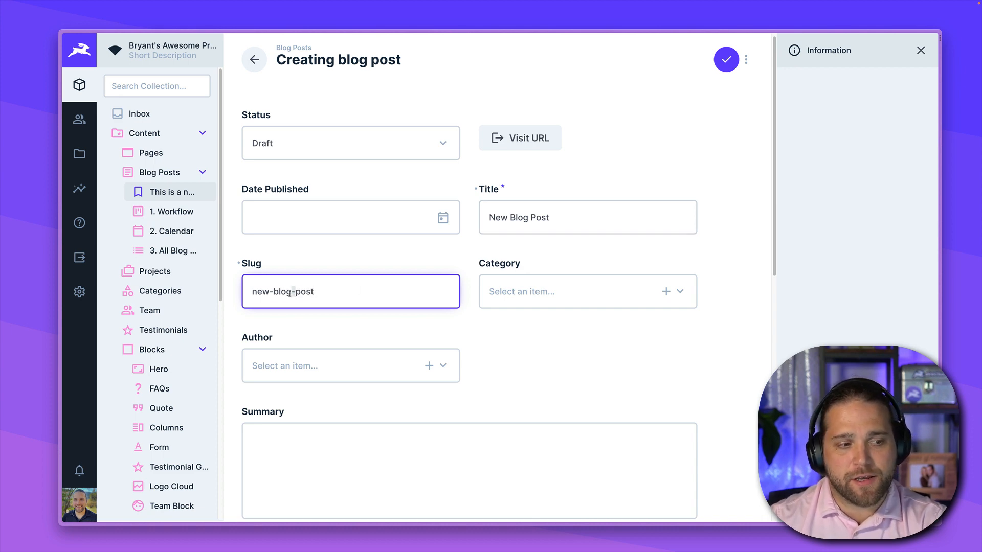
pyautogui.moveTo(643, 320)
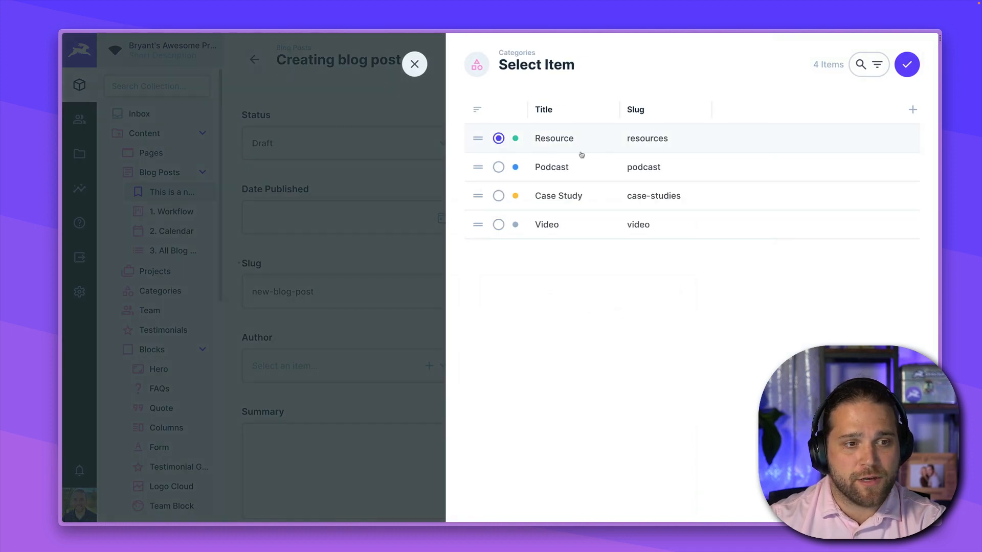
# Confirm Resource as category and set Hops Along as author, leaving the post unsaved.
pyautogui.click(906, 63)
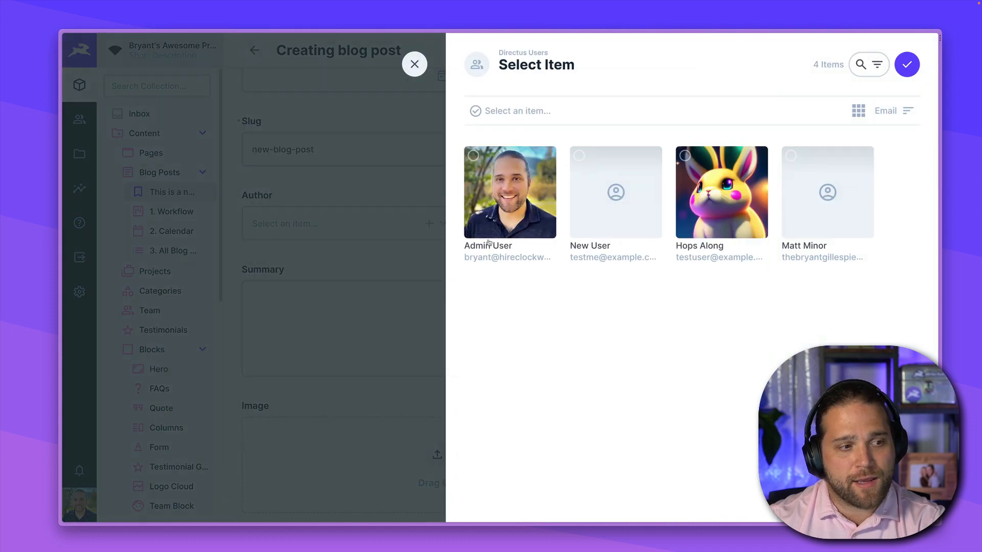
pyautogui.moveTo(645, 225)
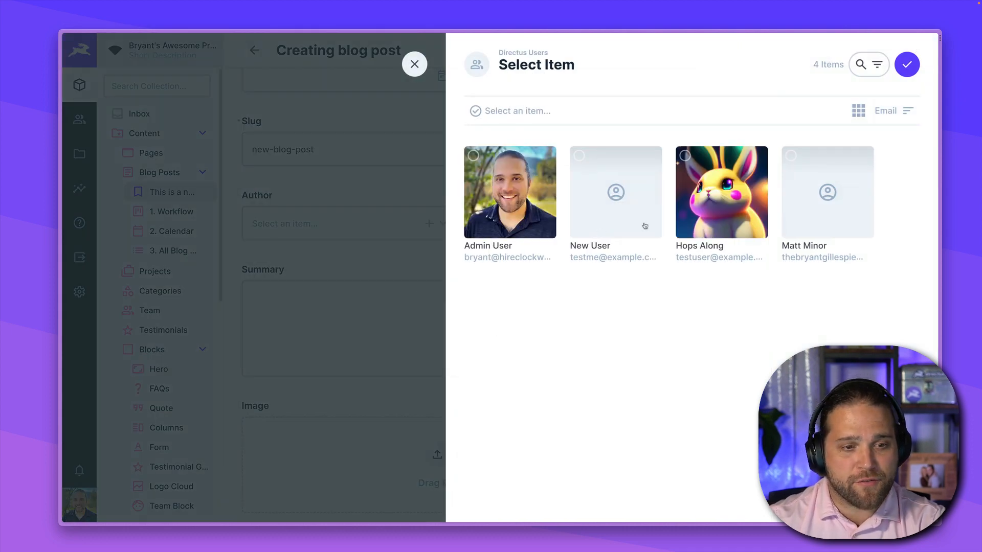
pyautogui.click(721, 192)
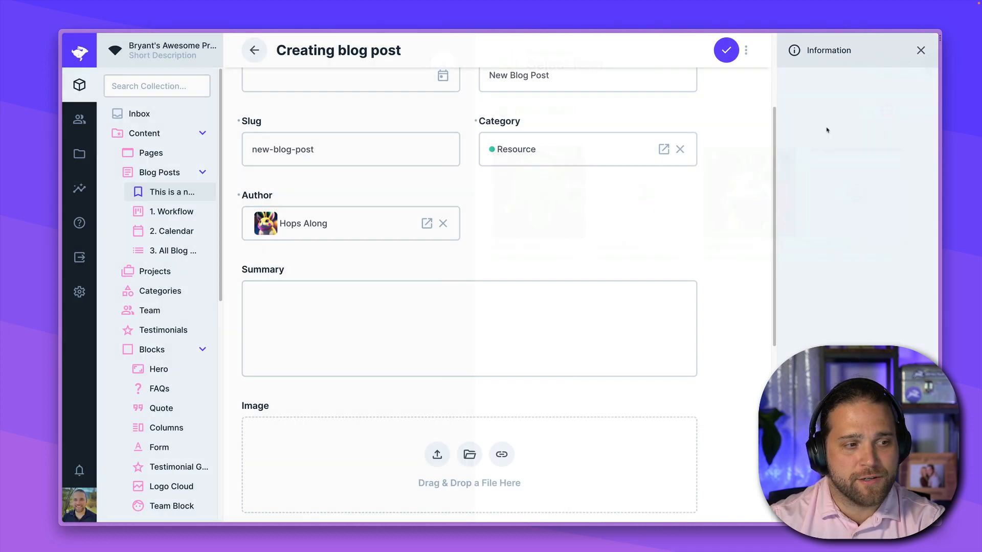
pyautogui.moveTo(662, 149)
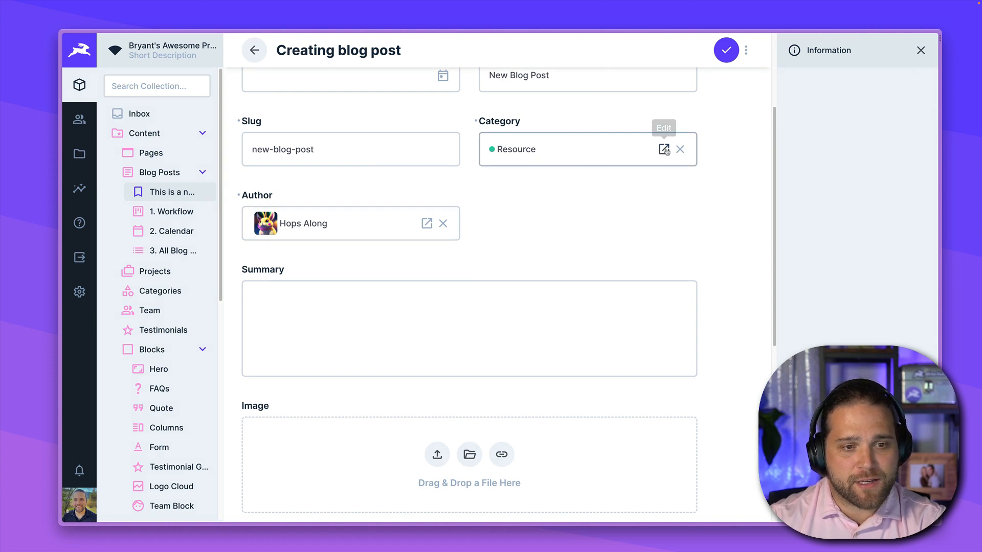
pyautogui.moveTo(582, 174)
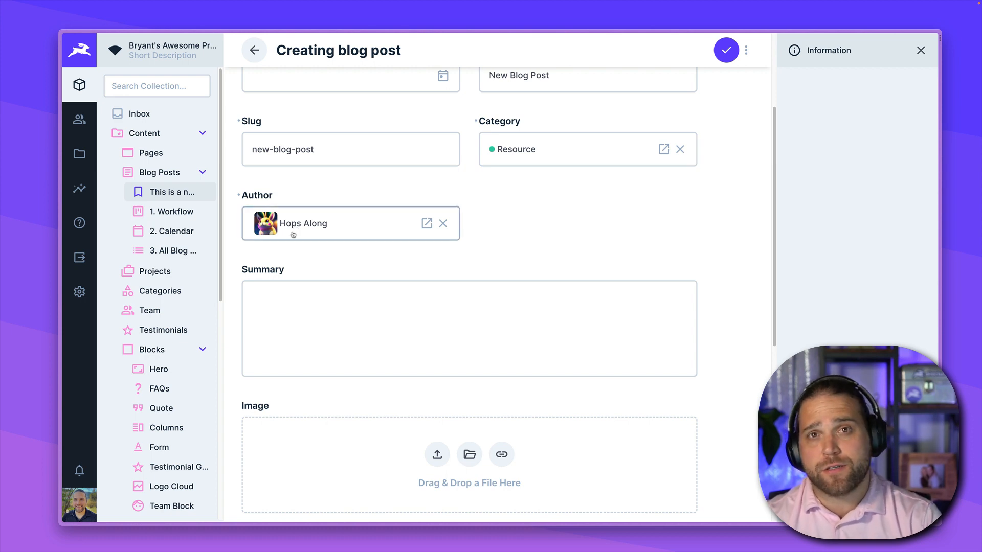
pyautogui.click(426, 224)
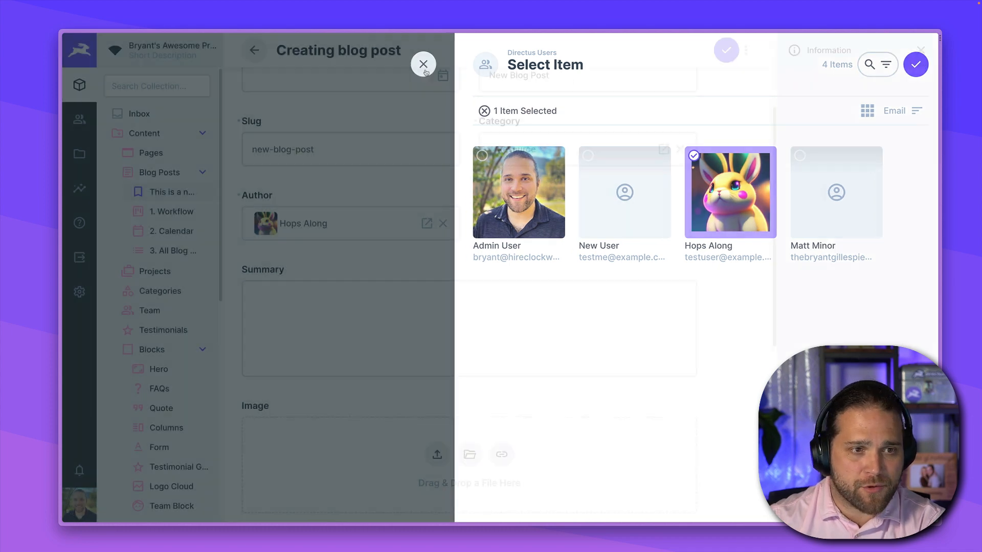
pyautogui.click(915, 63)
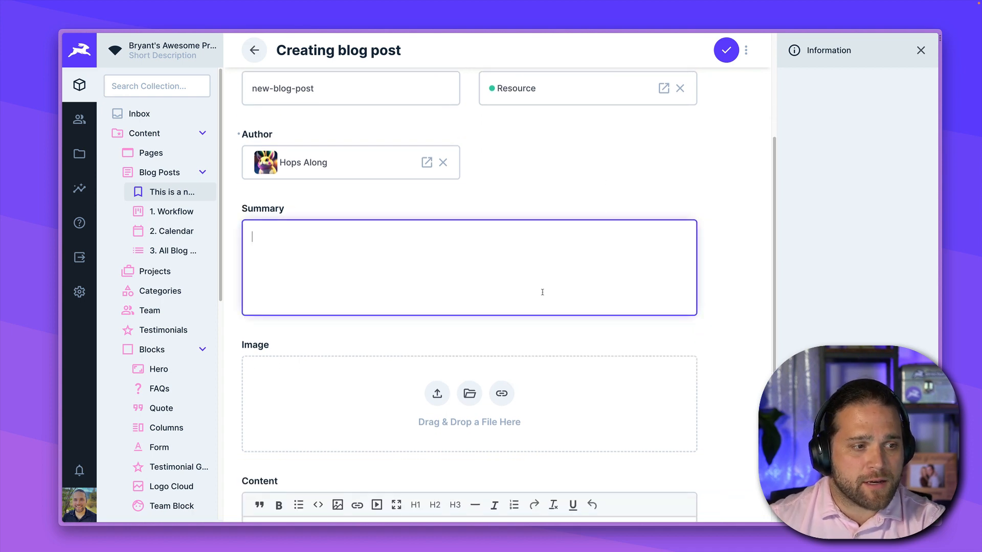
pyautogui.scroll(-3)
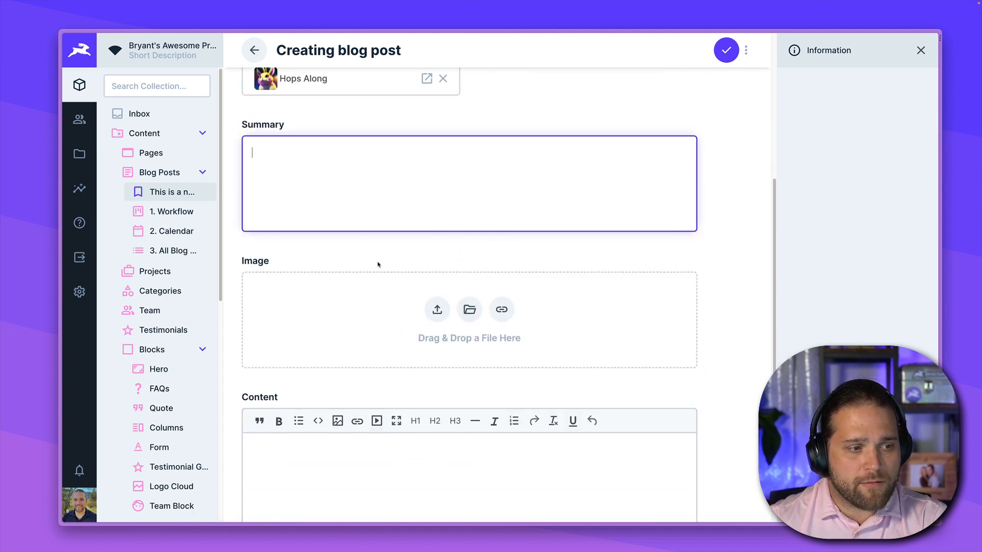
pyautogui.scroll(-3)
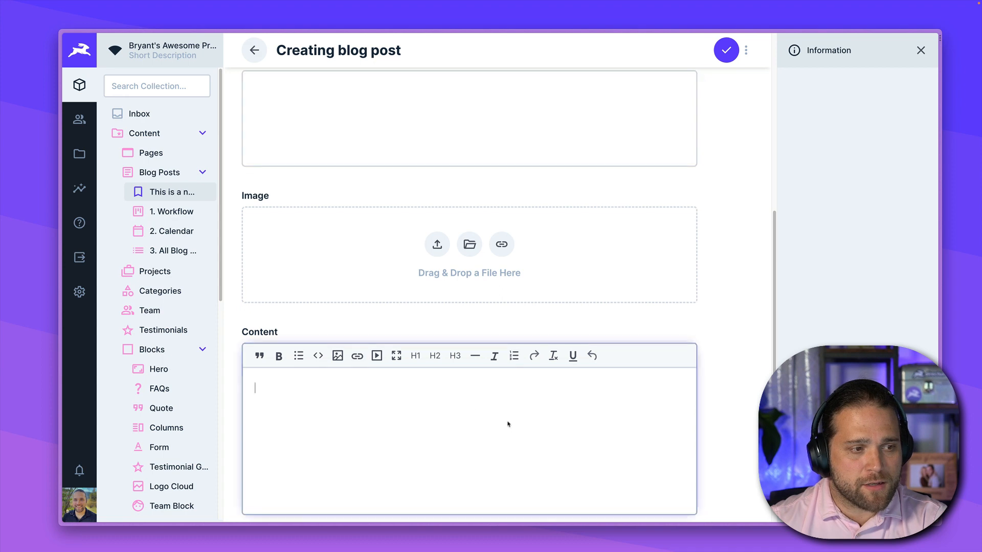
pyautogui.scroll(-3)
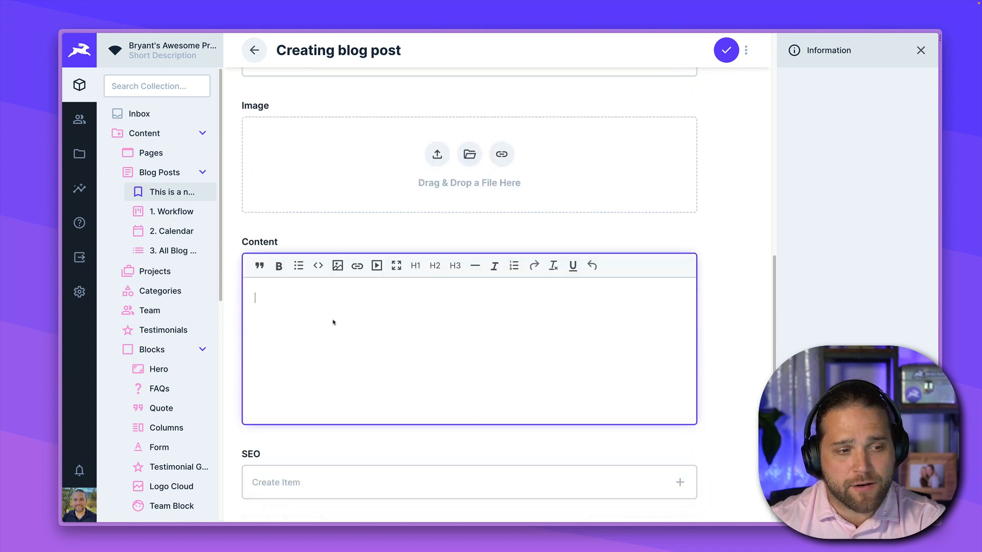
pyautogui.moveTo(472, 304)
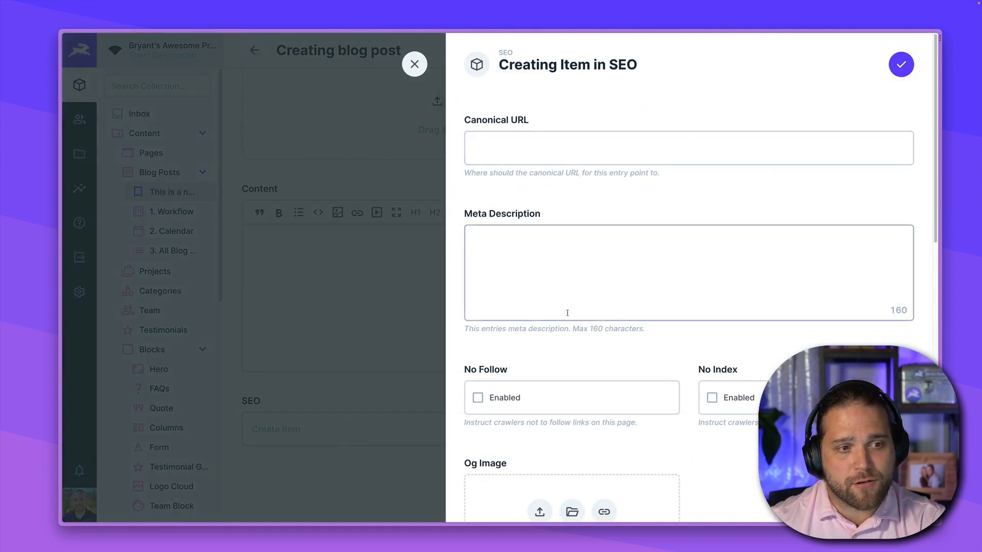
pyautogui.scroll(-3)
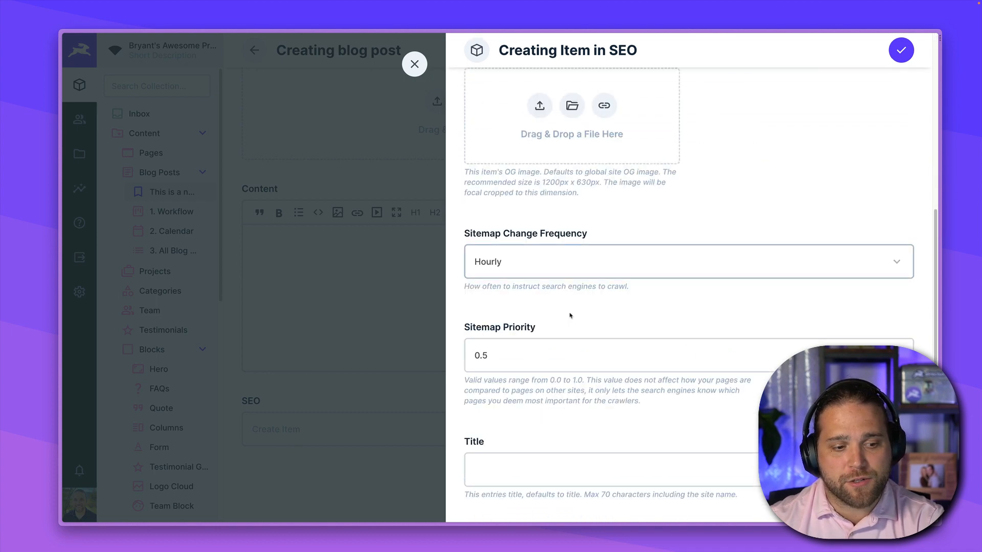
pyautogui.scroll(-3)
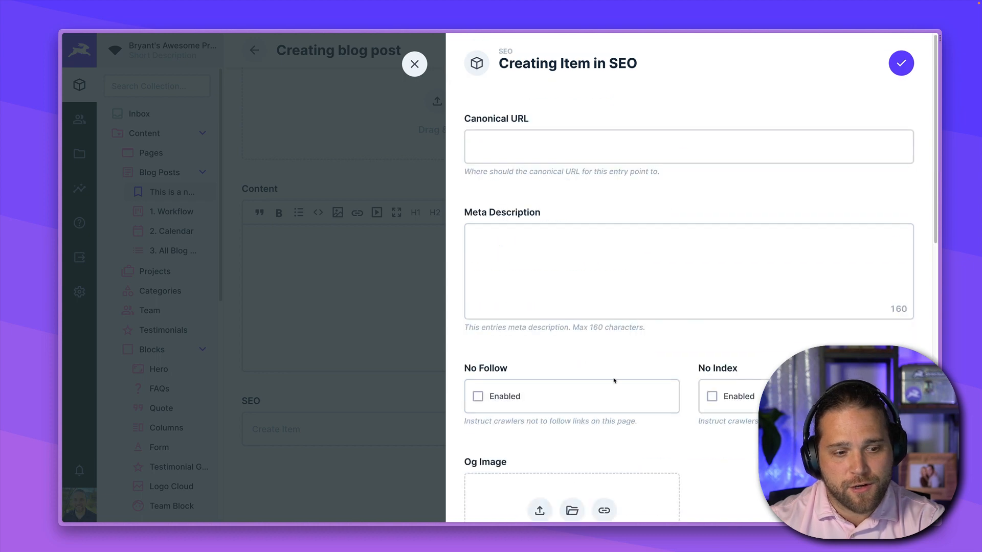
pyautogui.scroll(-3)
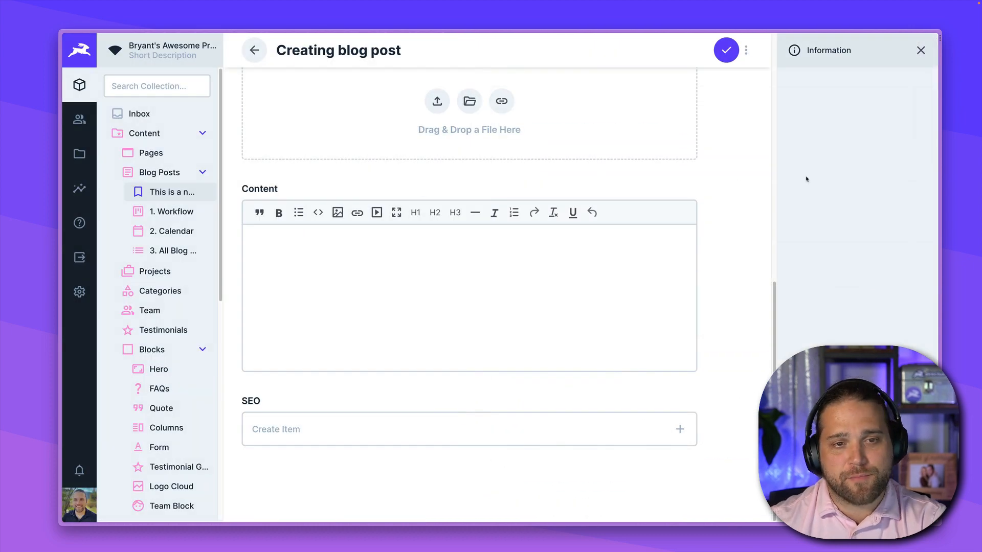
pyautogui.moveTo(255, 50)
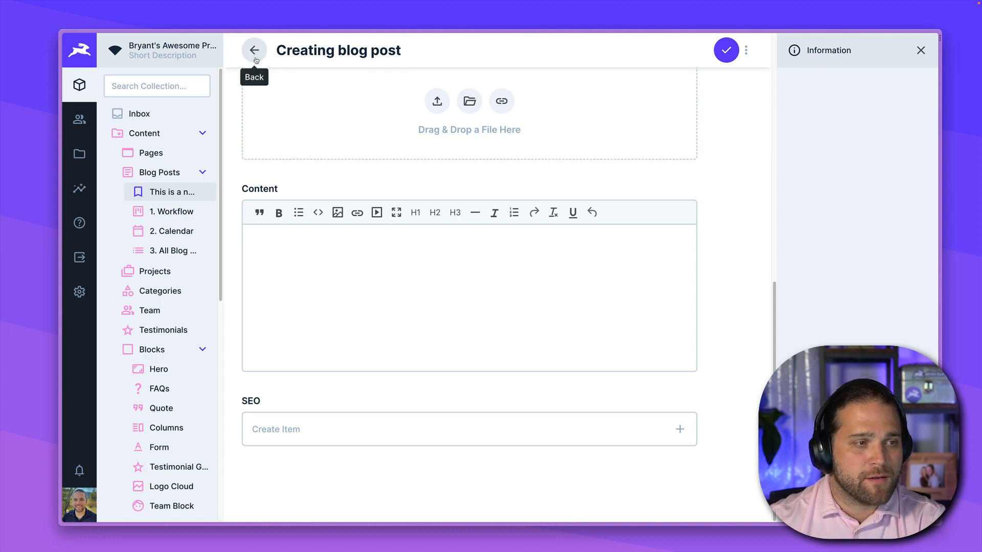
# Leave the unsaved post via Back and open the Pages collection.
pyautogui.click(255, 50)
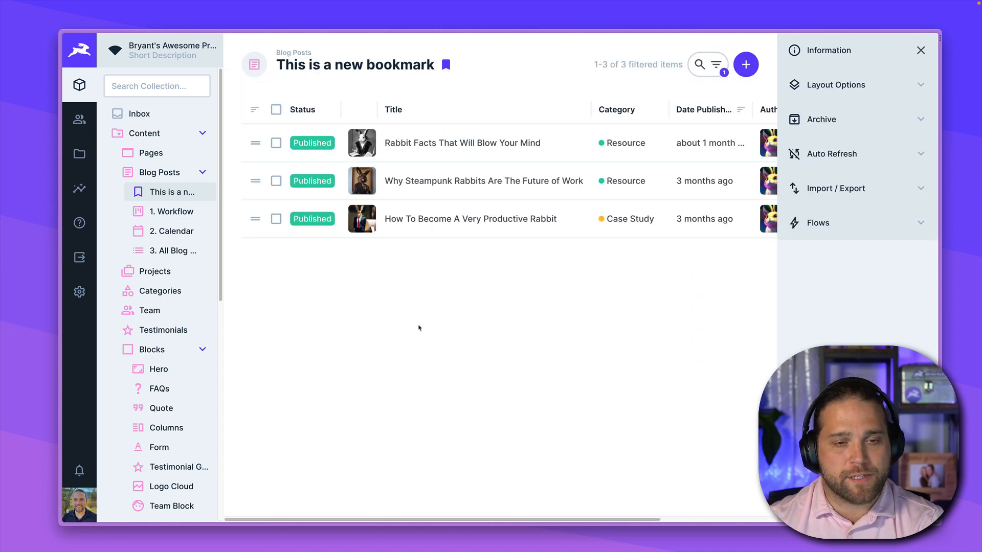
pyautogui.moveTo(150, 152)
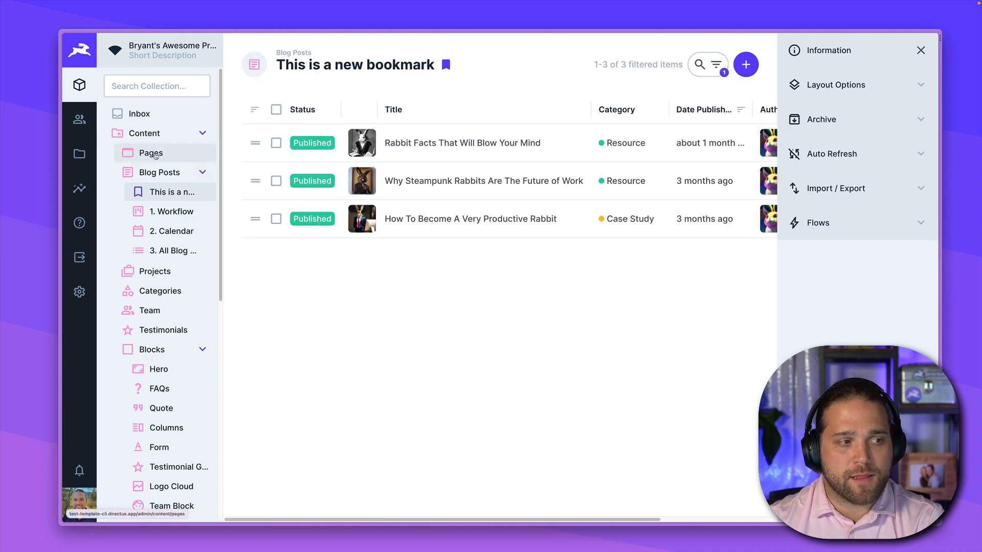
pyautogui.click(150, 152)
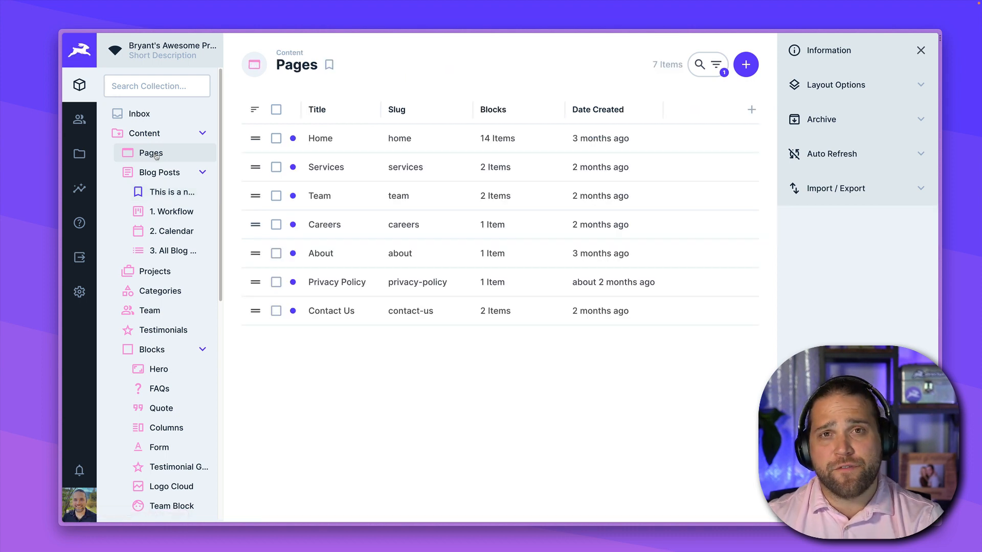
pyautogui.moveTo(226, 195)
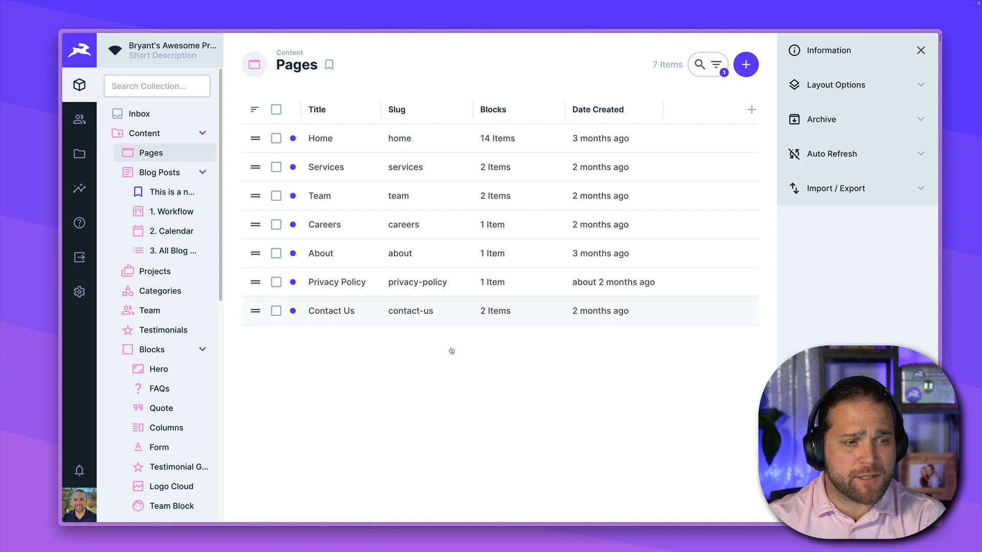
pyautogui.moveTo(445, 380)
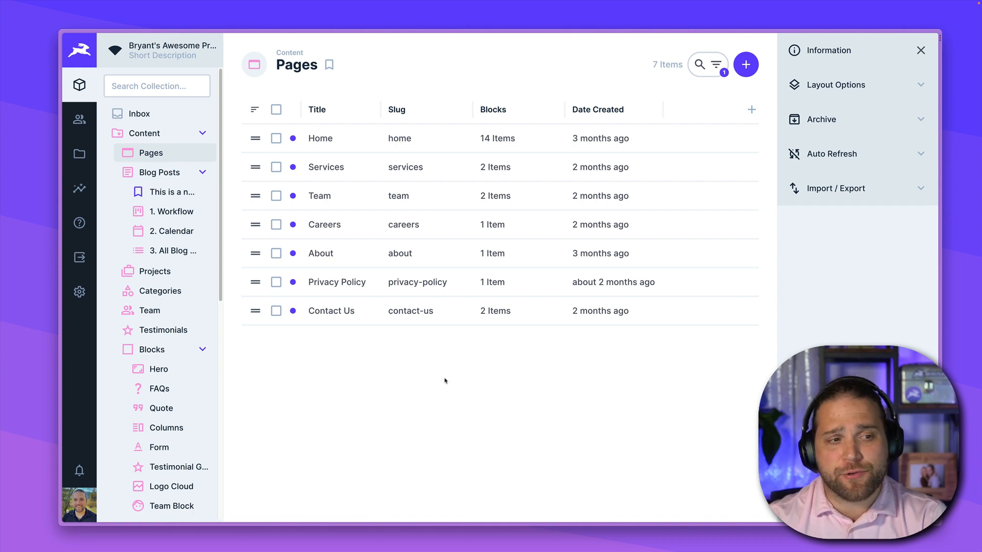
# Open the Home page item and review its fourteen blocks from Hero through Card Group.
pyautogui.click(320, 138)
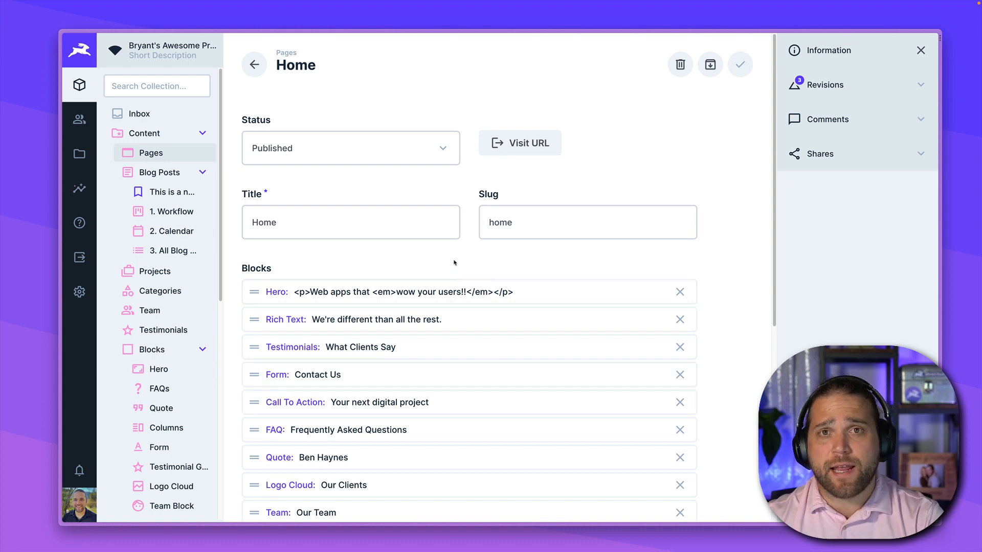
pyautogui.moveTo(448, 291)
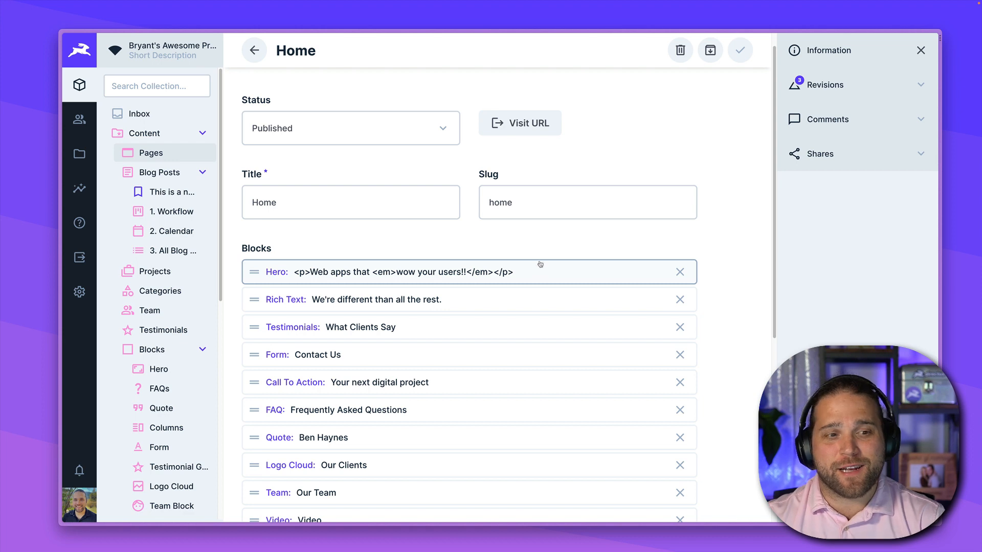
pyautogui.moveTo(512, 235)
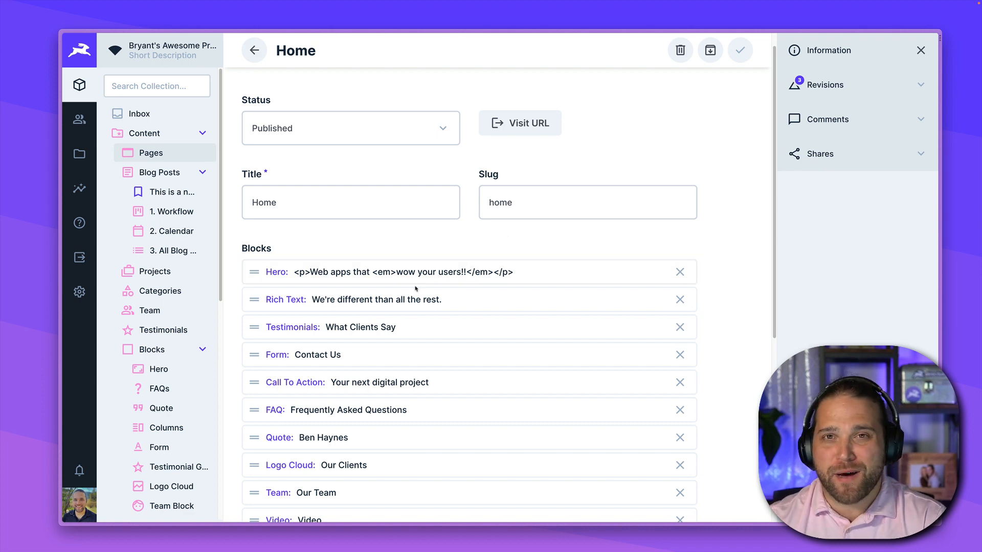
pyautogui.scroll(-3)
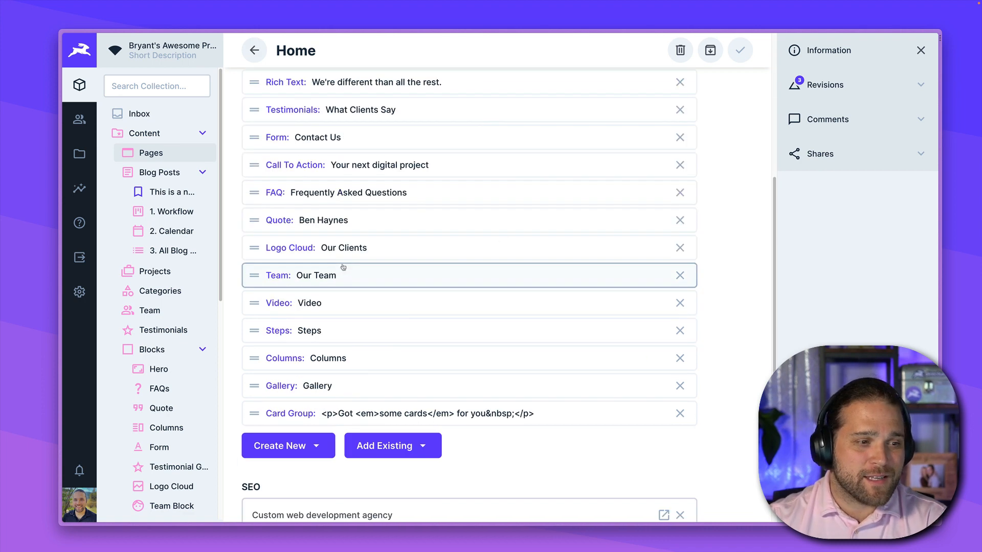
pyautogui.scroll(3)
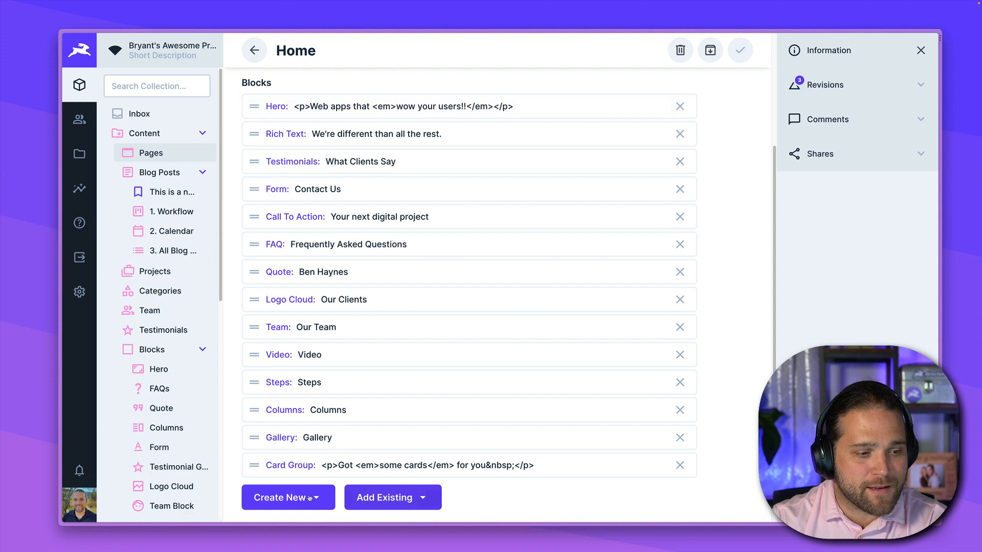
pyautogui.click(280, 497)
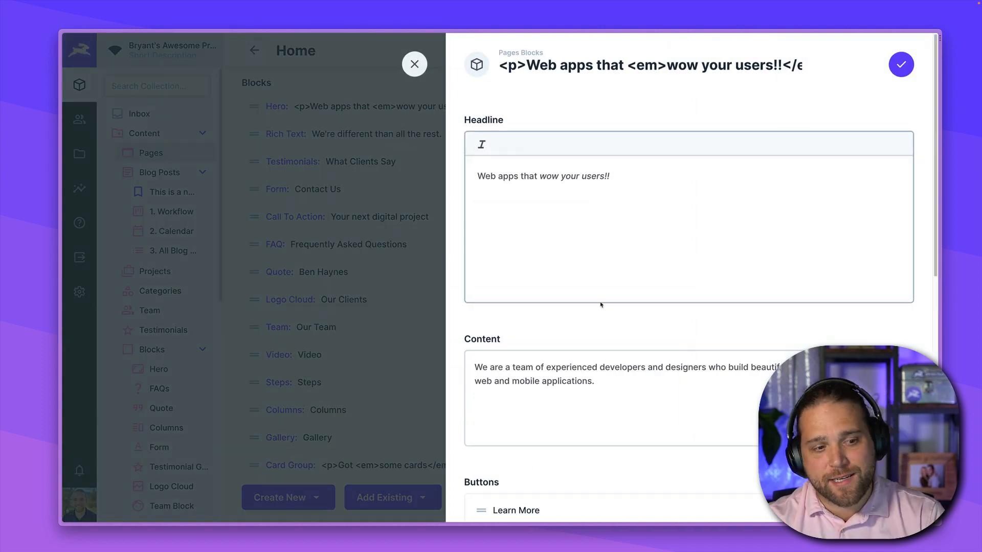
pyautogui.scroll(-3)
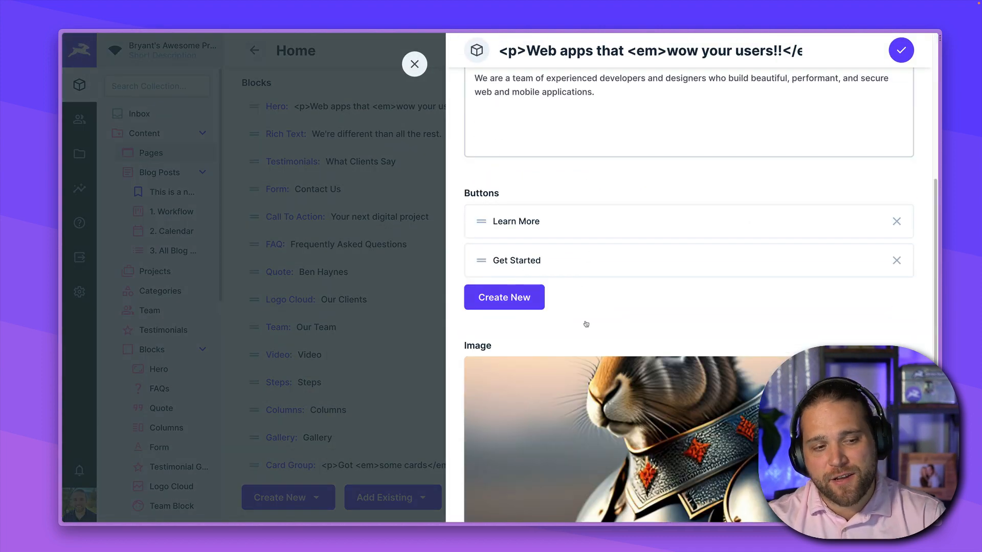
pyautogui.scroll(-3)
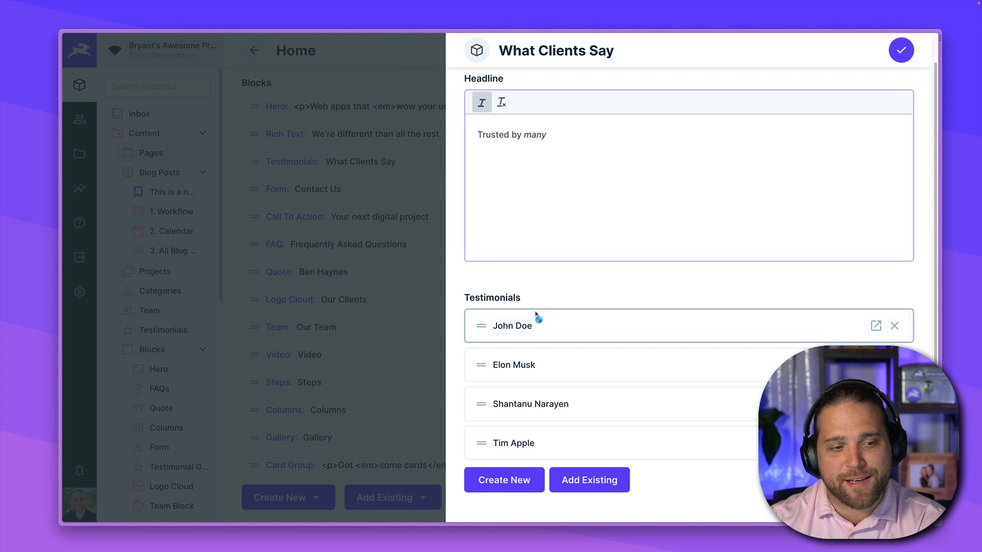
pyautogui.click(876, 325)
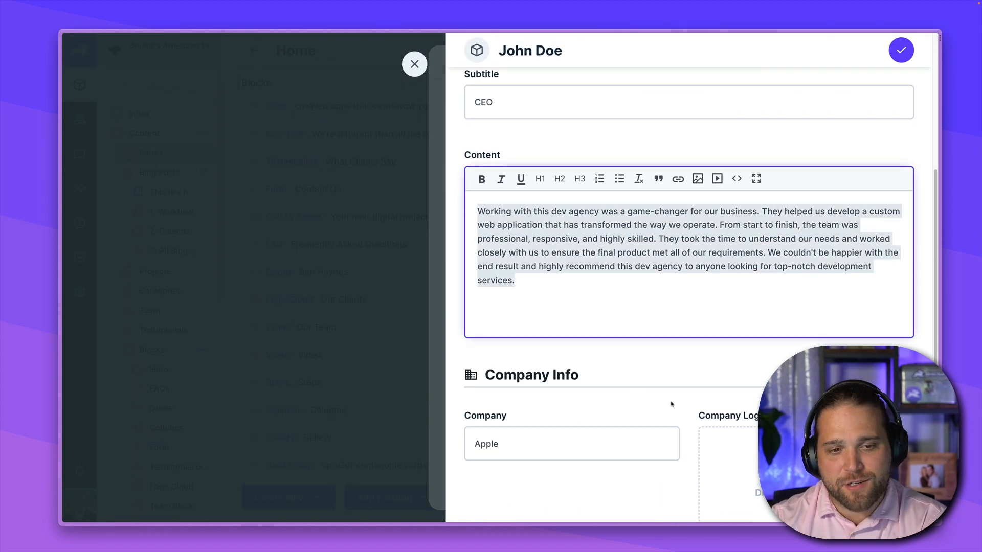
pyautogui.scroll(-3)
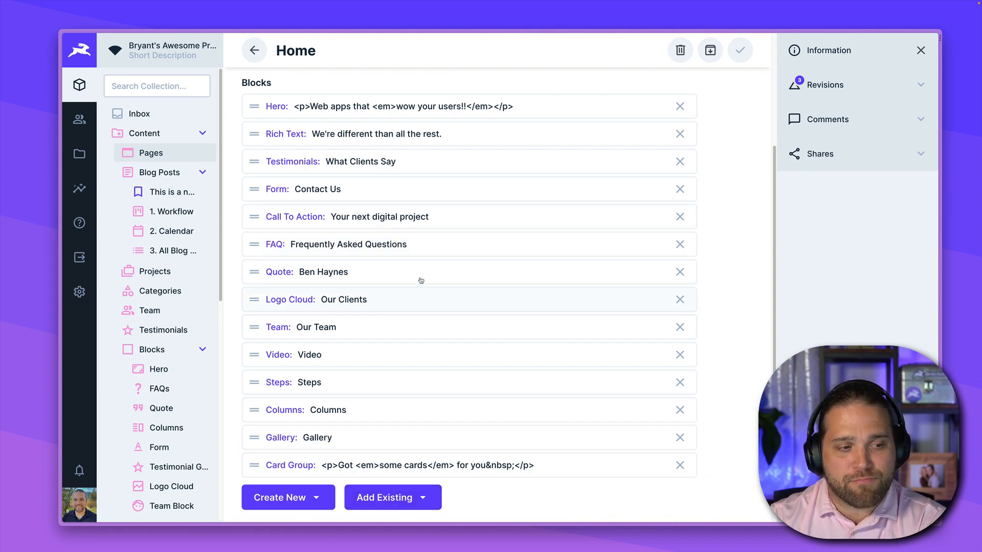
# Attach an existing Hero block to the Home page via Add Existing and save the page.
pyautogui.click(419, 464)
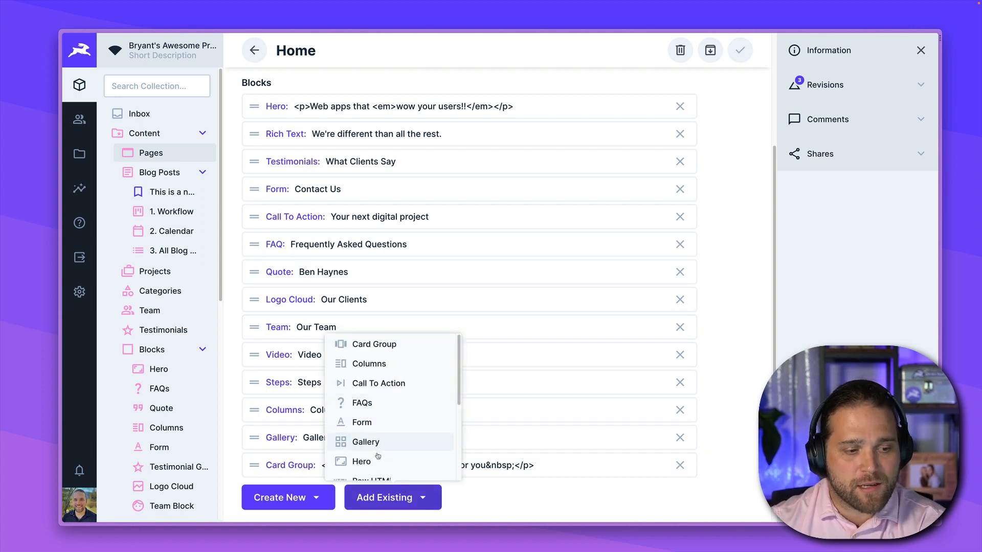
pyautogui.scroll(-3)
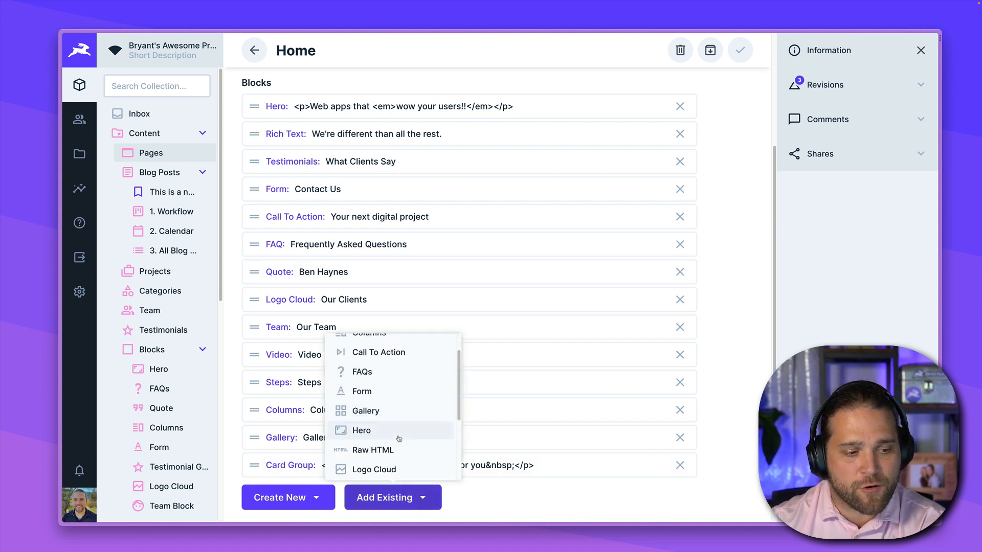
pyautogui.click(361, 430)
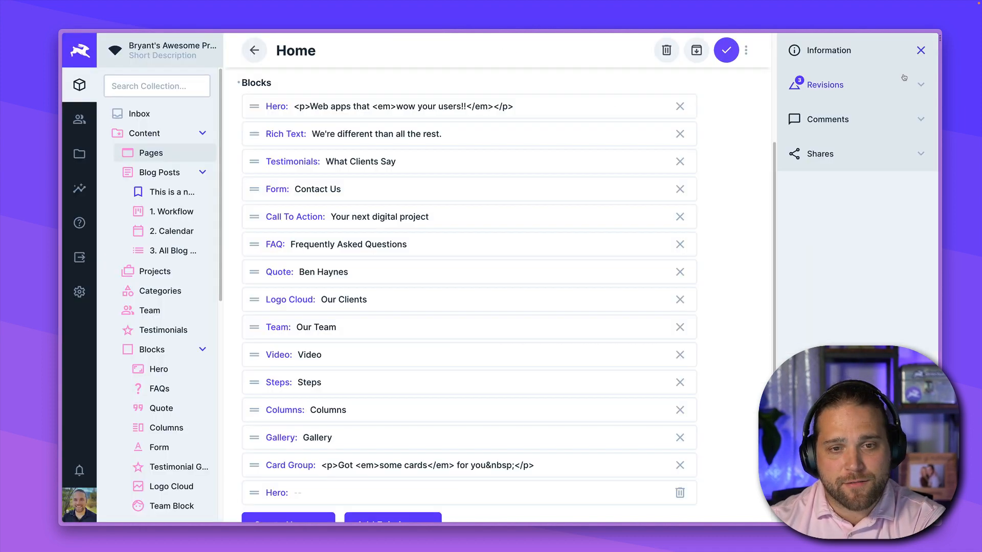
pyautogui.scroll(-3)
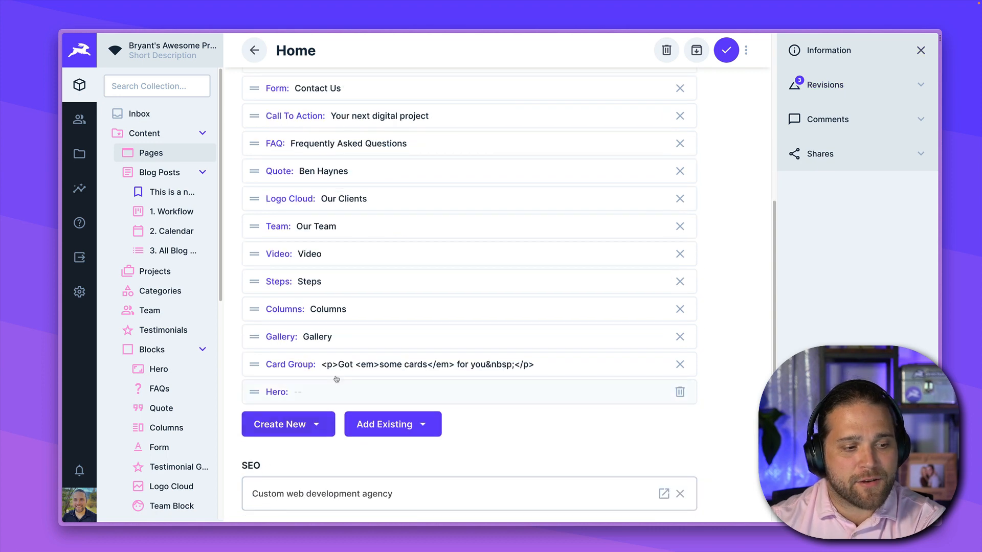
pyautogui.scroll(3)
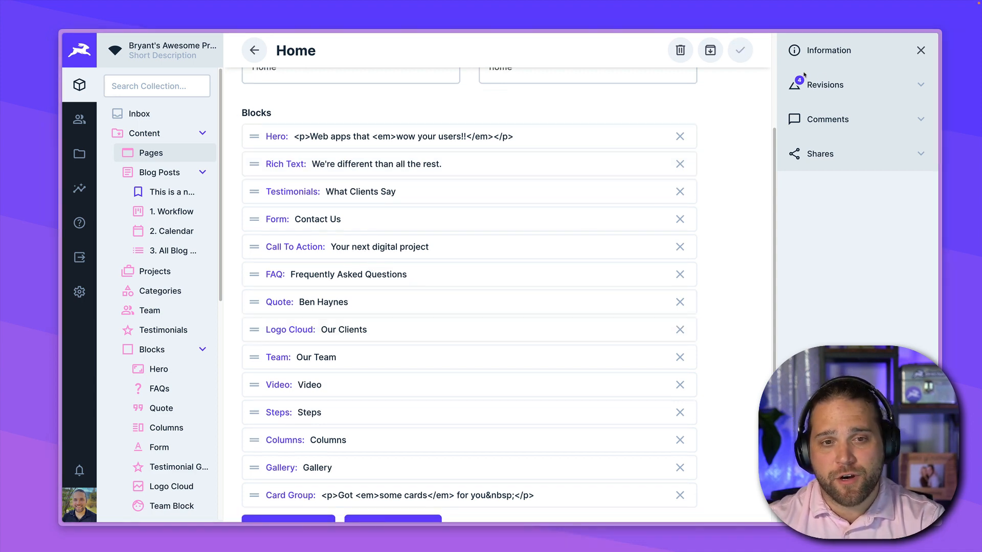
pyautogui.moveTo(826, 85)
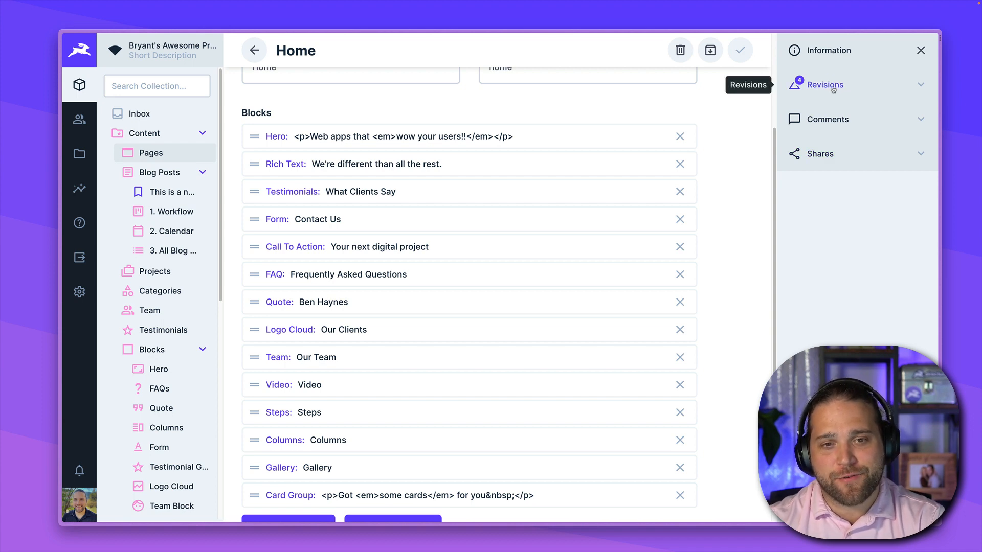
# Inspect the May 1 revision of the Home page that updated 8 fields.
pyautogui.click(825, 85)
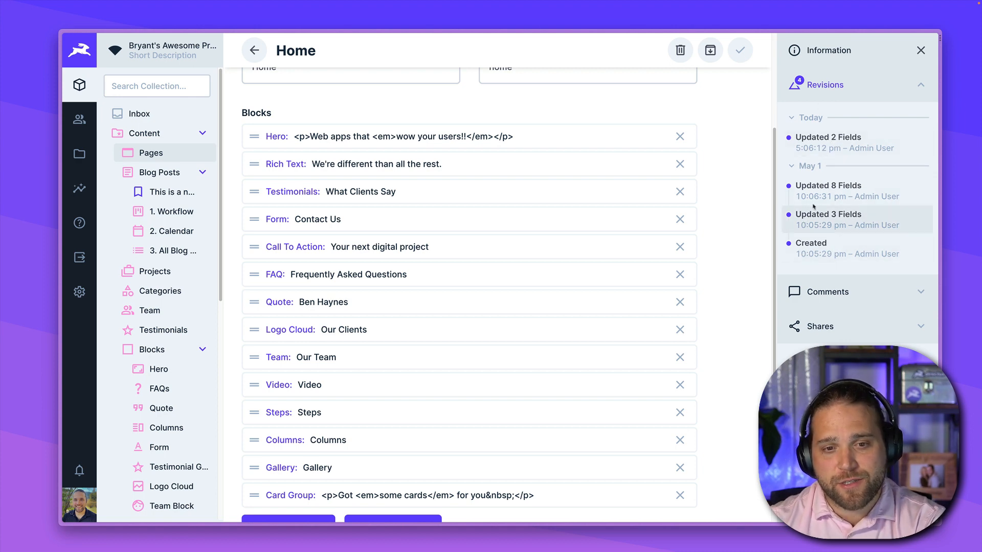
pyautogui.click(827, 190)
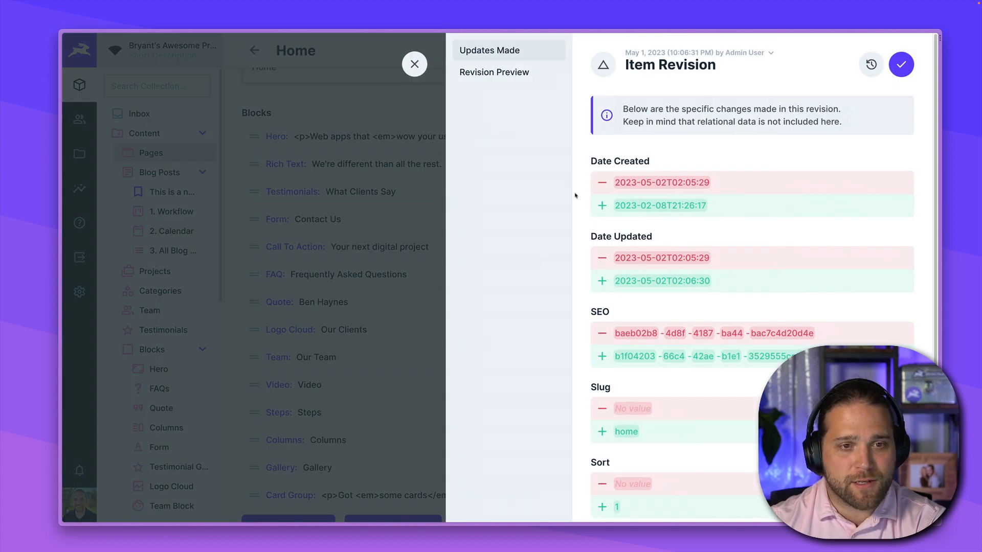
pyautogui.scroll(-3)
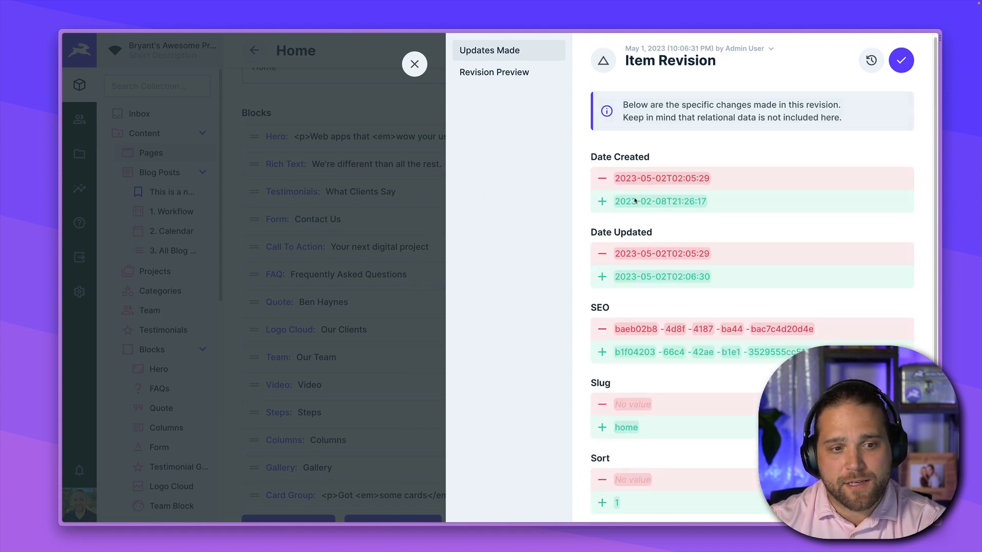
pyautogui.scroll(-3)
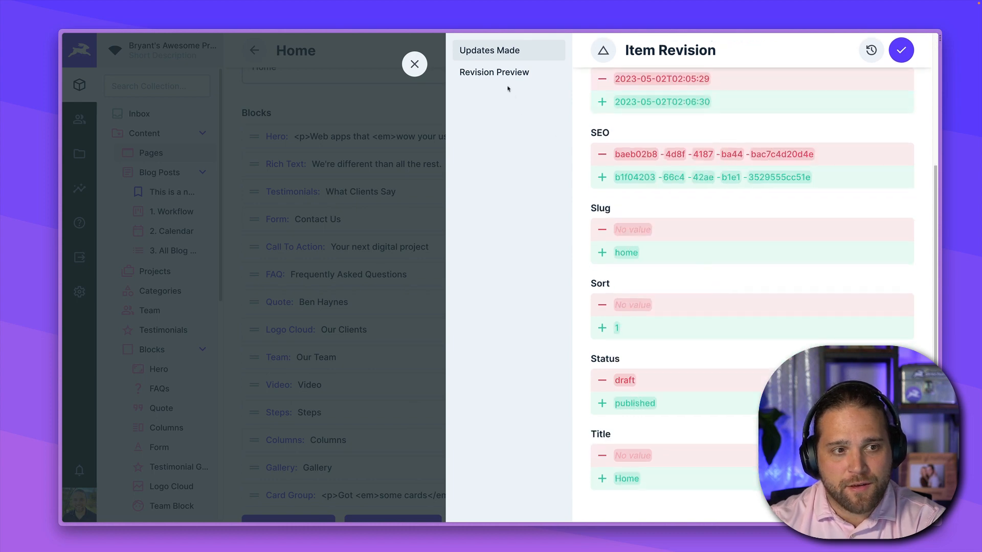
# Preview that revision and revert the Home page to it, leaving the changes unsaved.
pyautogui.click(494, 71)
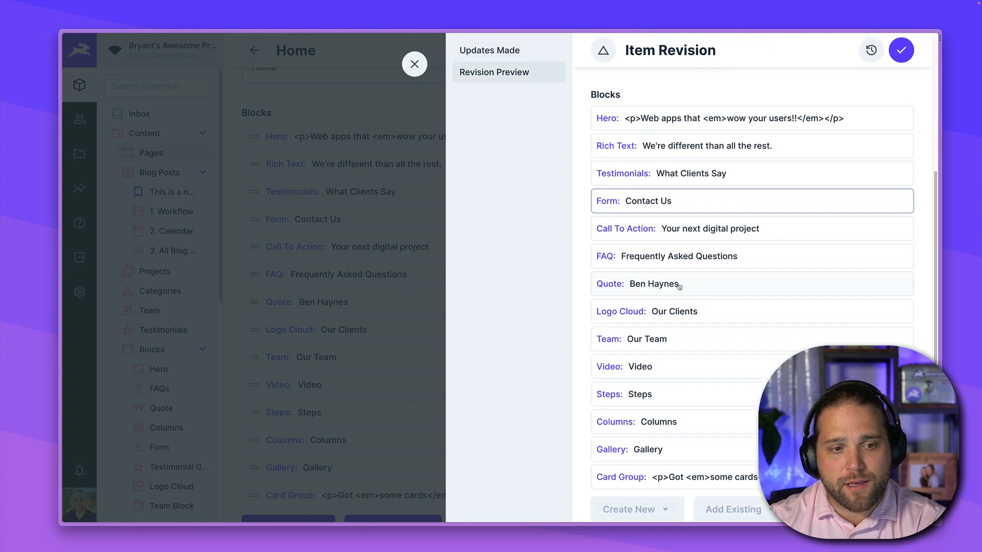
pyautogui.scroll(3)
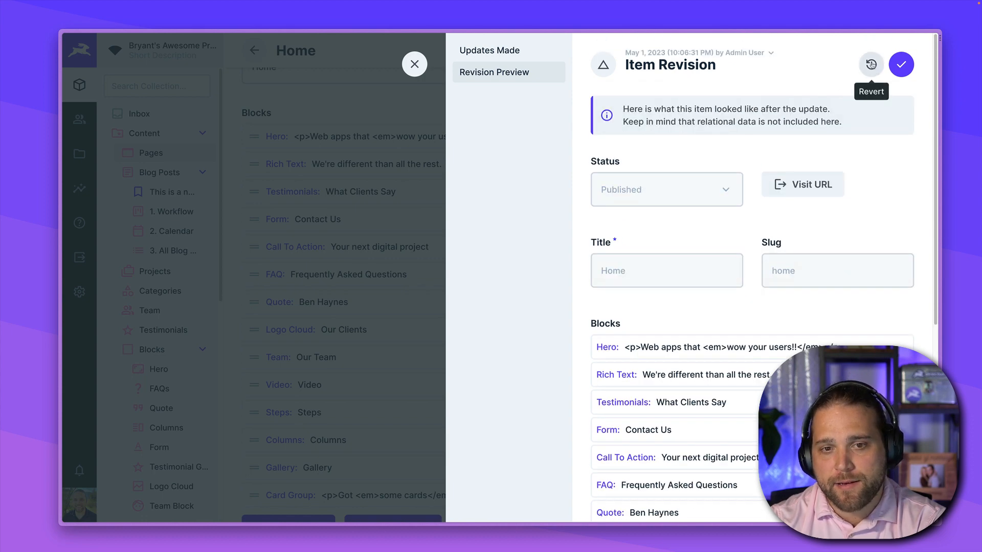
pyautogui.click(414, 63)
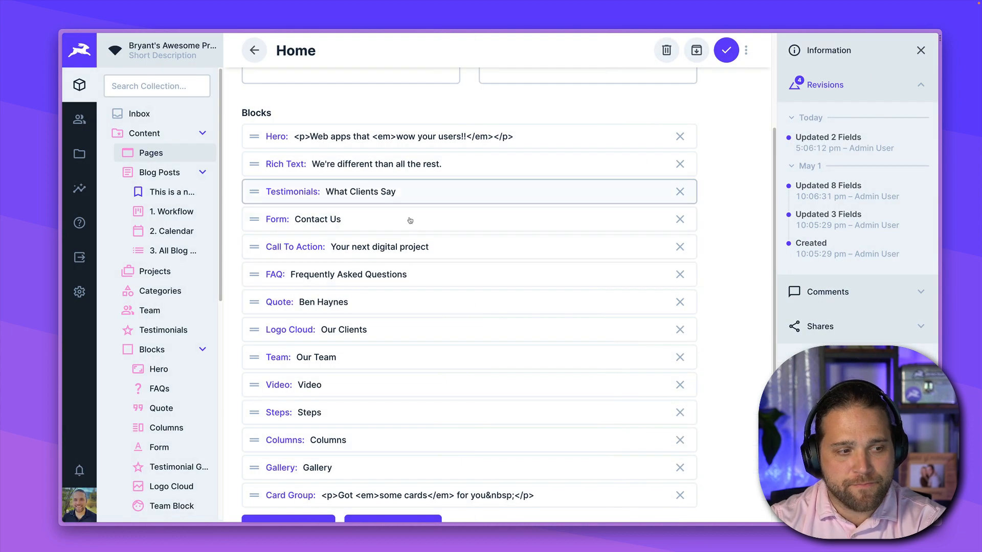
pyautogui.scroll(3)
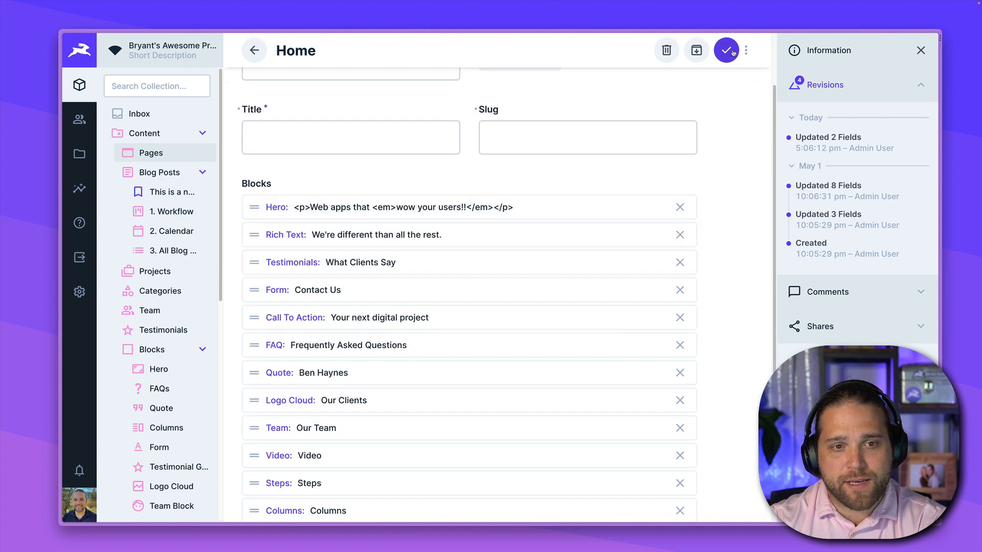
pyautogui.moveTo(726, 50)
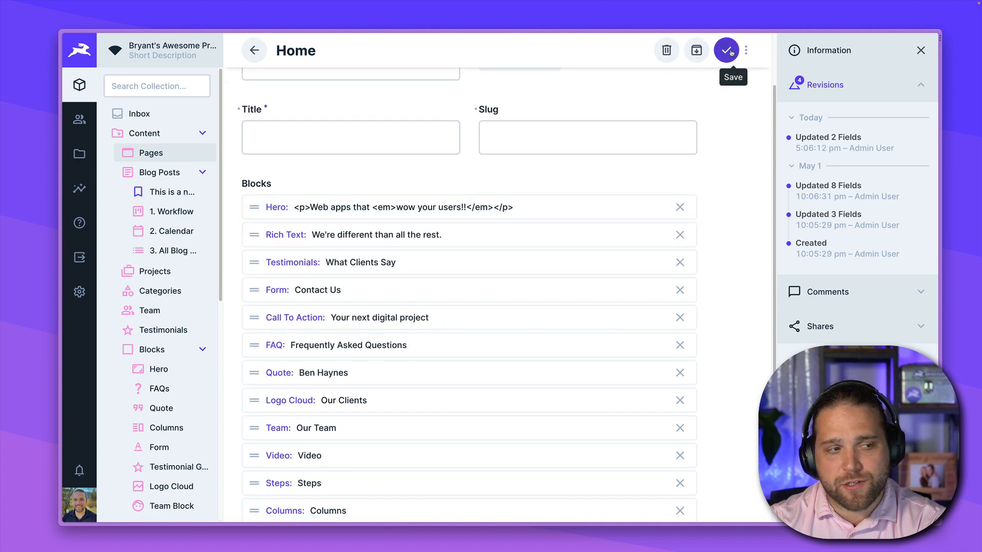
pyautogui.moveTo(828, 291)
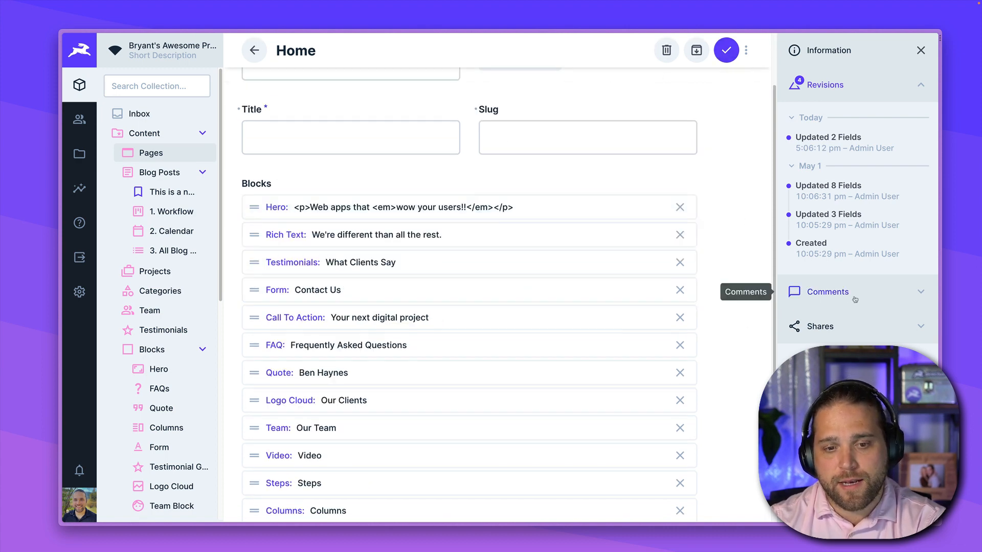
# Start a comment on the Home page mentioning Hops Along.
pyautogui.click(831, 292)
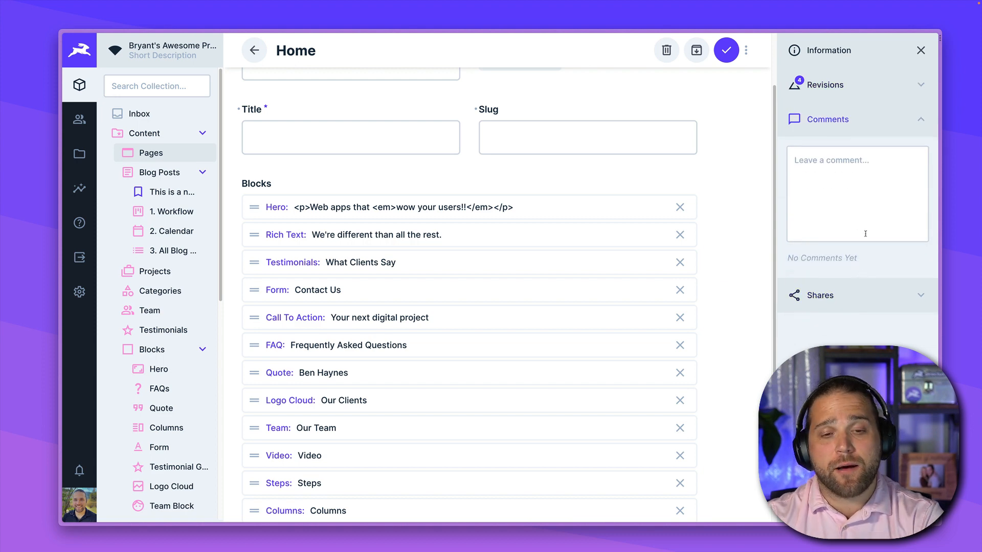
pyautogui.click(857, 193)
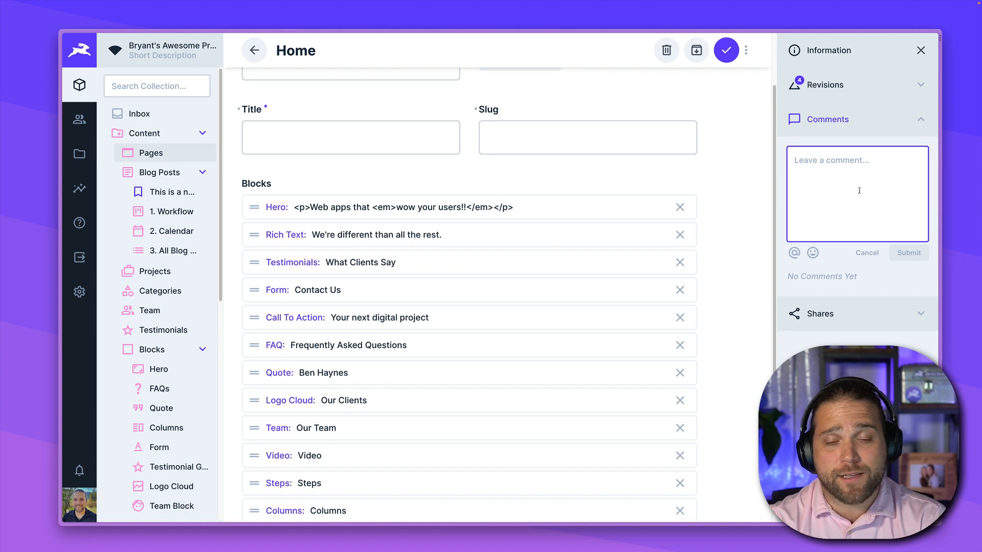
pyautogui.write('@ma')
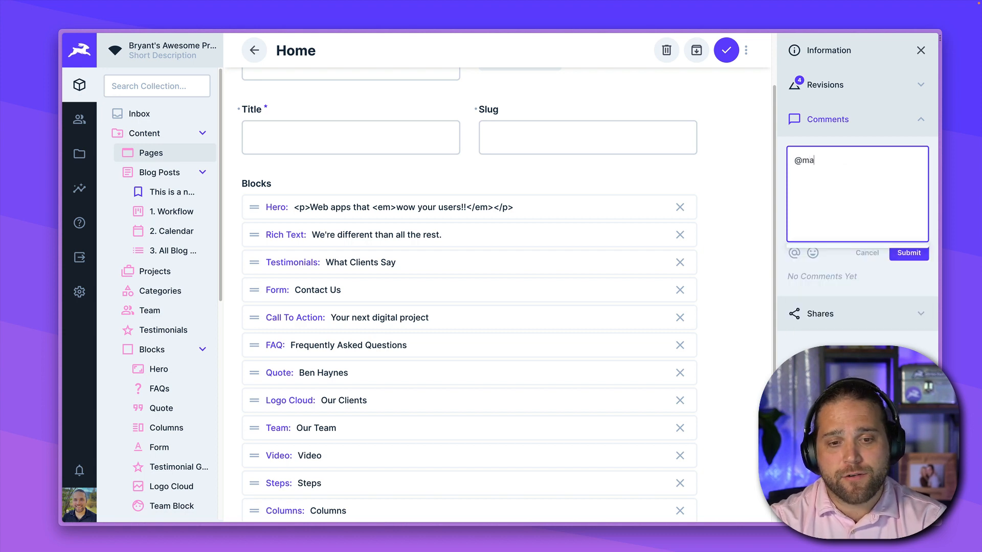
pyautogui.press('Backspace')
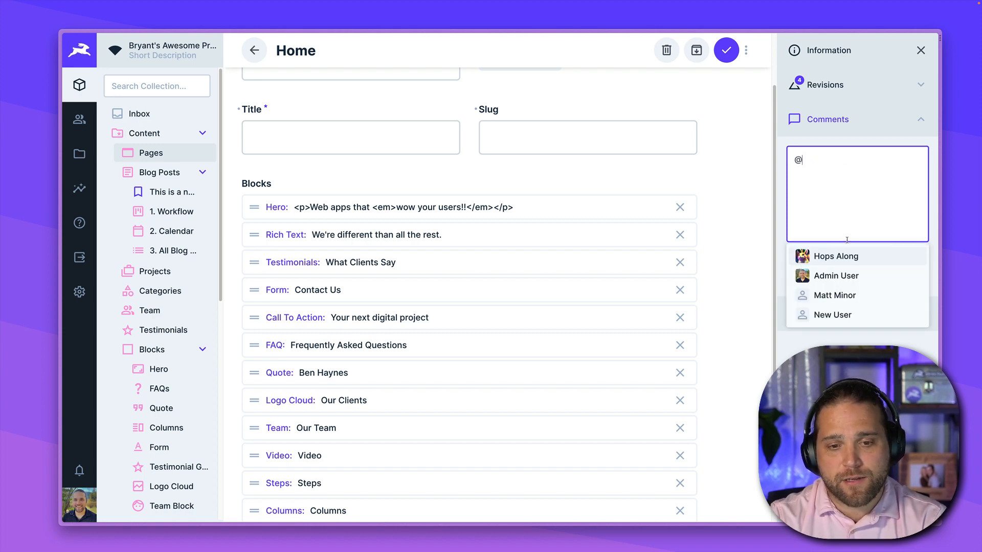
pyautogui.click(834, 255)
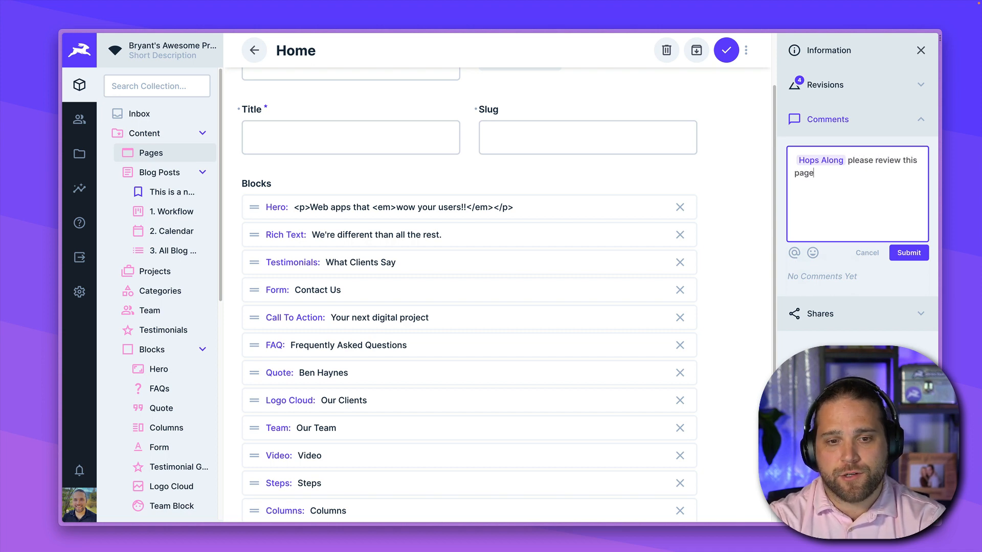
# Finish the comment 'please review this page.' with an emoji and post it.
pyautogui.write('.')
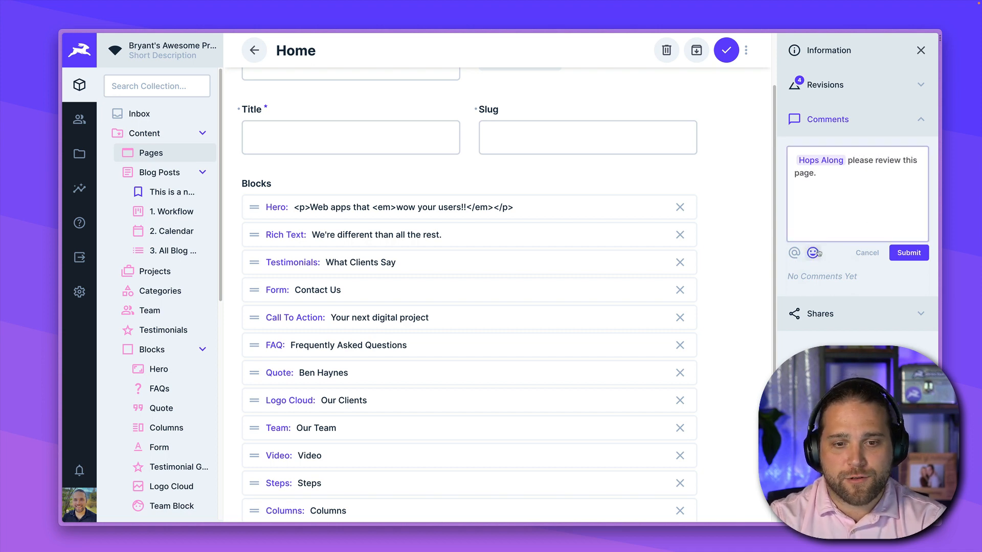
pyautogui.click(813, 252)
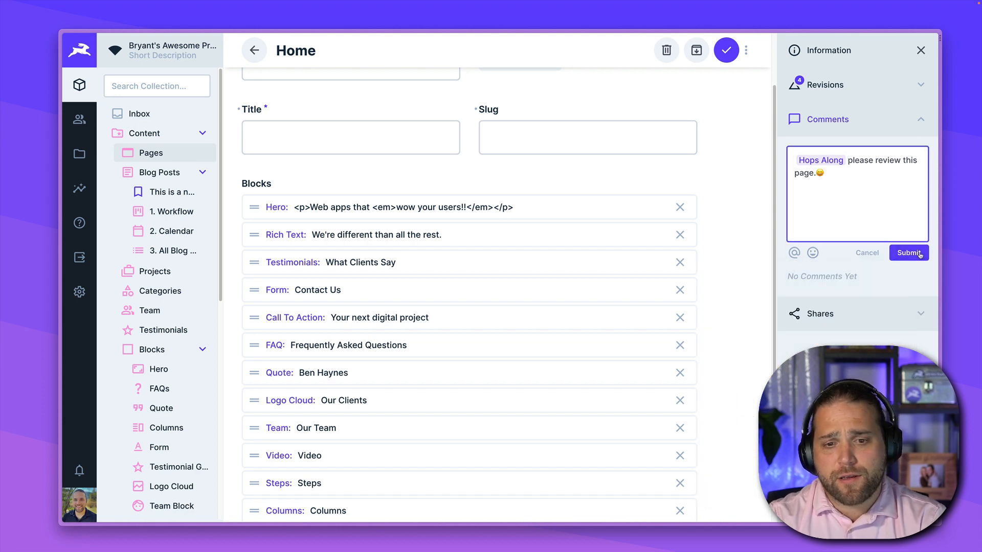
pyautogui.click(909, 253)
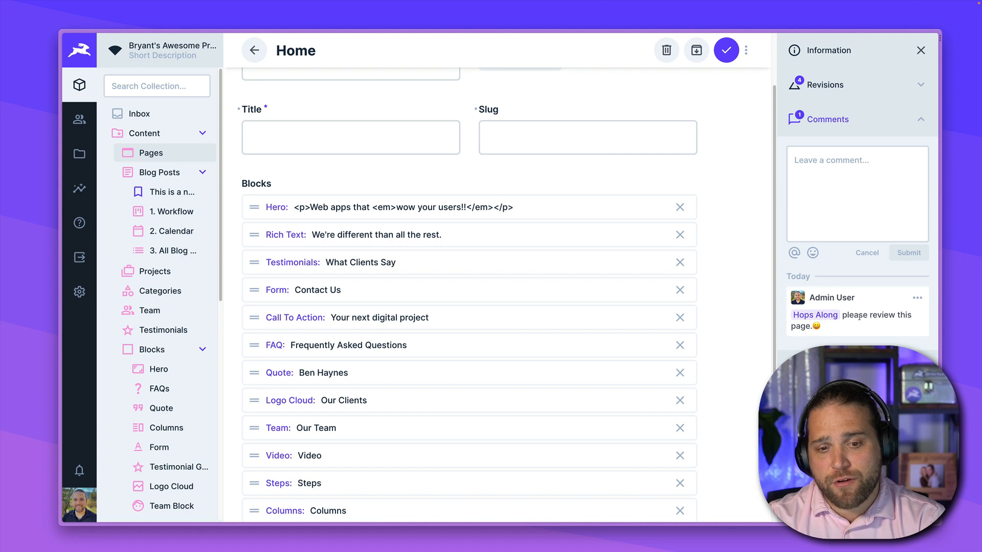
pyautogui.moveTo(839, 331)
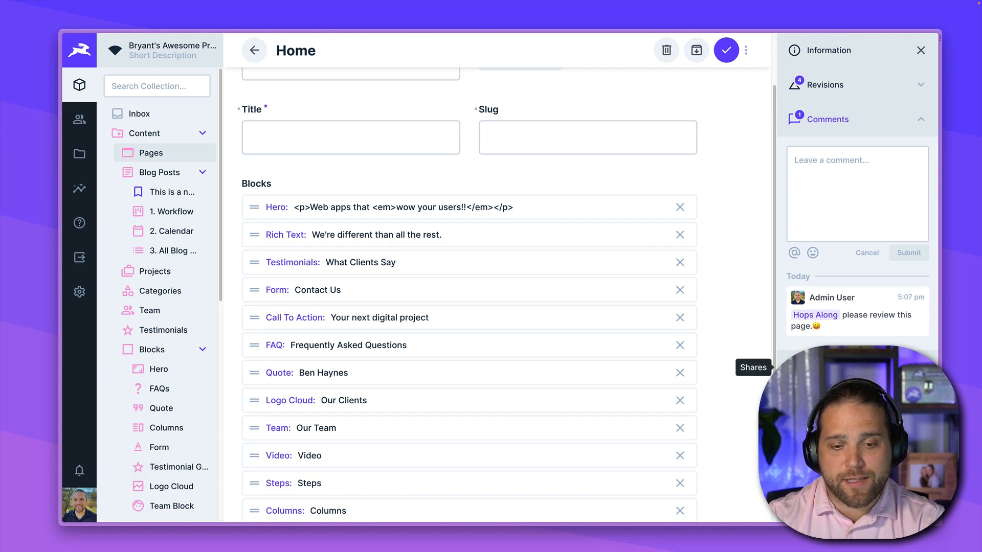
# View the page's shares, then discard unsaved changes and open the Rabbit Facts post.
pyautogui.click(821, 153)
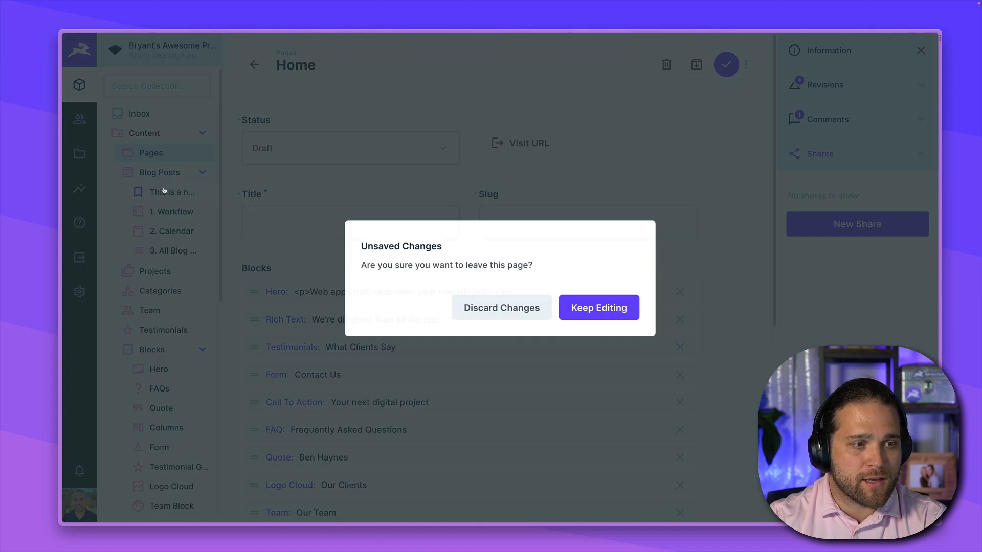
pyautogui.click(501, 308)
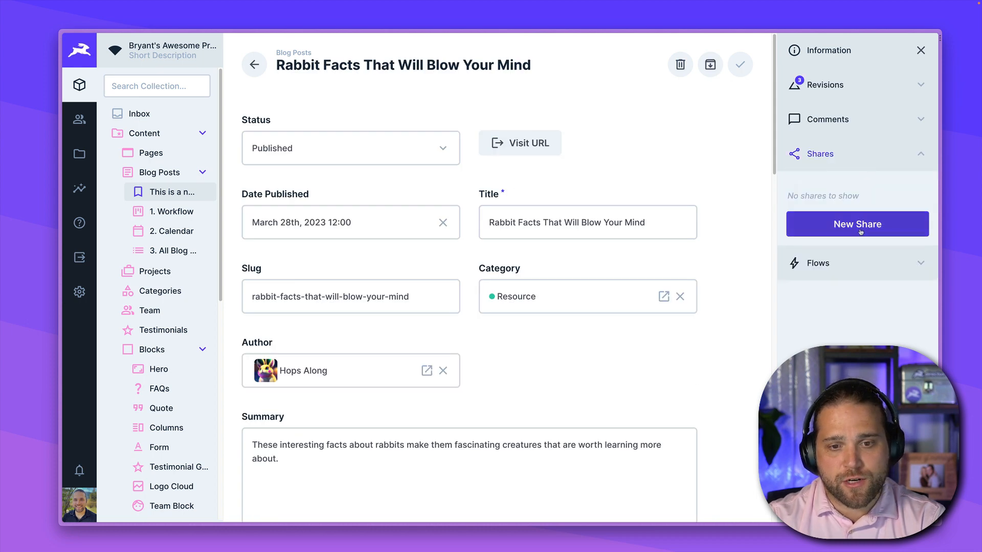
# Create a share named 'Share For Blah blah' with no role and unlimited max uses, and save it.
pyautogui.click(856, 224)
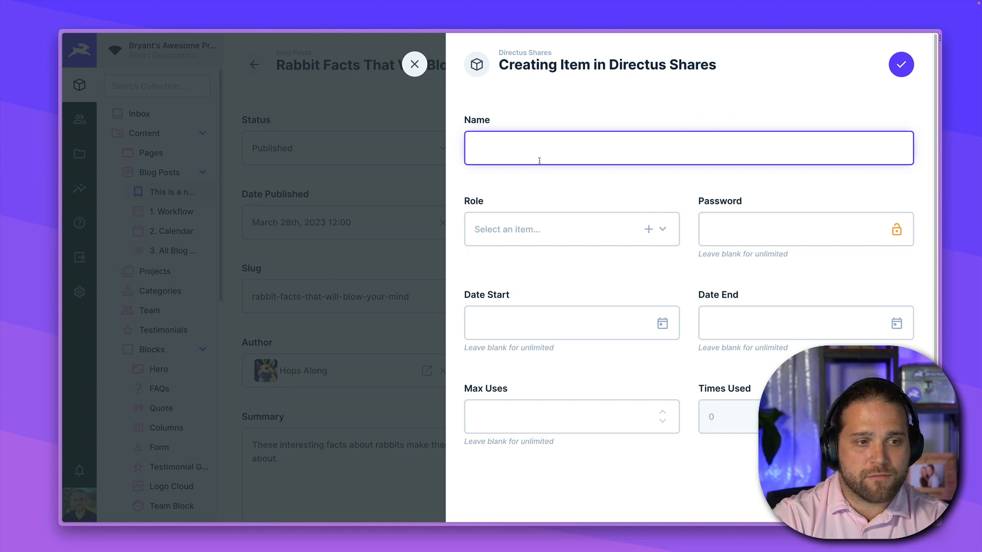
pyautogui.write('S')
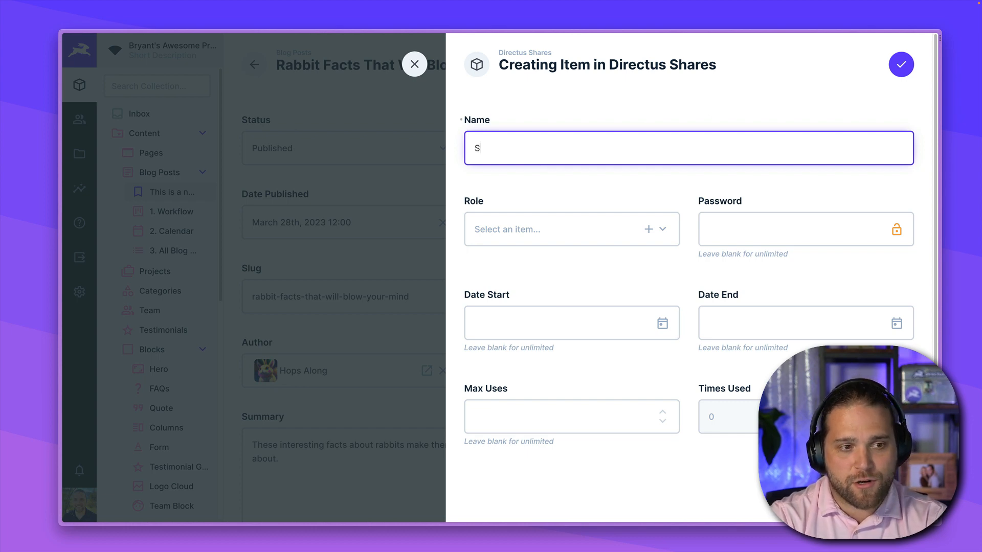
pyautogui.write('hare For')
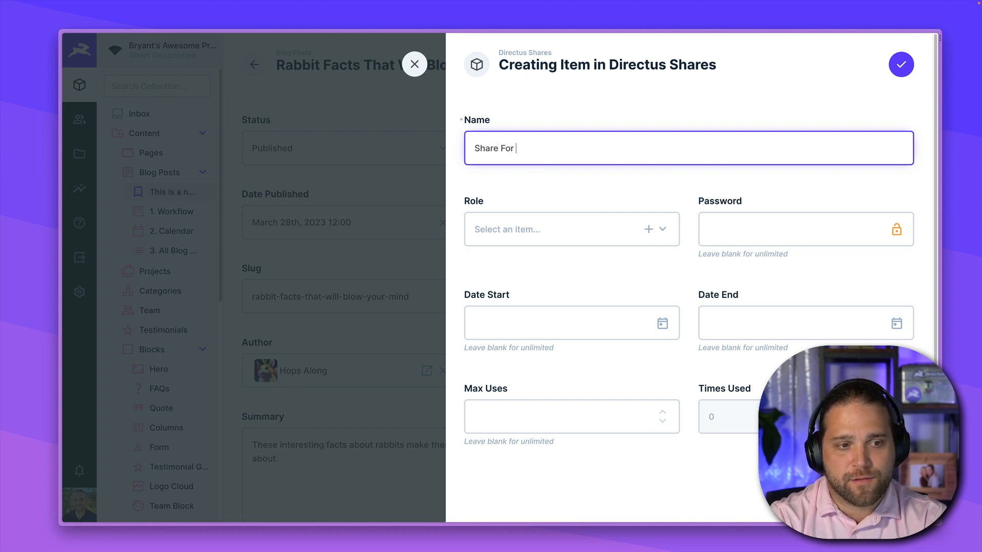
pyautogui.write('Blah blah')
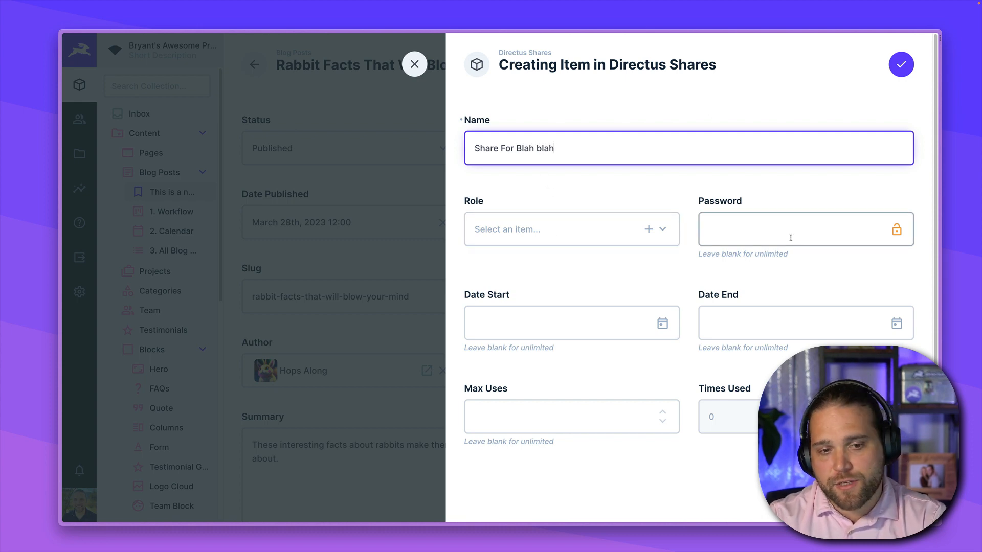
pyautogui.click(563, 228)
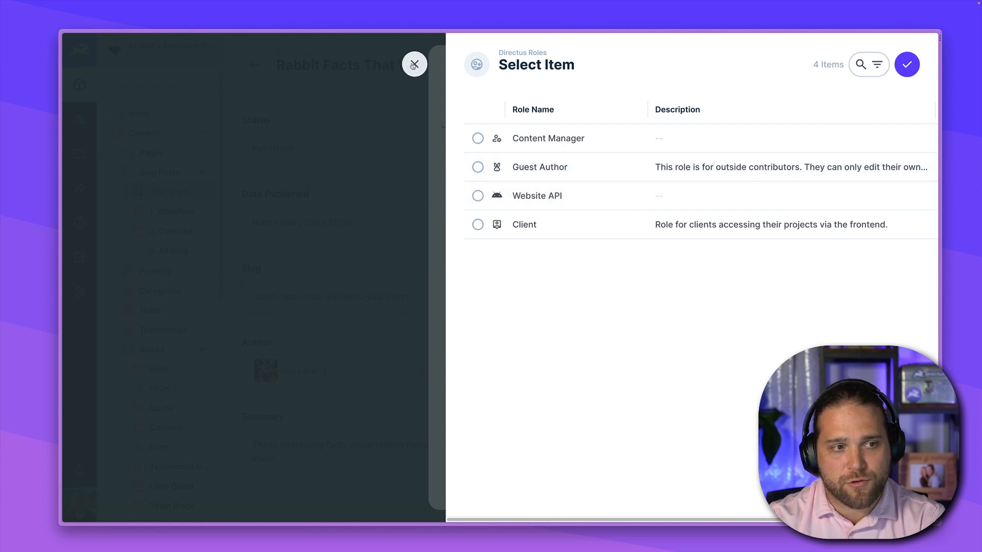
pyautogui.click(414, 63)
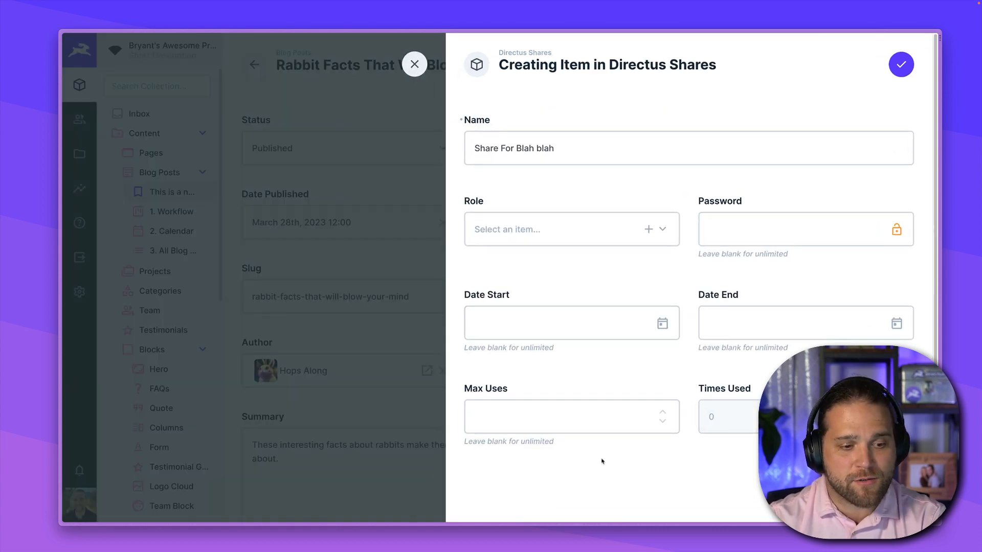
pyautogui.click(564, 416)
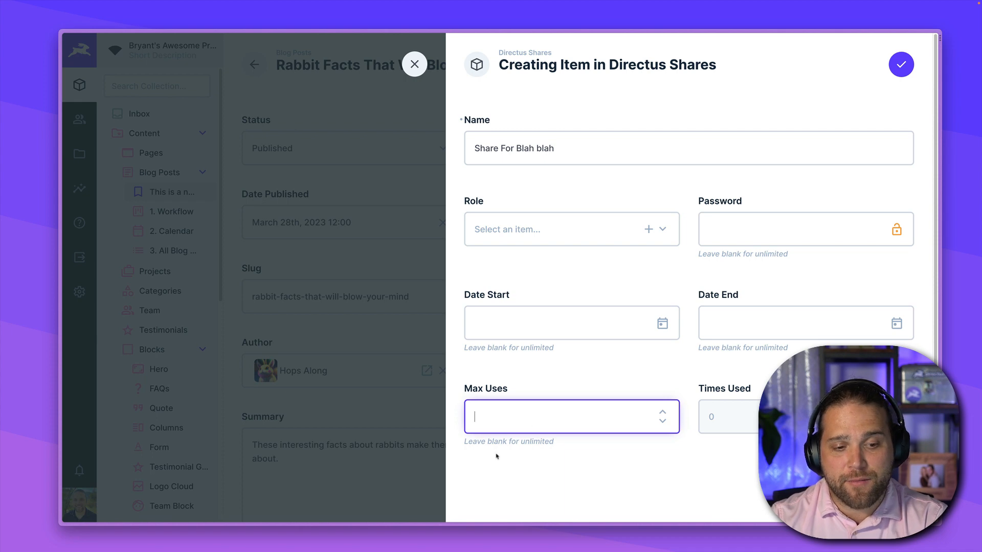
pyautogui.click(900, 63)
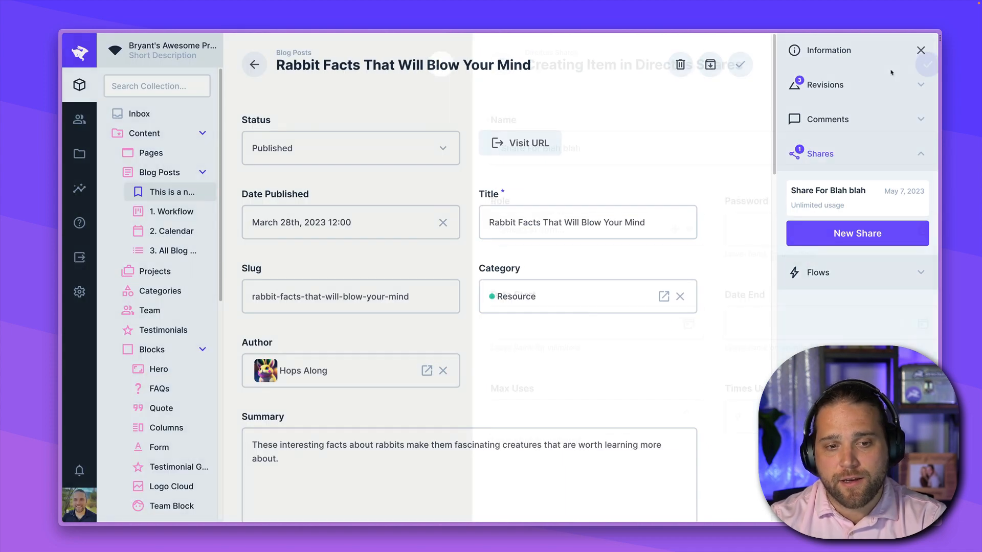
pyautogui.click(916, 192)
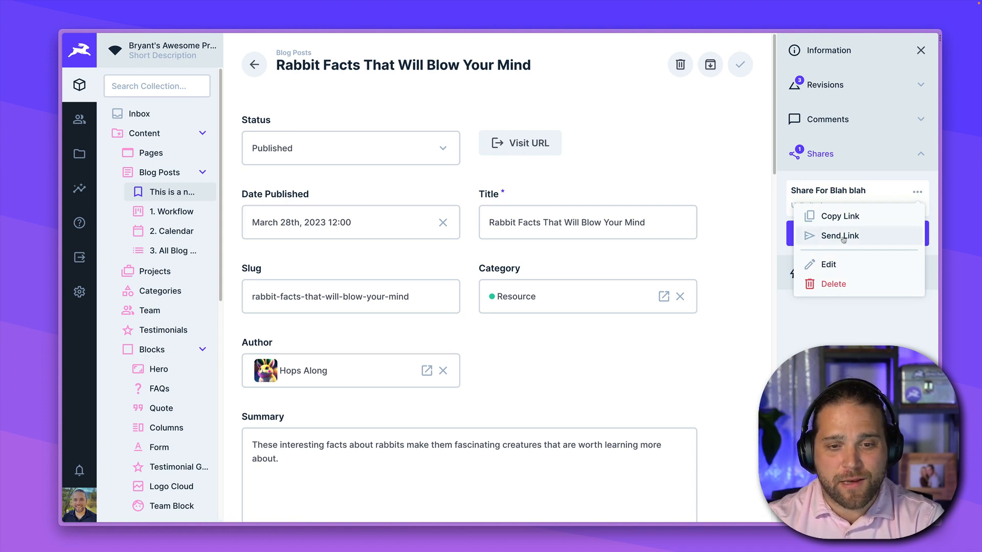
pyautogui.click(840, 235)
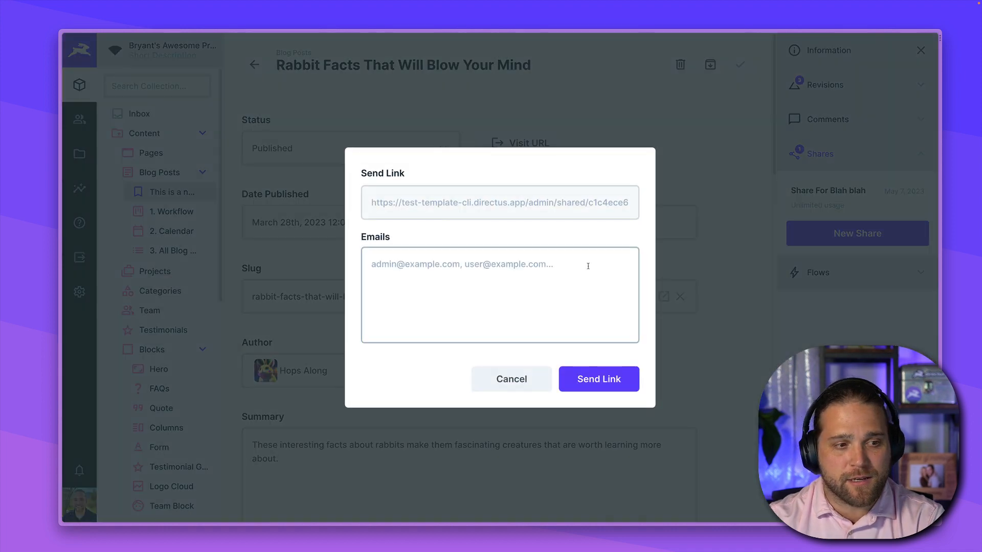
pyautogui.click(499, 294)
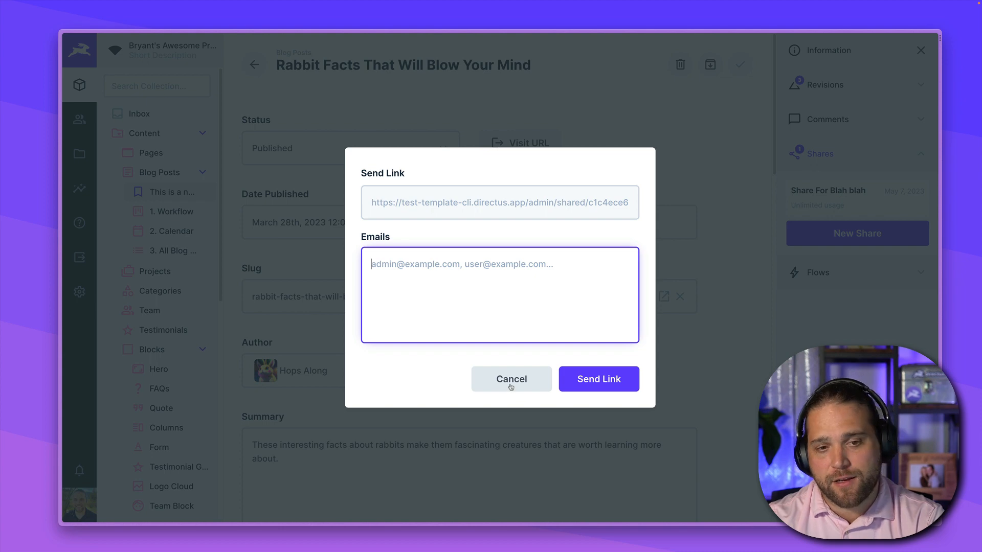
pyautogui.moveTo(517, 350)
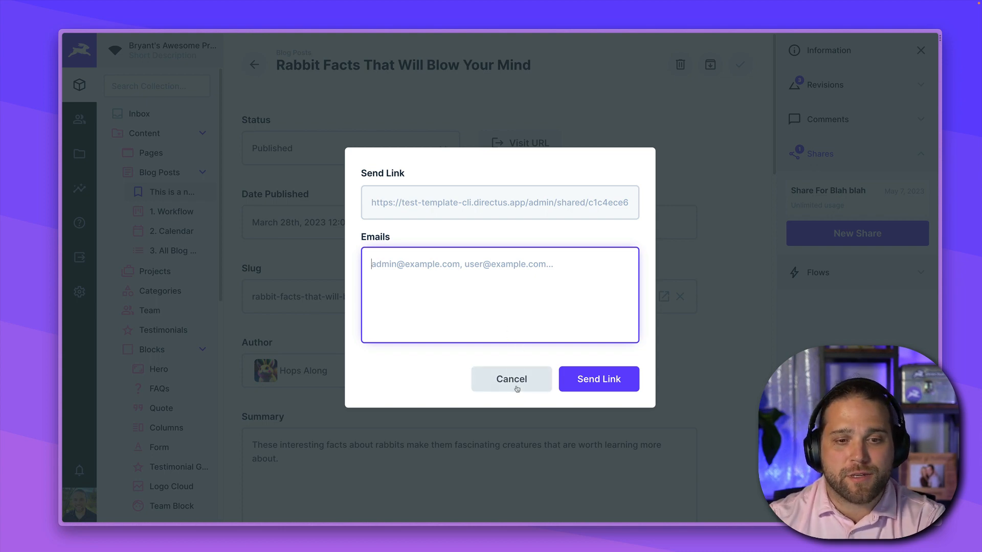
pyautogui.click(511, 379)
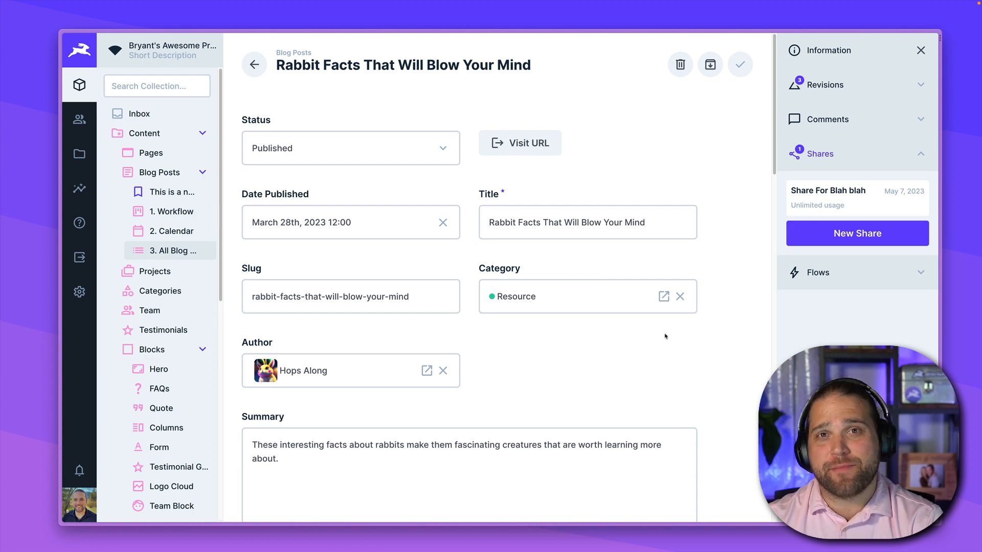
pyautogui.moveTo(651, 340)
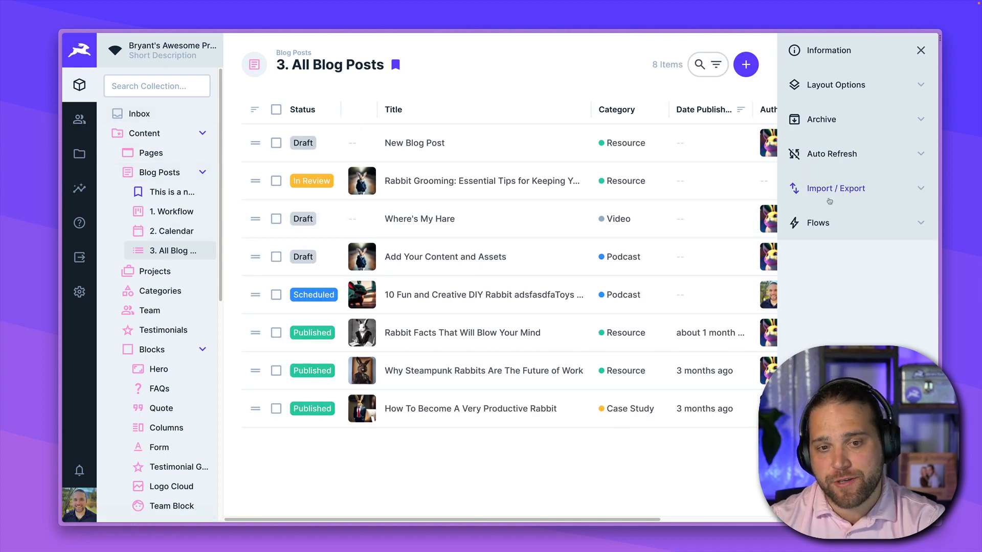
# Bring up the Export Items panel for All Blog Posts set to CSV download.
pyautogui.click(835, 188)
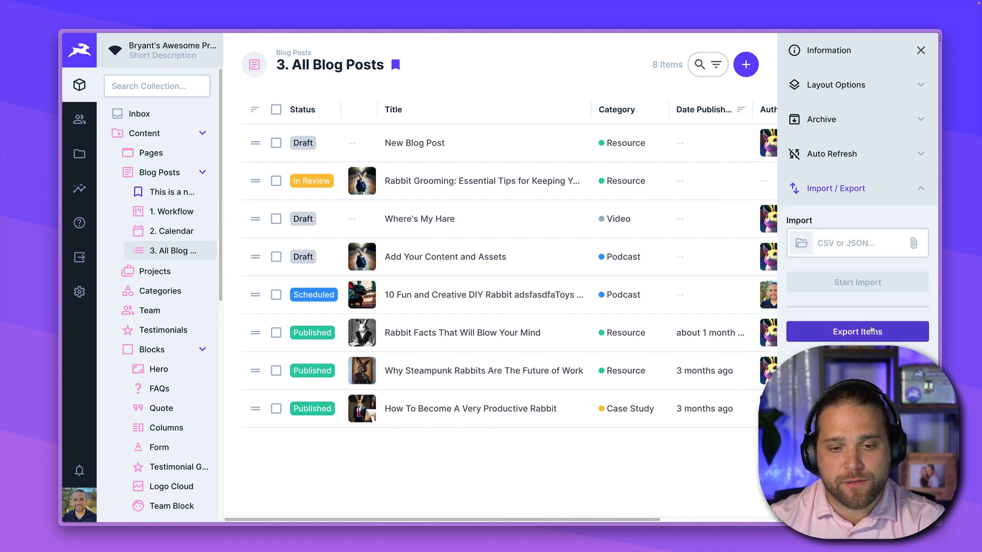
pyautogui.click(857, 331)
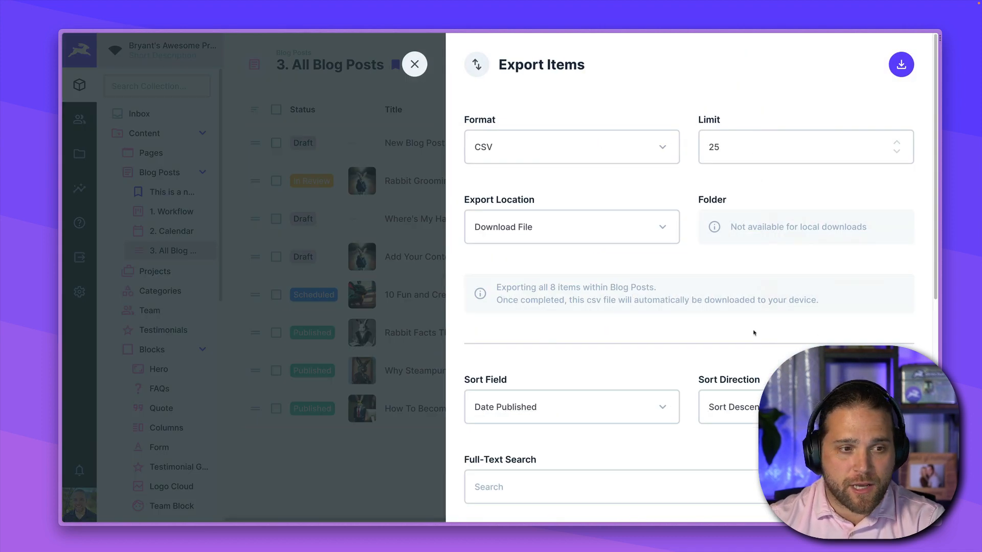
pyautogui.scroll(-3)
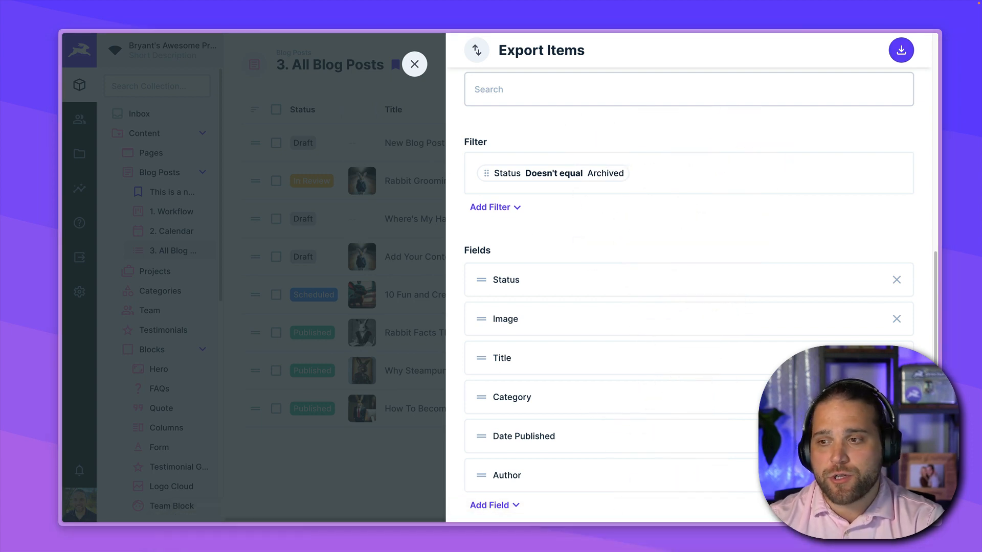
# Download the posts CSV and change the first three status cells to in_review in Excel.
pyautogui.click(900, 50)
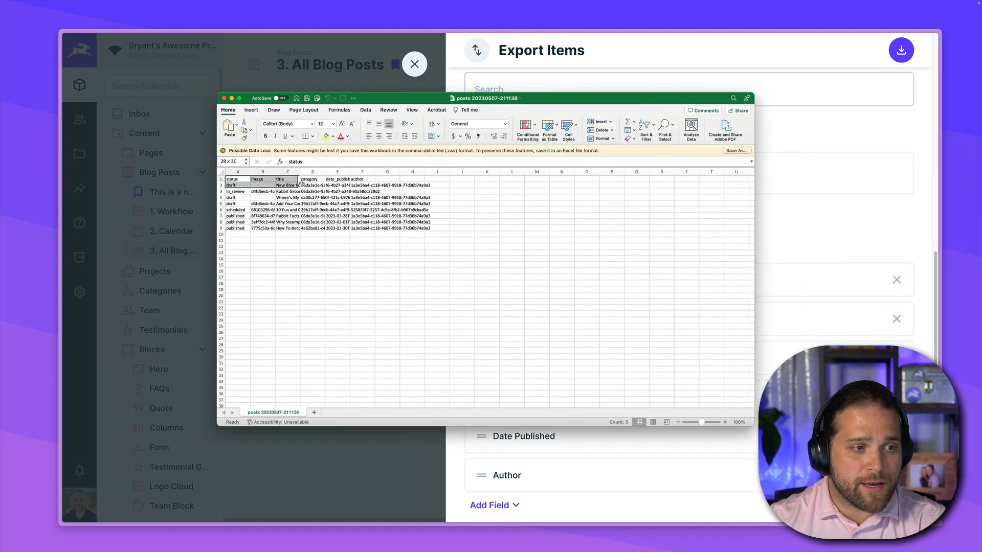
pyautogui.click(239, 178)
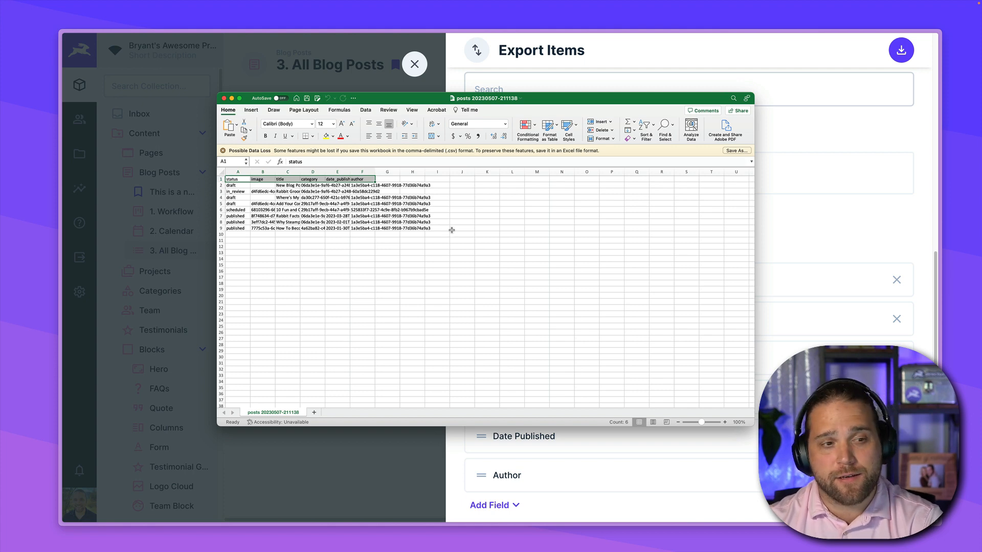
pyautogui.click(336, 253)
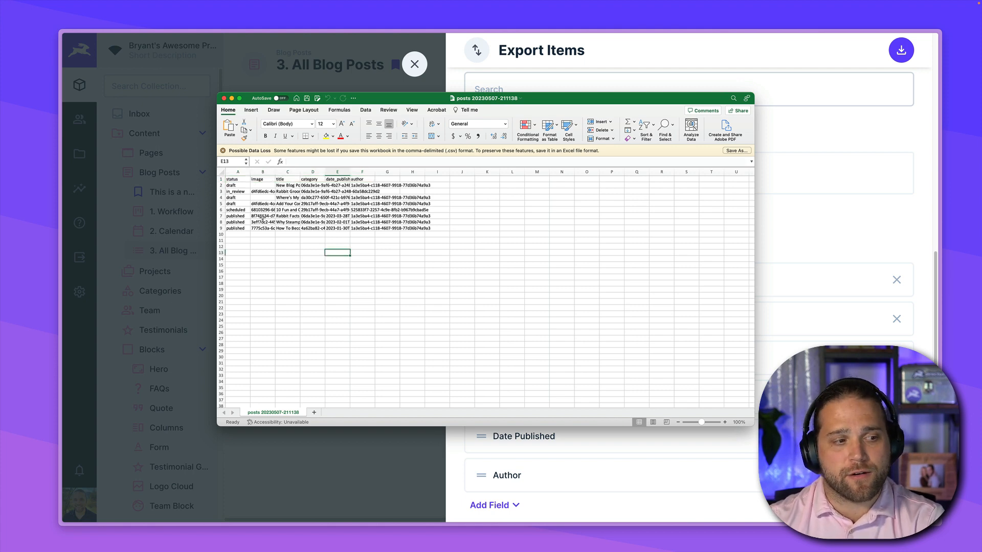
pyautogui.click(239, 185)
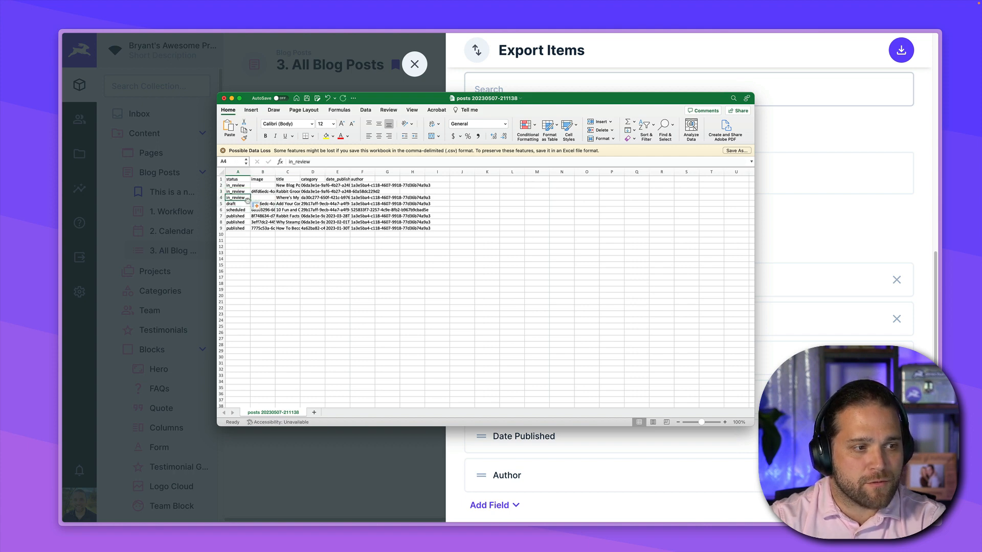
pyautogui.click(312, 277)
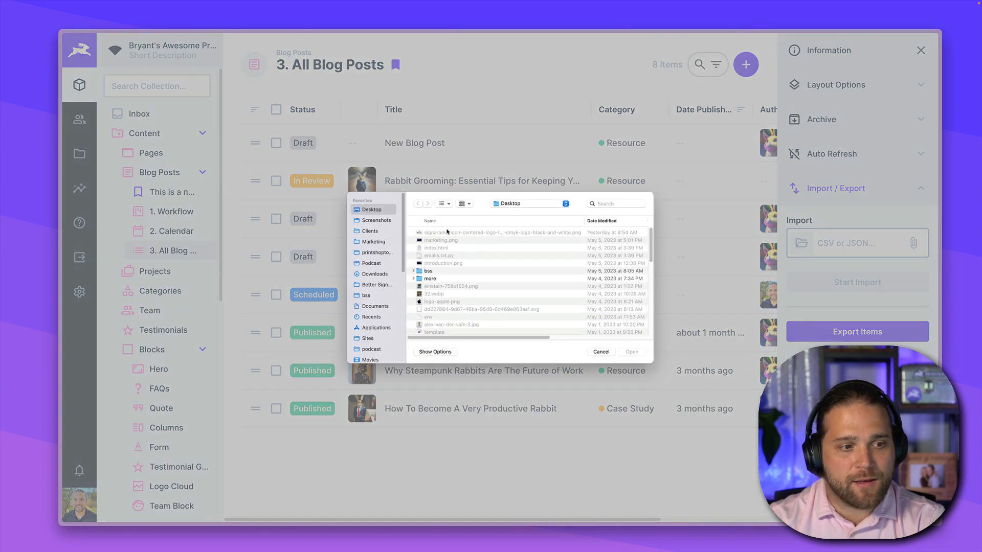
# Import the edited posts CSV from Downloads so All Blog Posts lists 16 items.
pyautogui.click(375, 274)
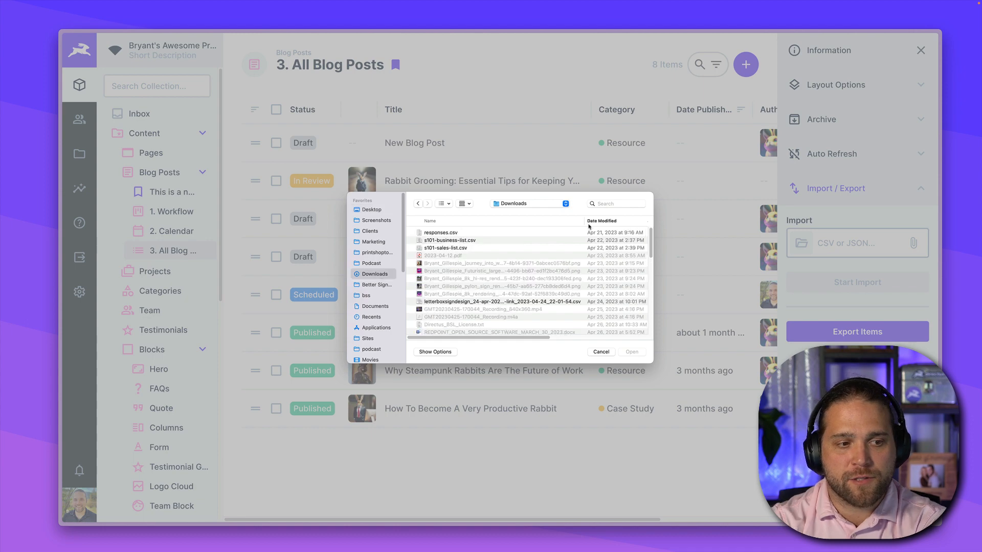
pyautogui.click(632, 351)
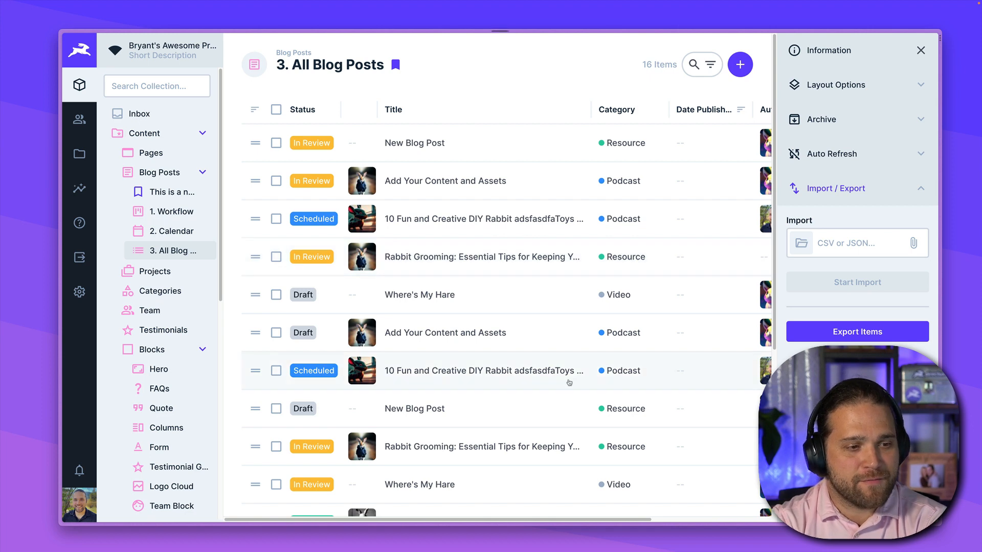
pyautogui.click(835, 188)
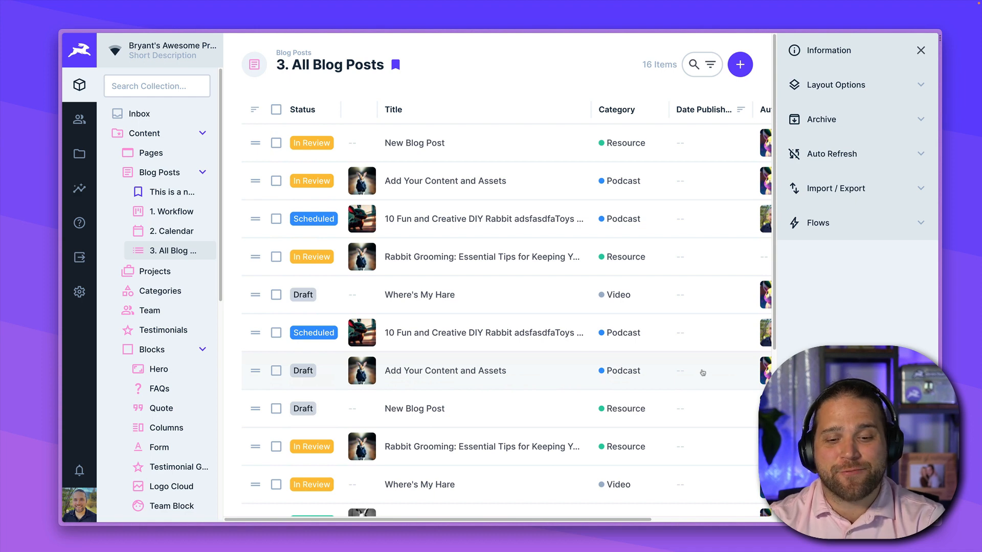
pyautogui.moveTo(80, 155)
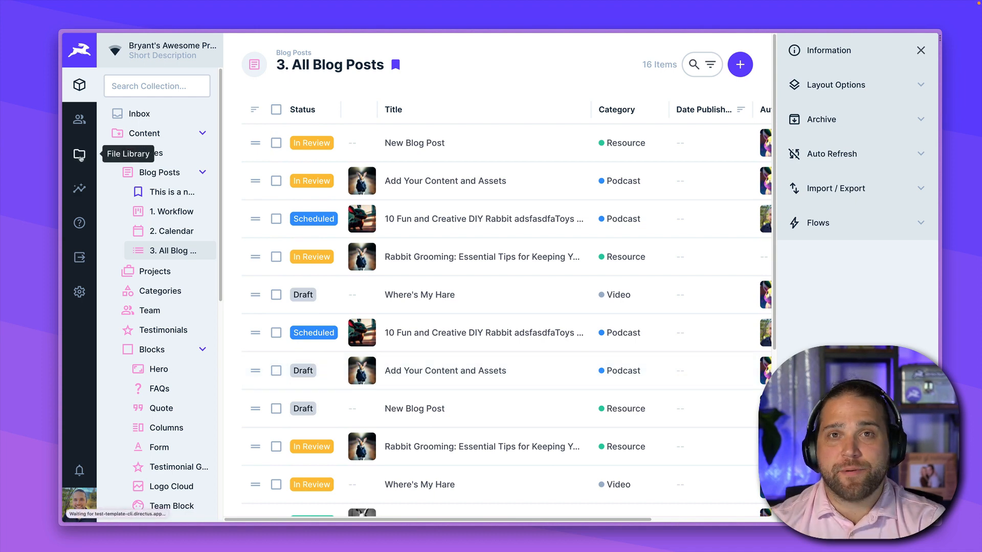
# Browse the File Library's empty pages, testimonials and branding folders, then return to all 47 files.
pyautogui.click(80, 155)
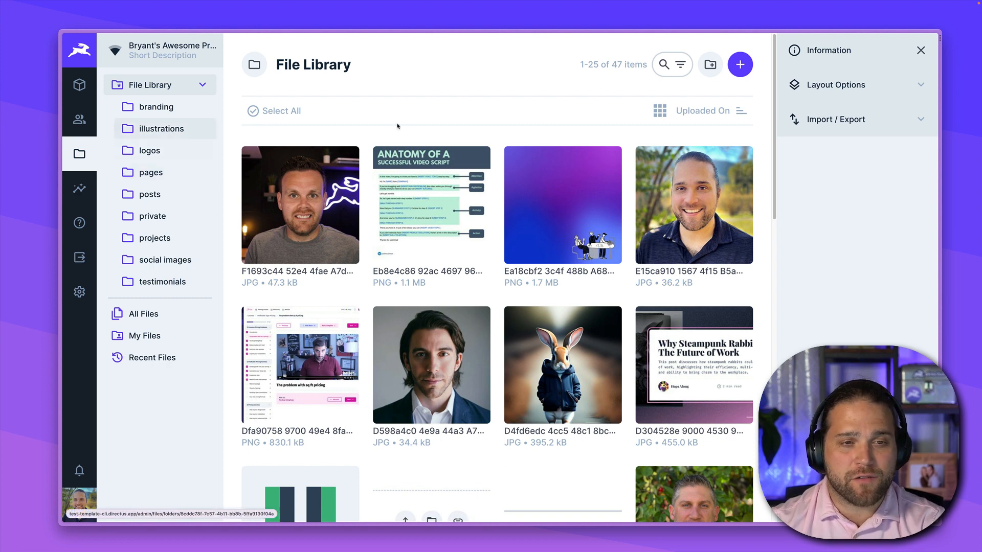
pyautogui.moveTo(559, 139)
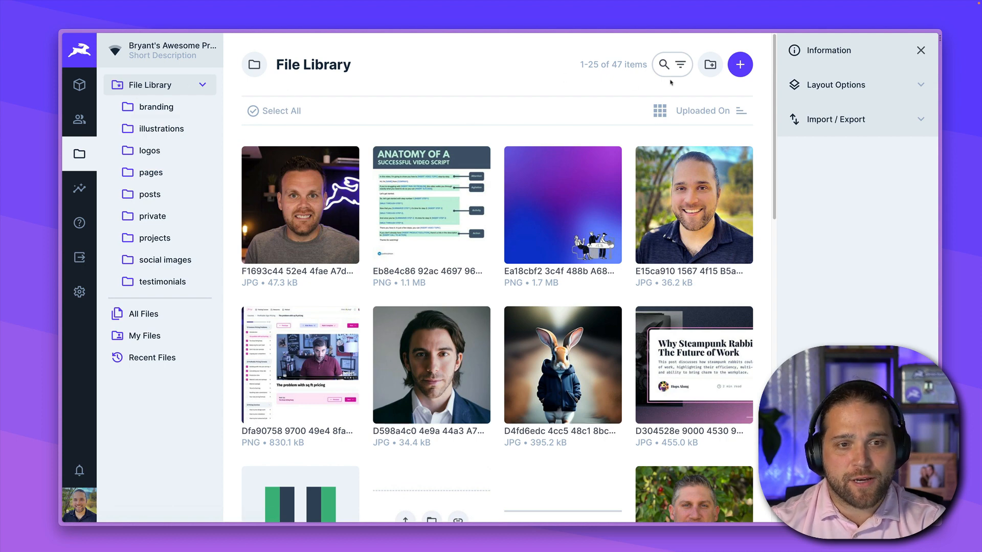
pyautogui.moveTo(709, 65)
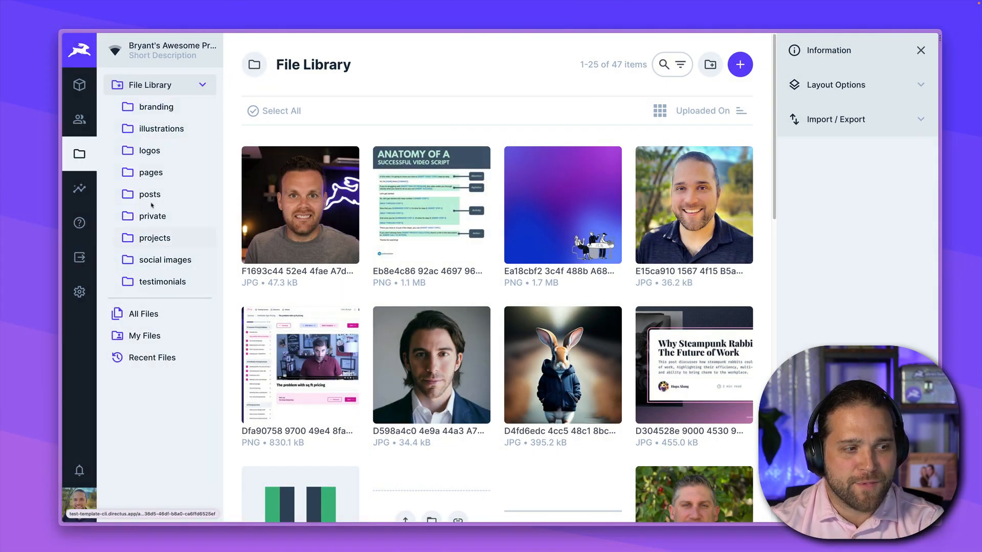
pyautogui.click(151, 172)
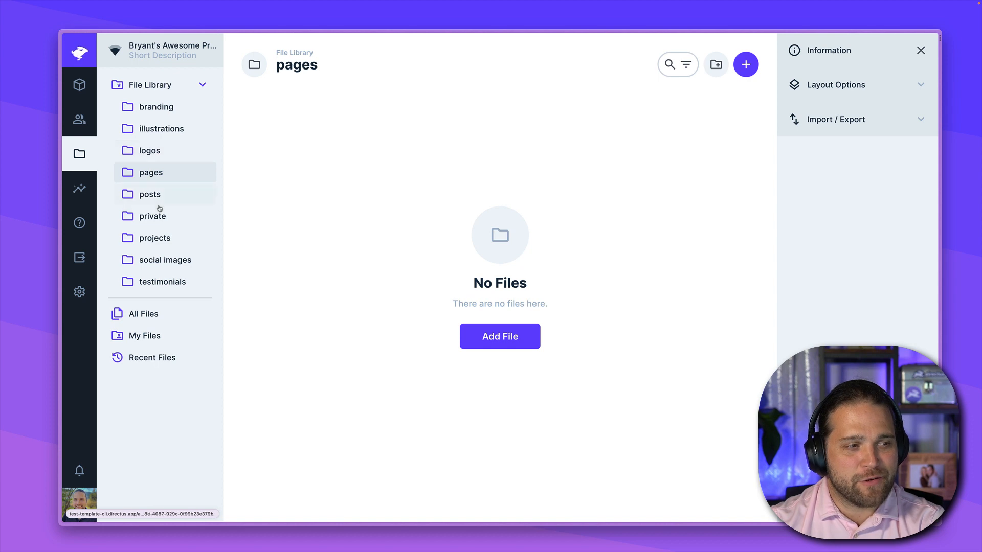
pyautogui.click(162, 282)
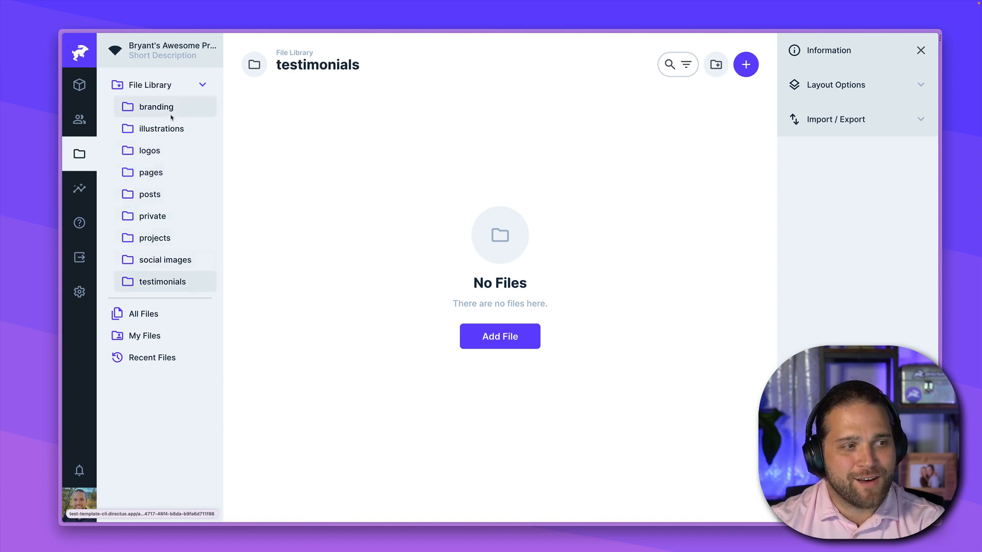
pyautogui.click(156, 106)
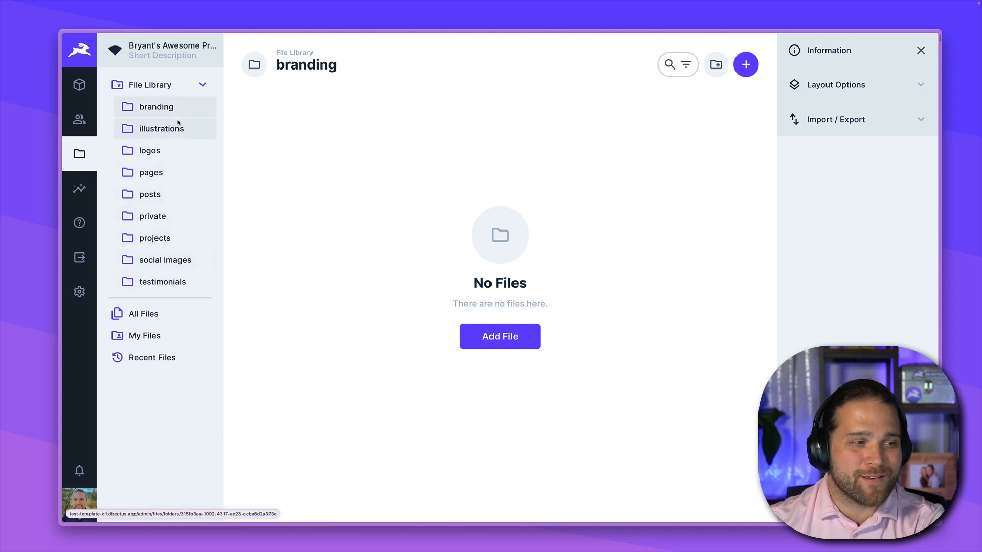
pyautogui.click(154, 85)
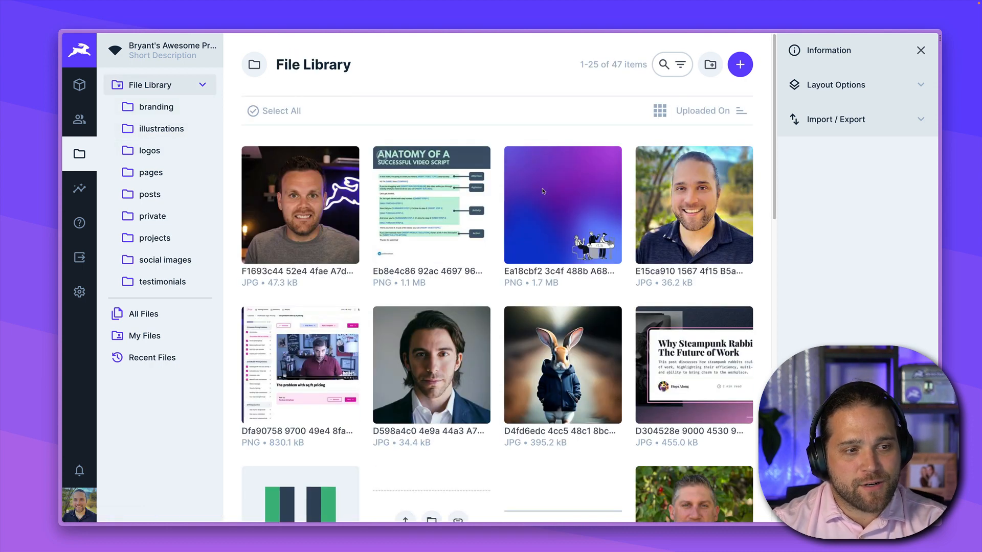
# Create a new folder named 'team' in the File Library and save it.
pyautogui.scroll(3)
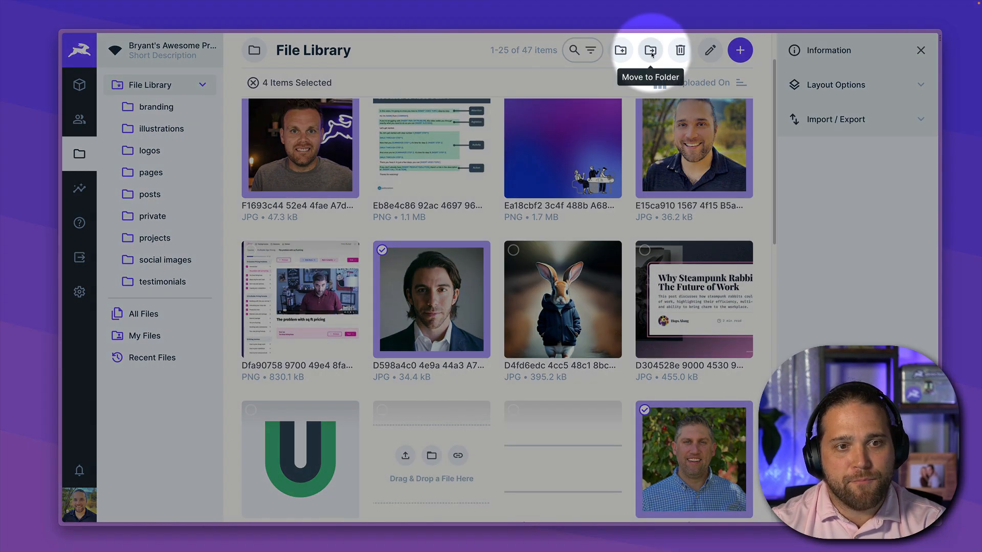
pyautogui.click(651, 50)
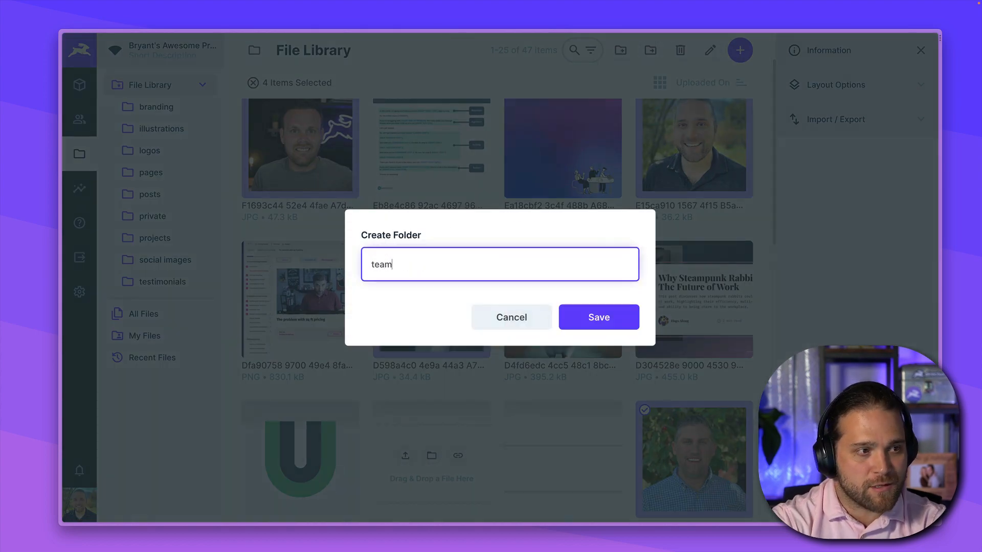
pyautogui.click(597, 317)
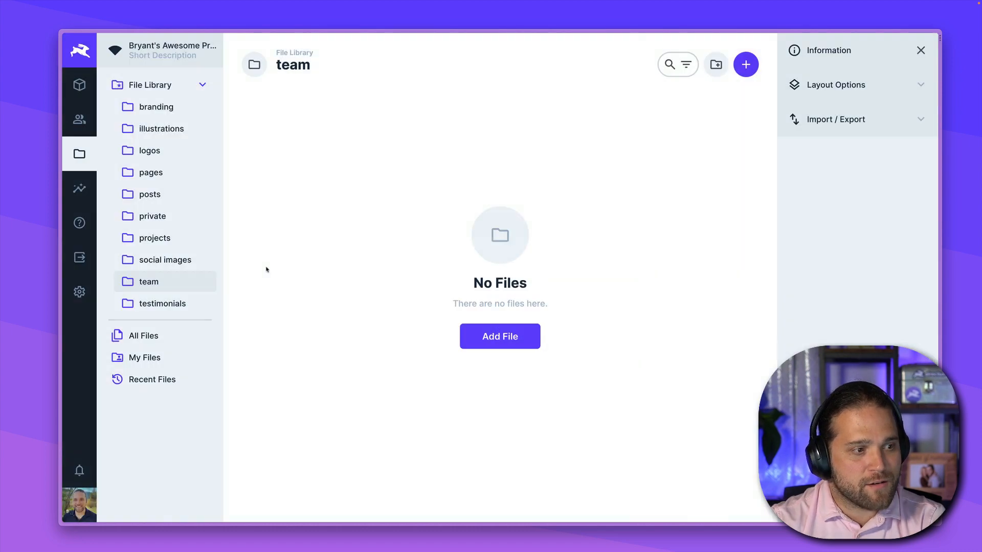
# Select the four headshot photos from all files and move them into the 'team' folder.
pyautogui.click(149, 85)
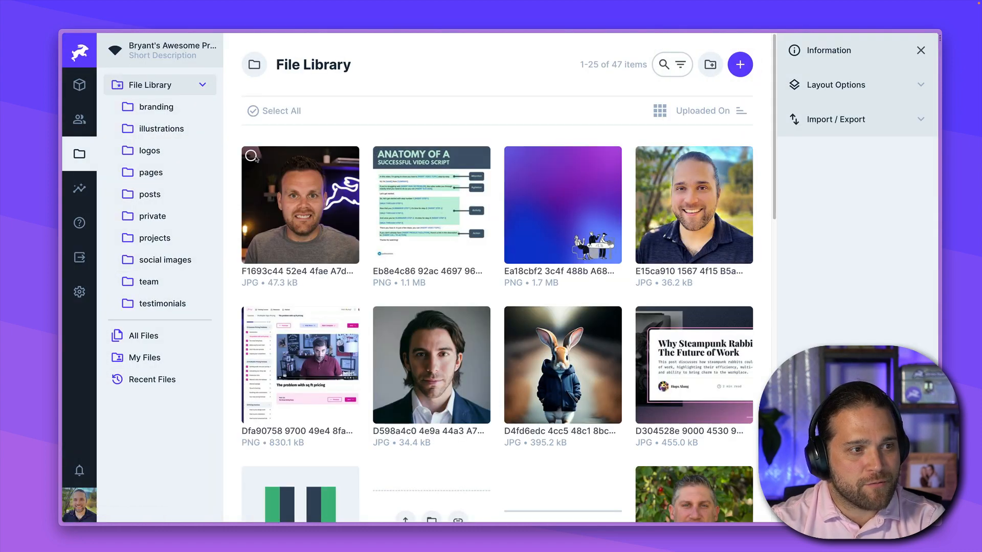
pyautogui.click(694, 205)
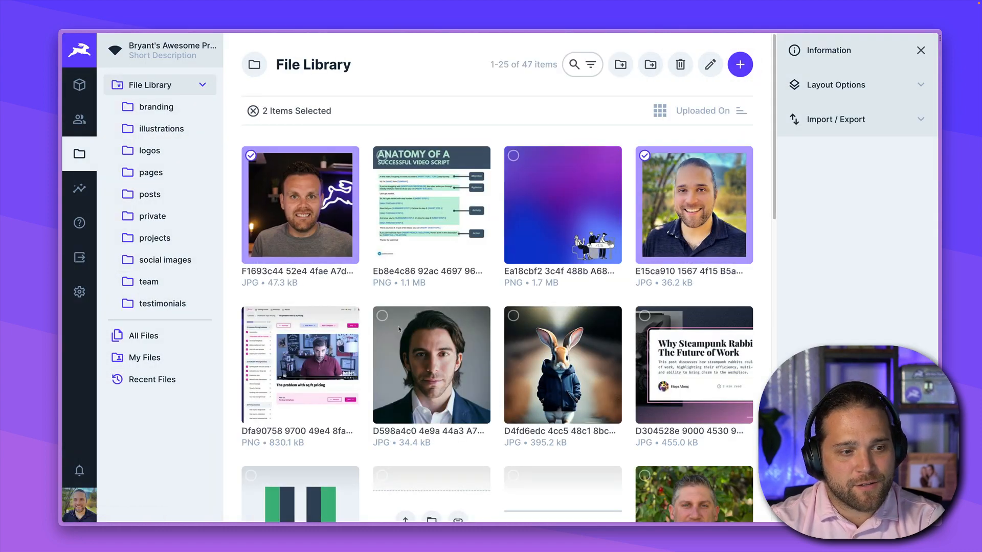
pyautogui.click(430, 364)
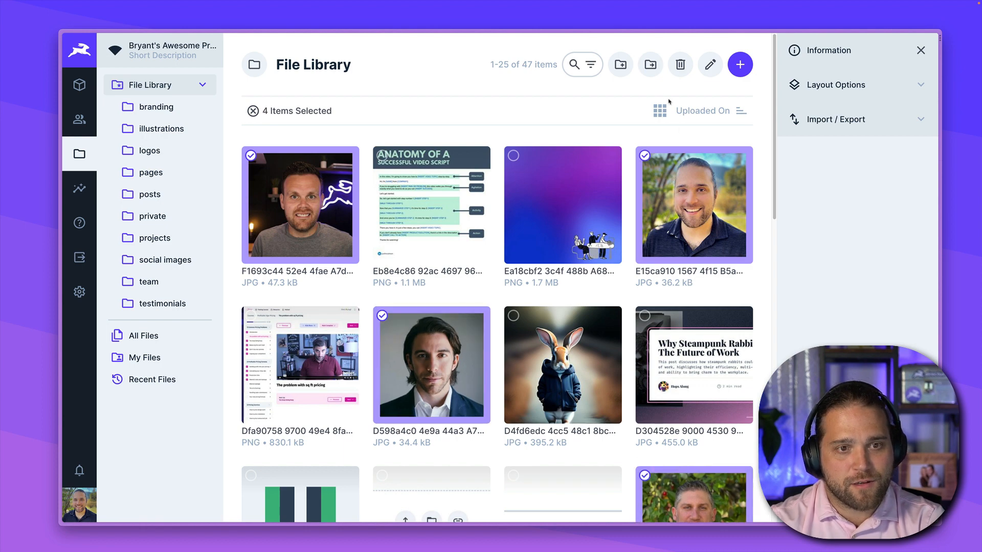
pyautogui.click(650, 64)
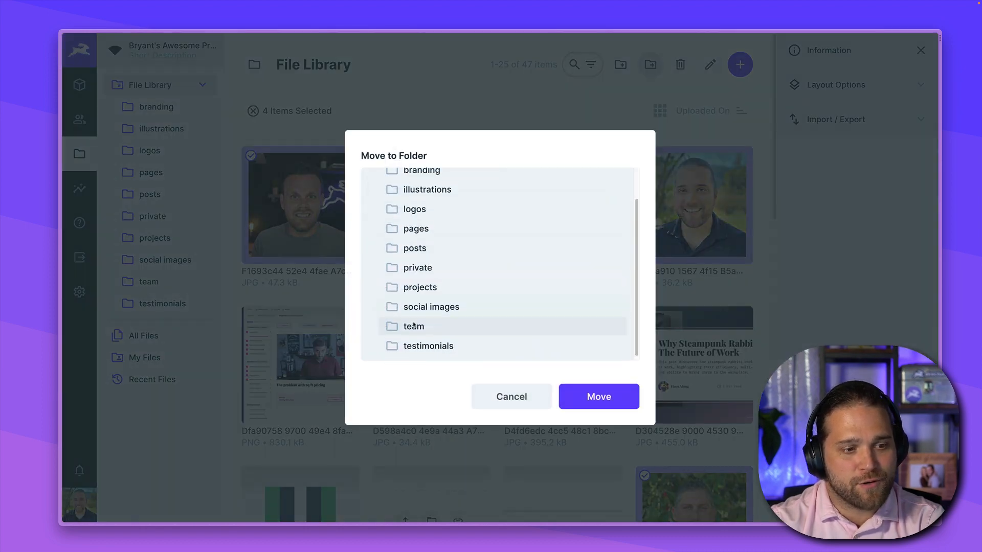
pyautogui.click(597, 396)
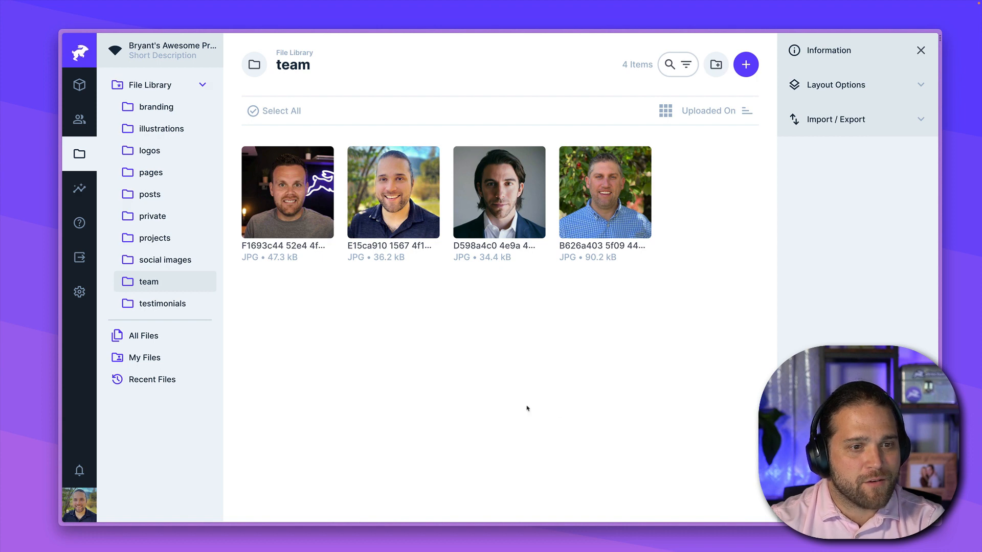
pyautogui.moveTo(281, 367)
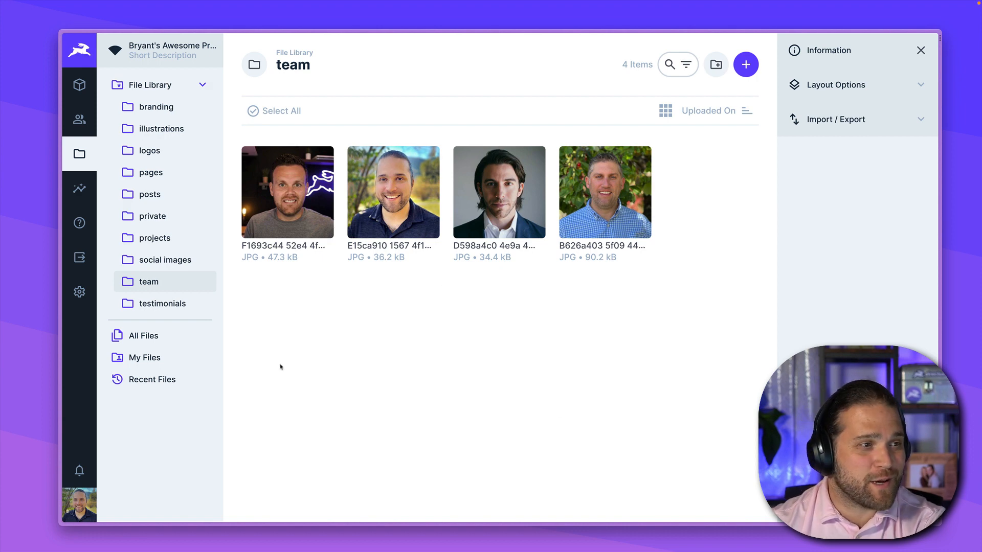
pyautogui.moveTo(269, 302)
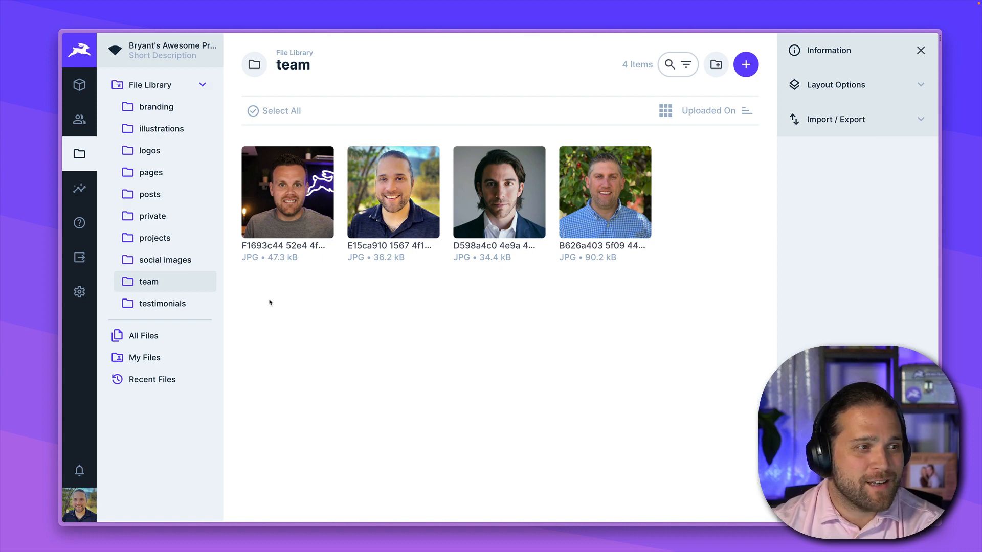
pyautogui.moveTo(152, 216)
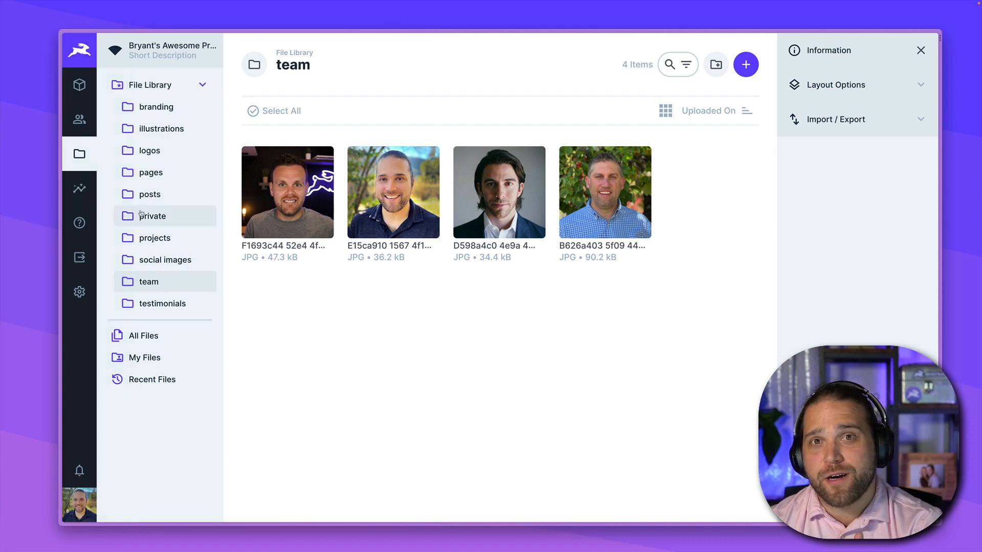
pyautogui.moveTo(79, 119)
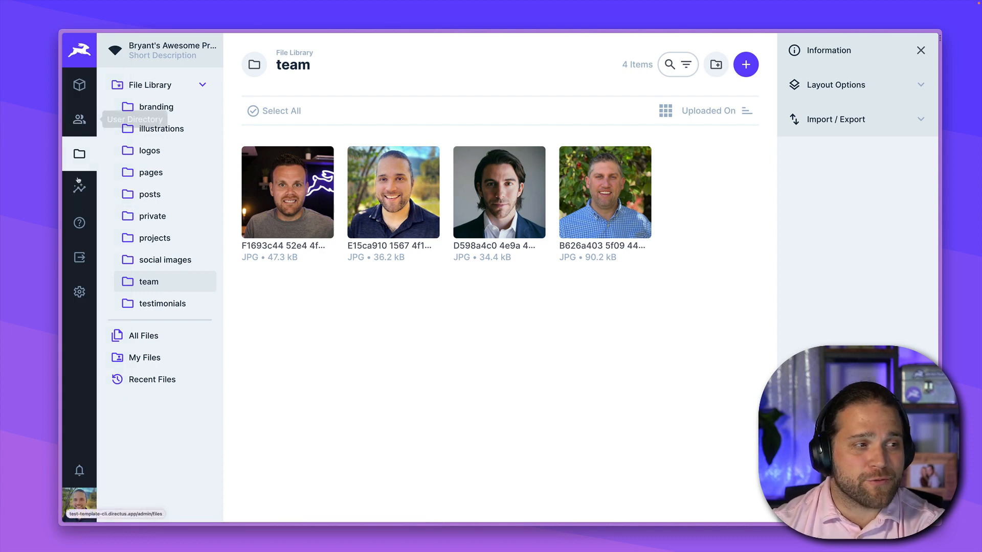